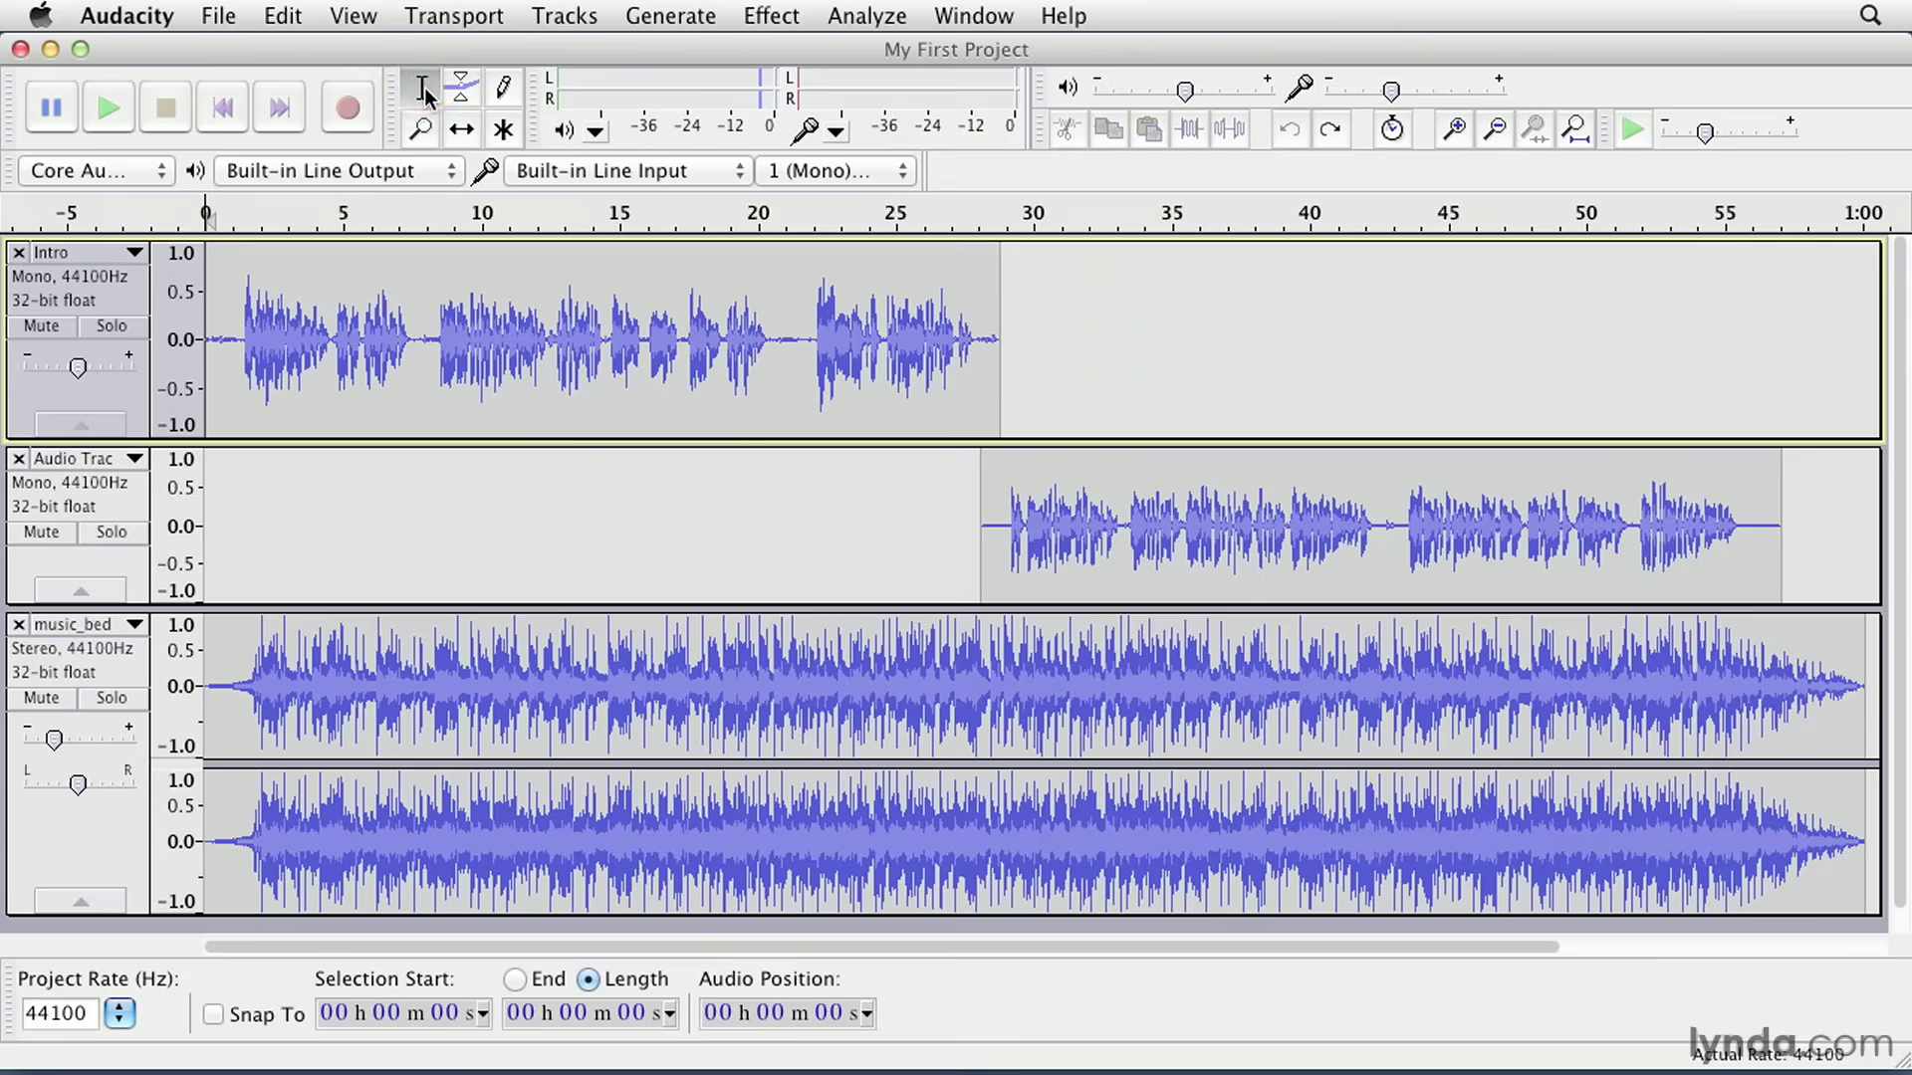
mouse_move(420, 88)
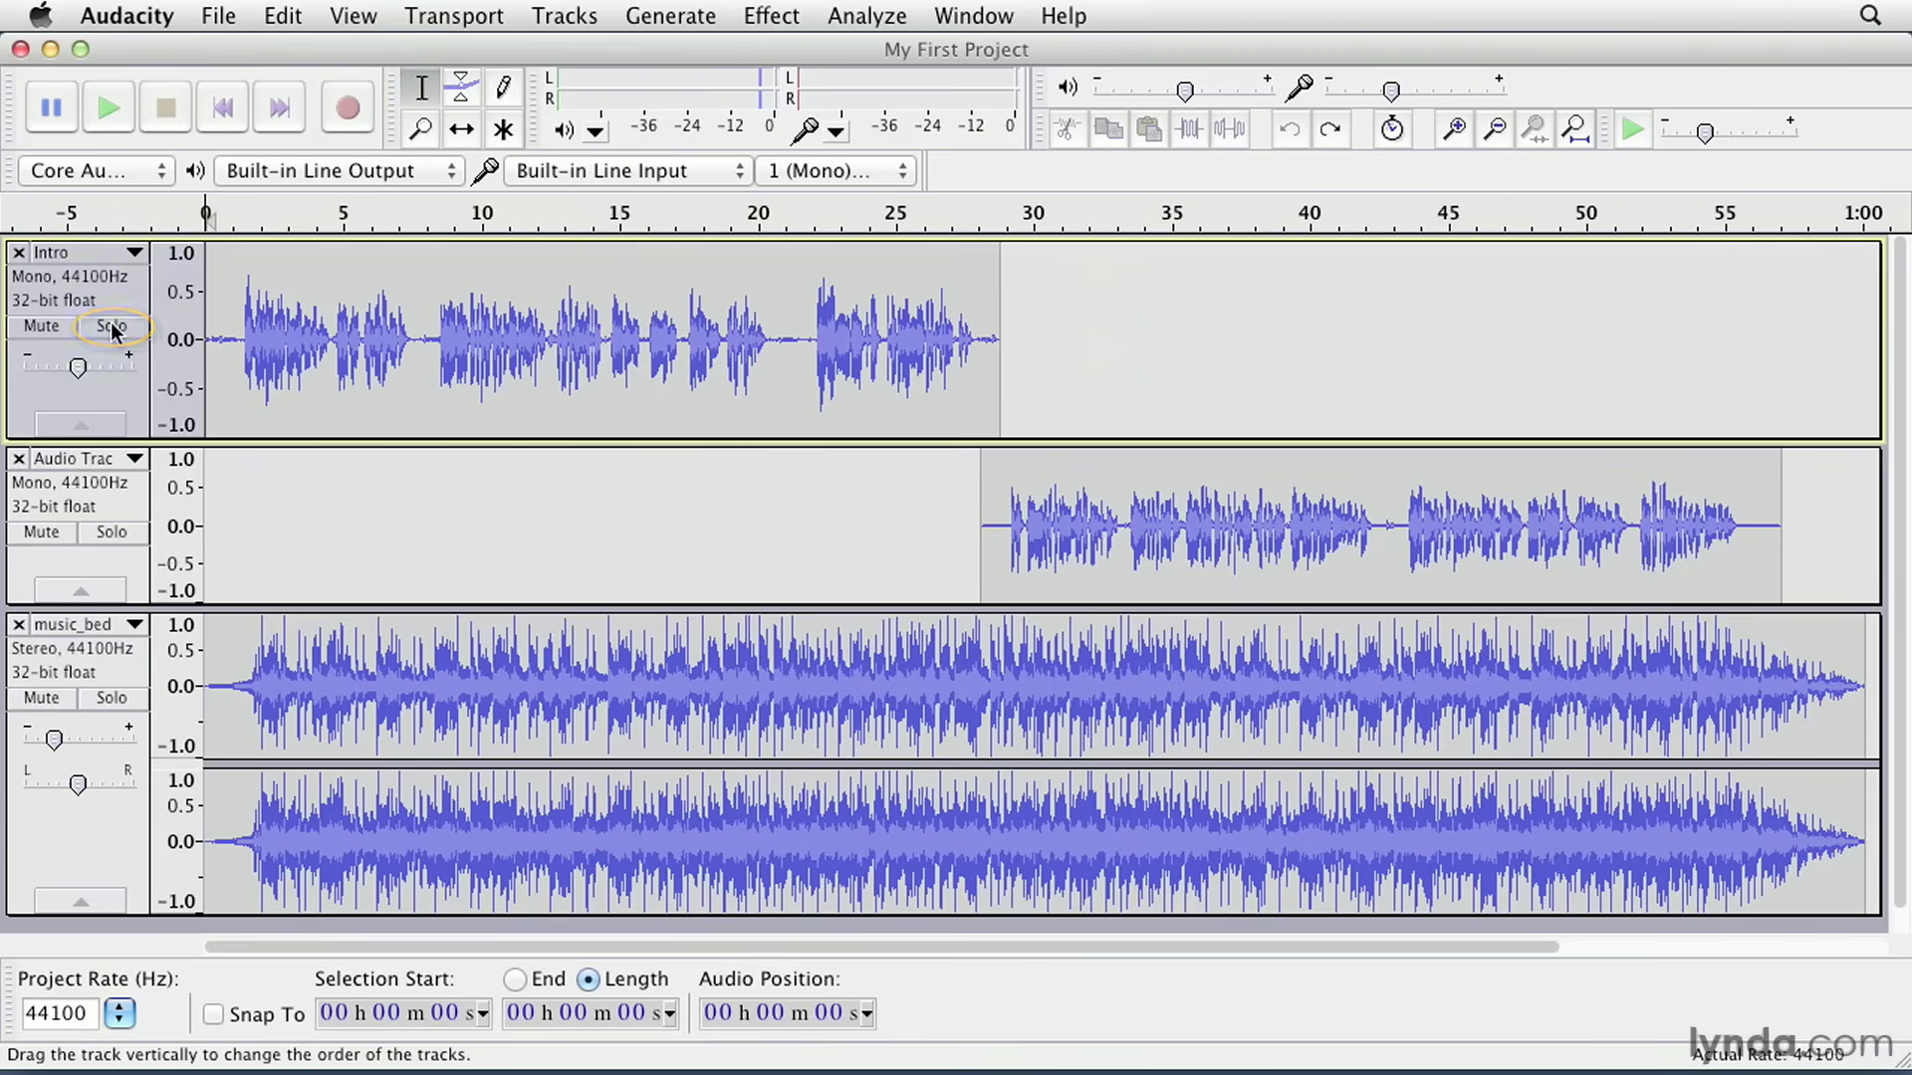
- Solo the Intro and second voice tracks, then mute the music_bed track instead
left_click(111, 327)
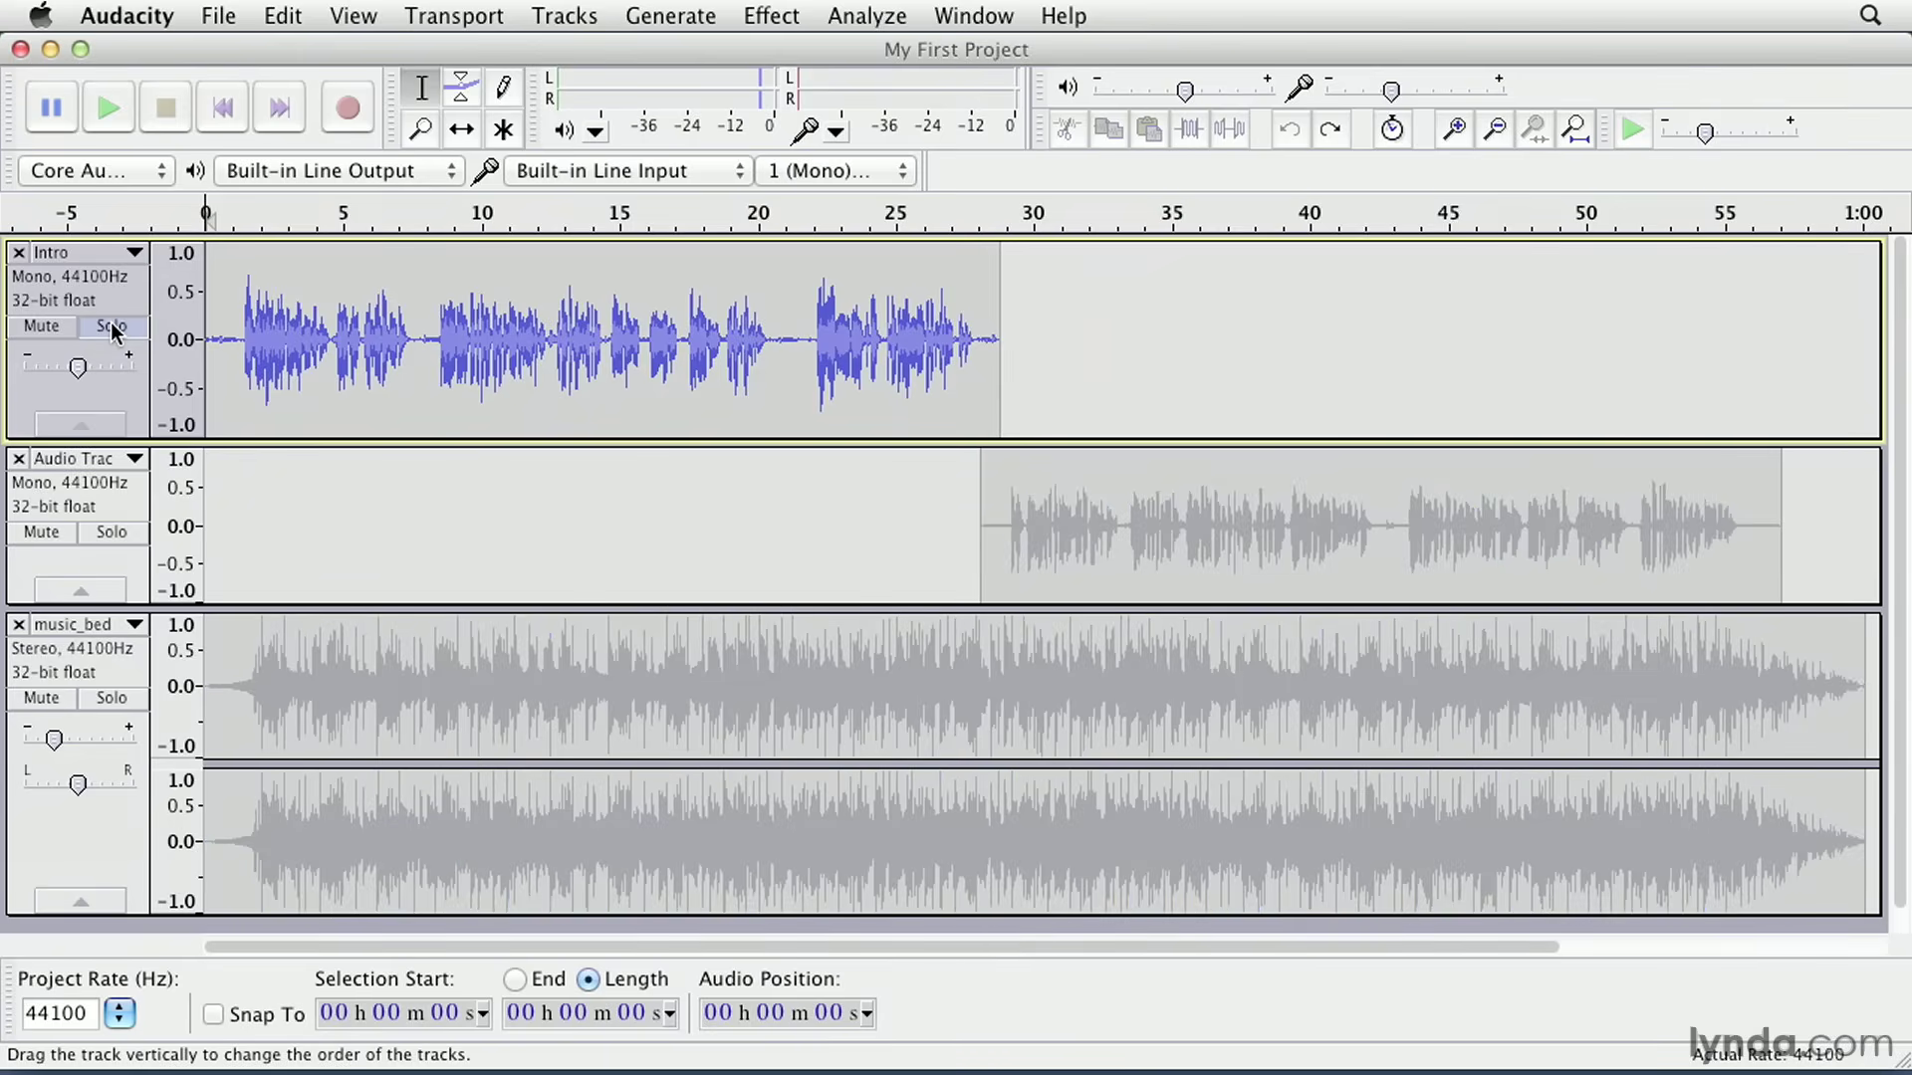
mouse_move(115, 540)
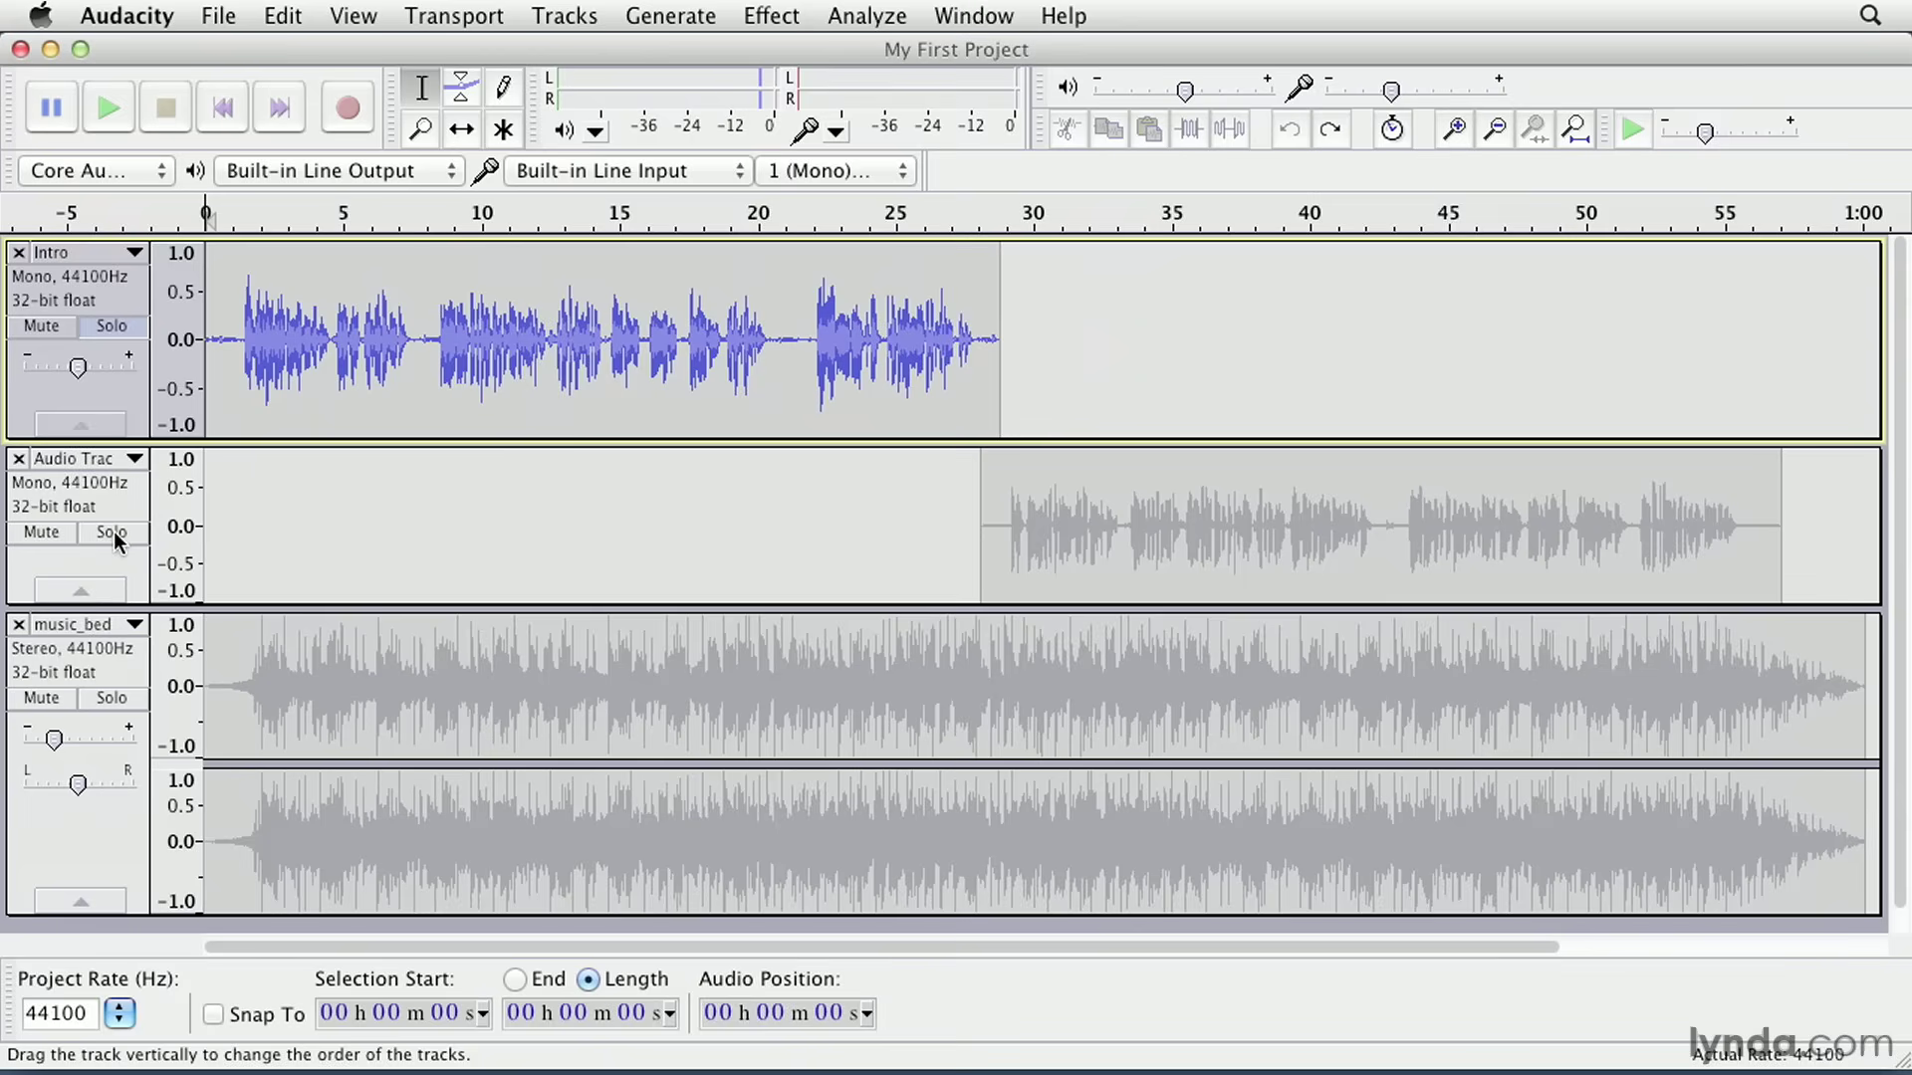
left_click(112, 534)
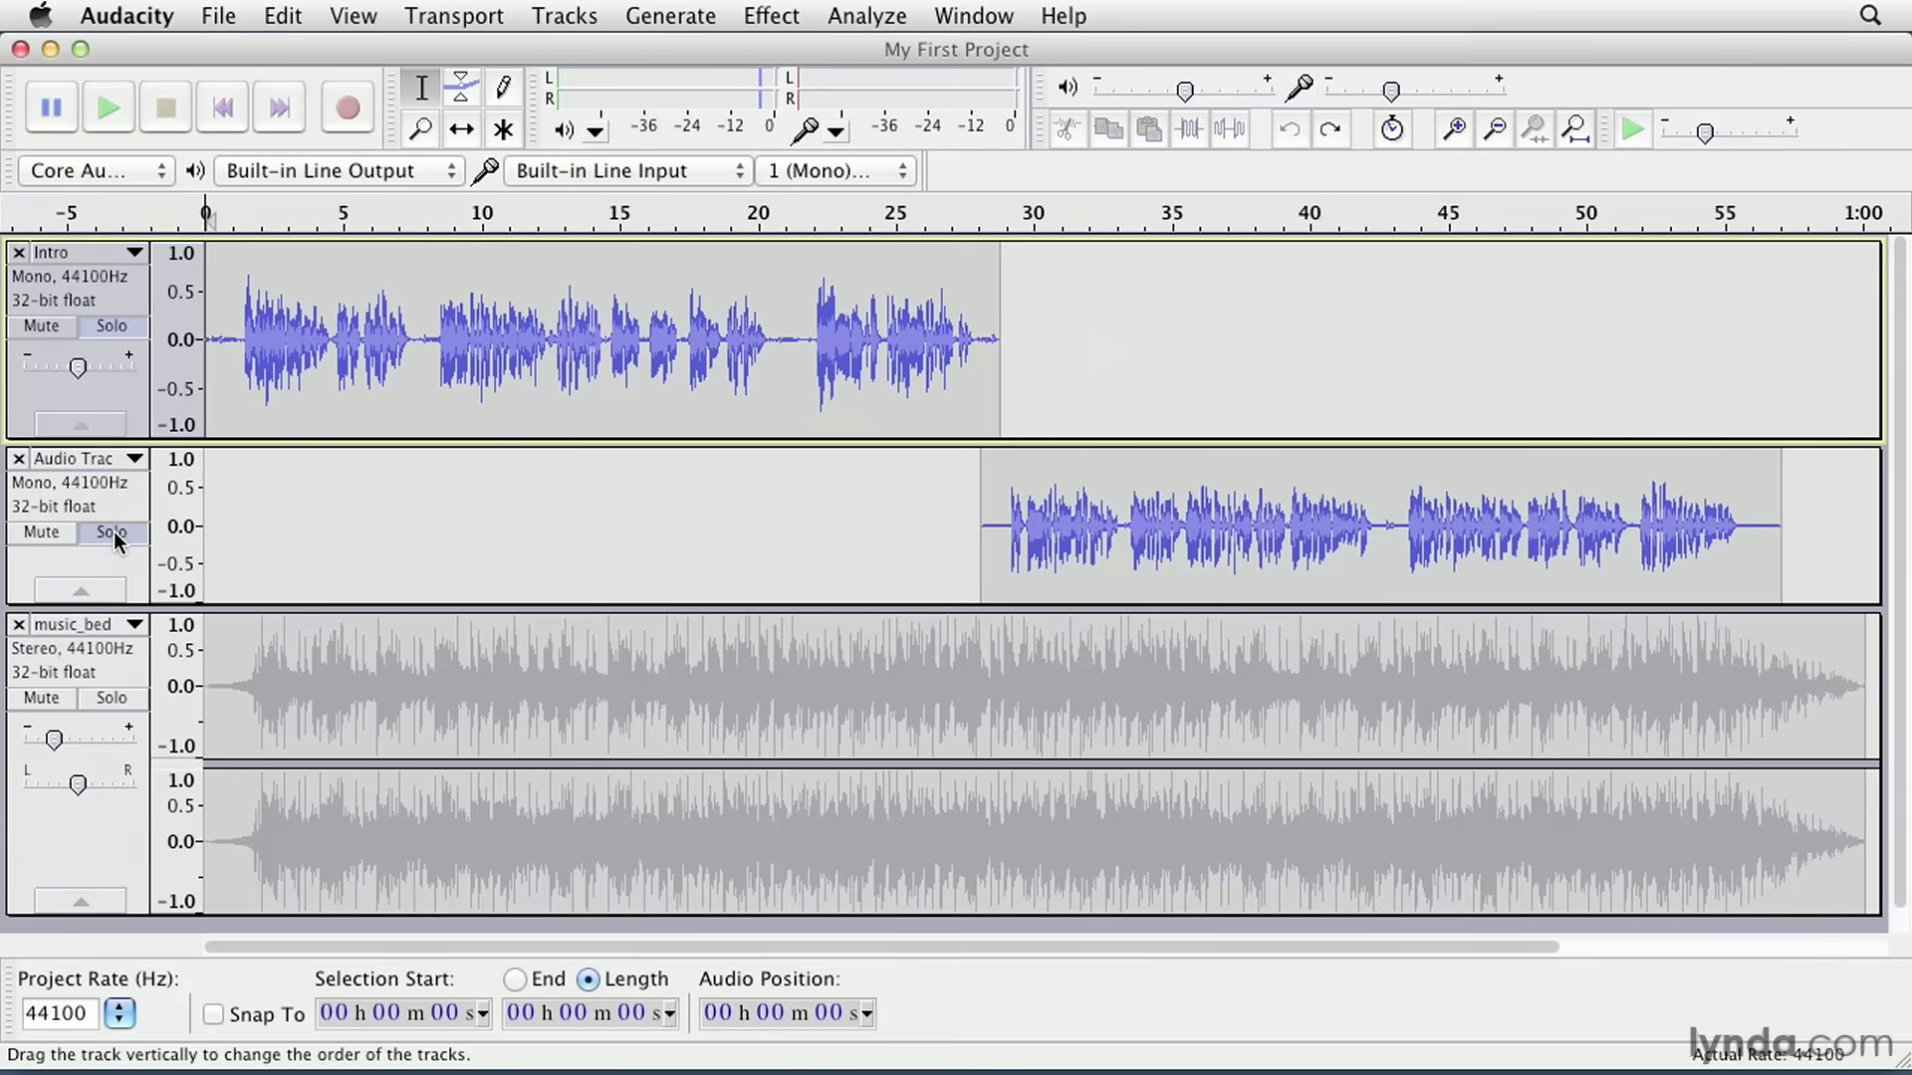
mouse_move(448, 699)
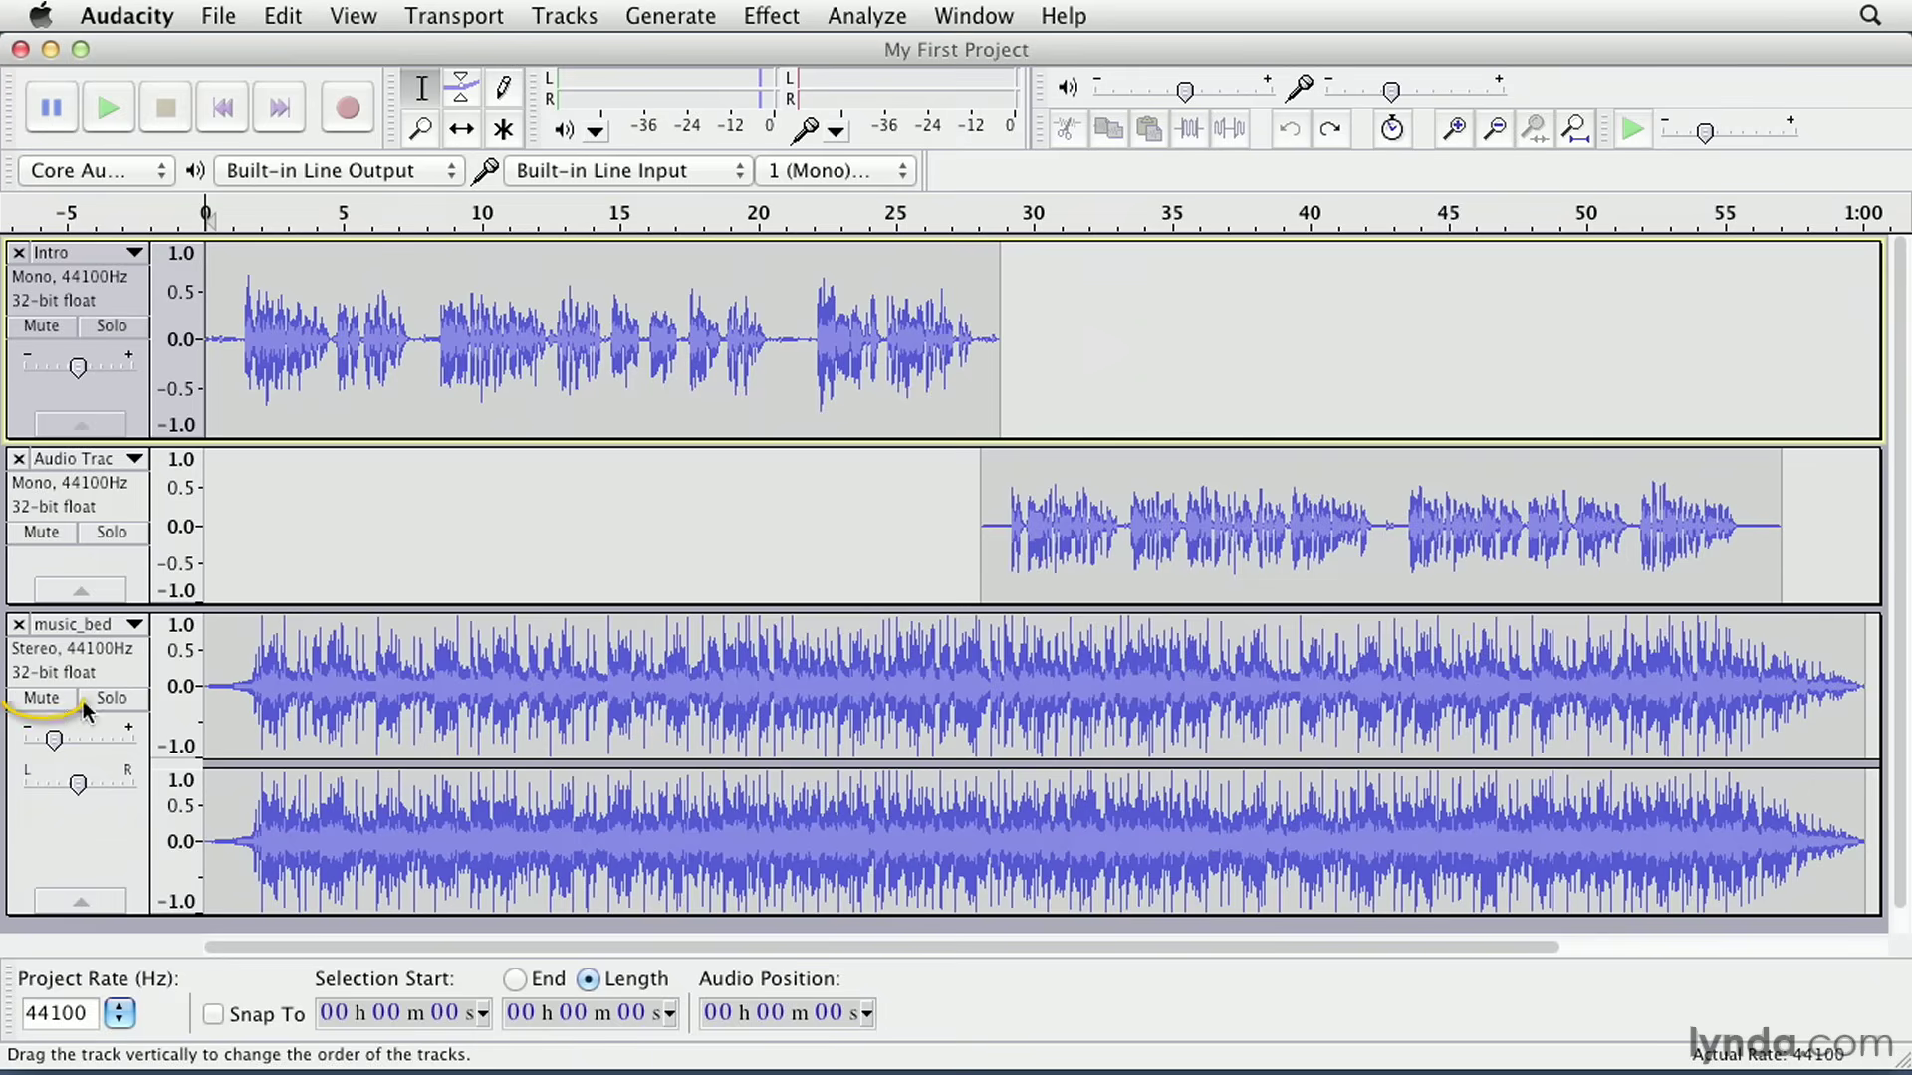
left_click(40, 699)
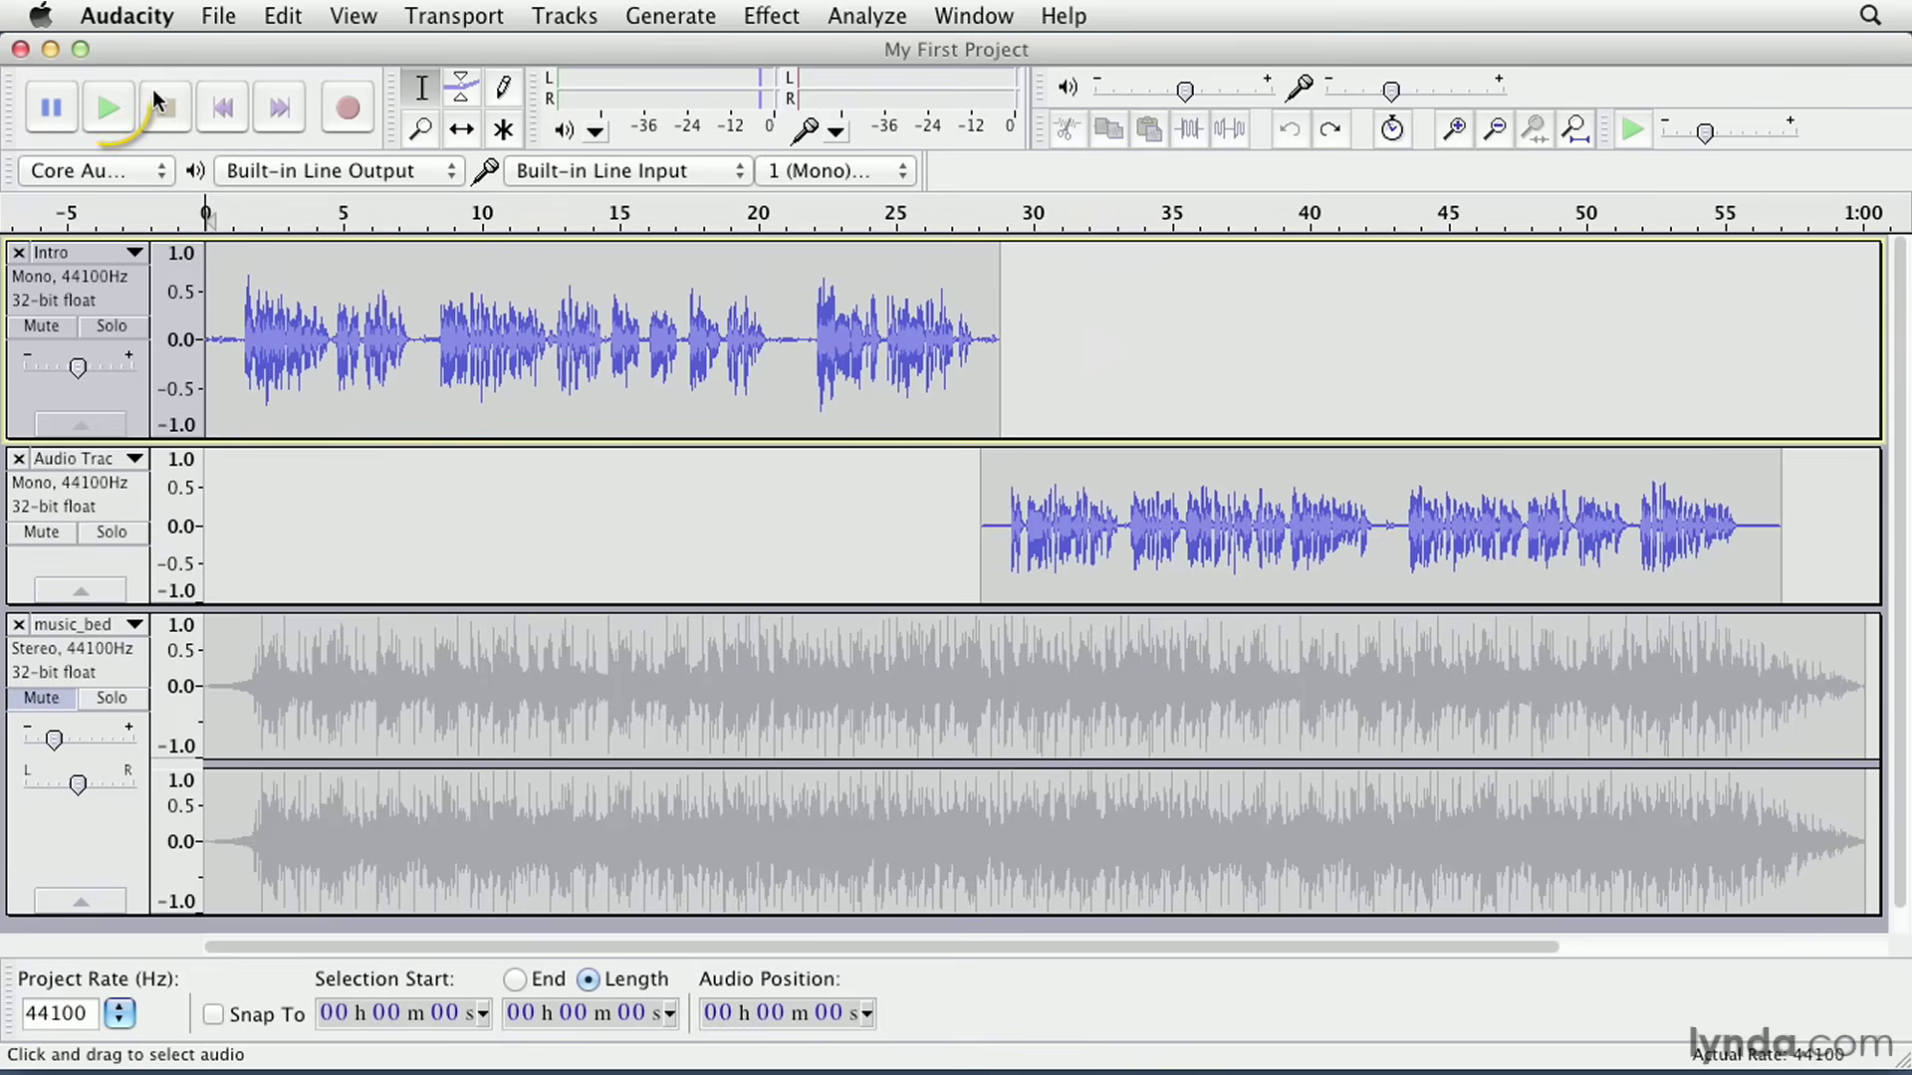
- Play the voice-only mix until the unwanted phrase is heard, then stop playback
left_click(108, 107)
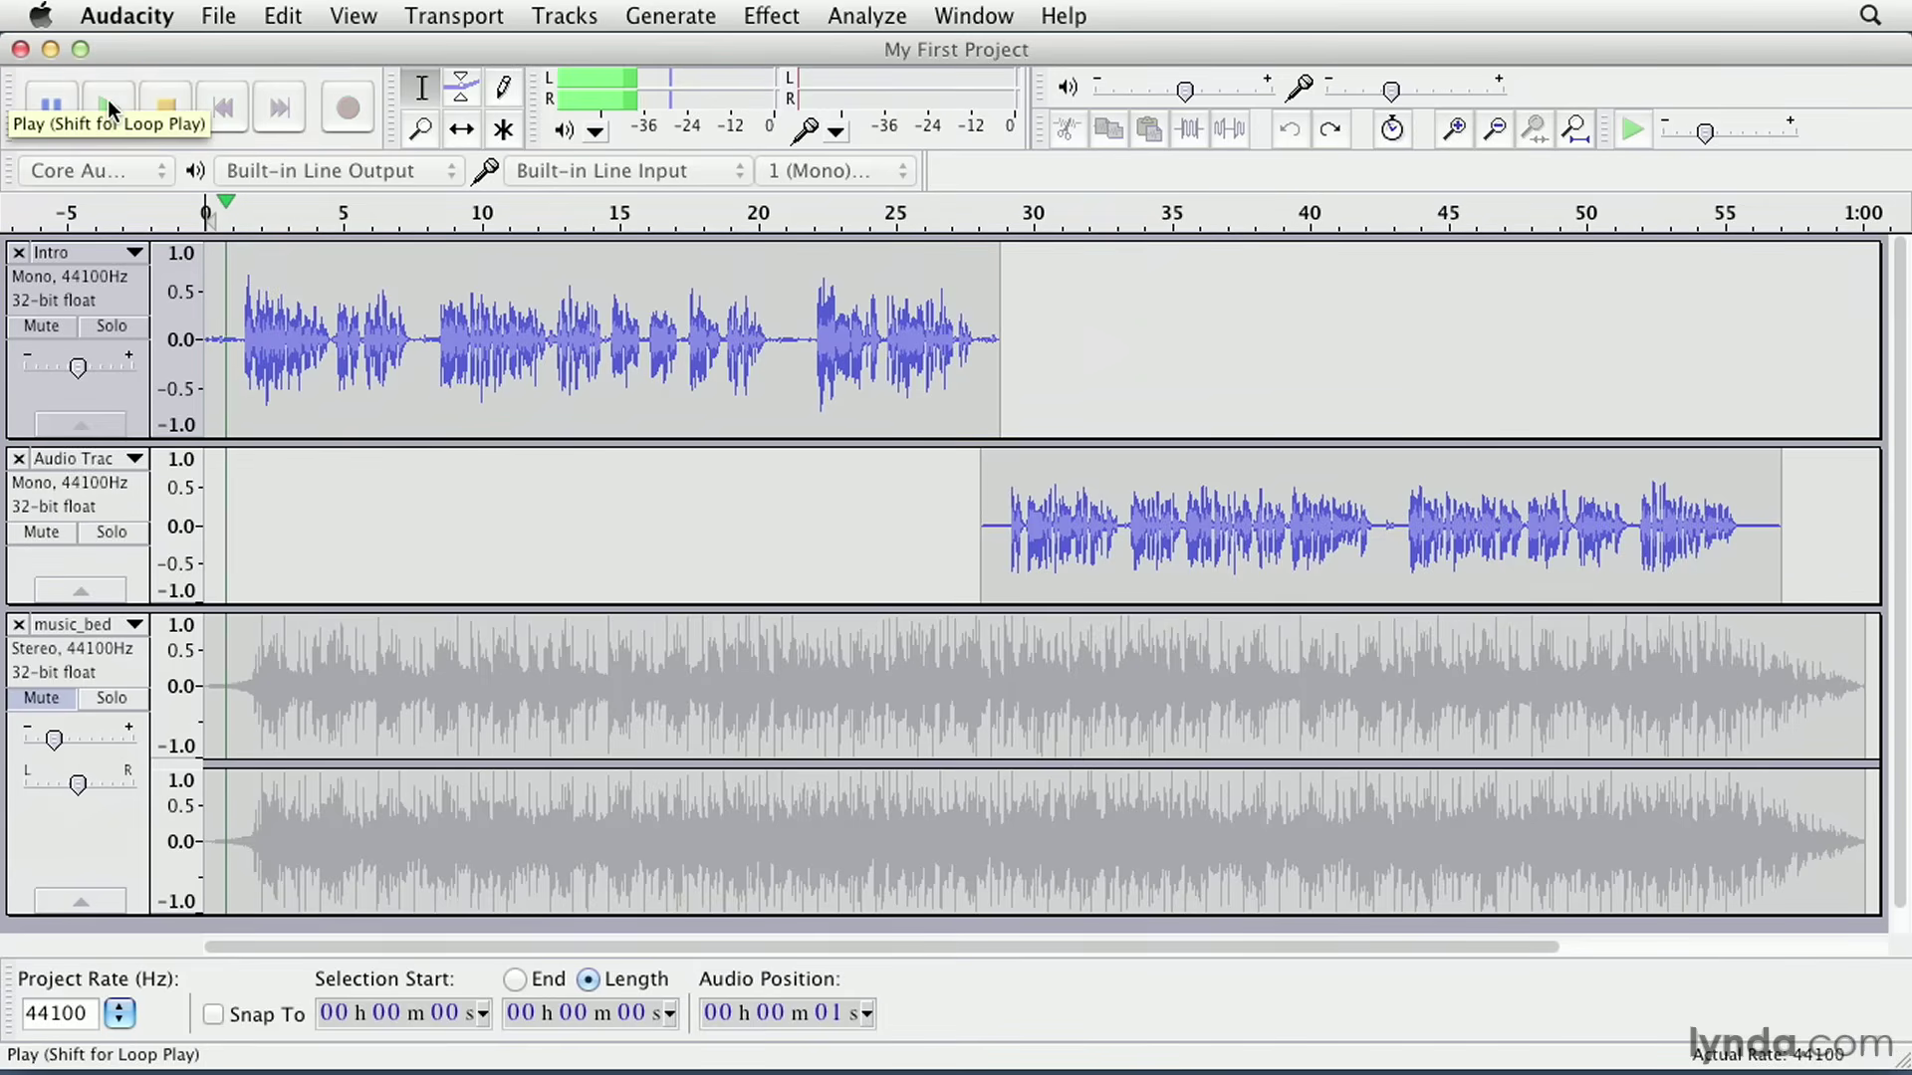
left_click(107, 105)
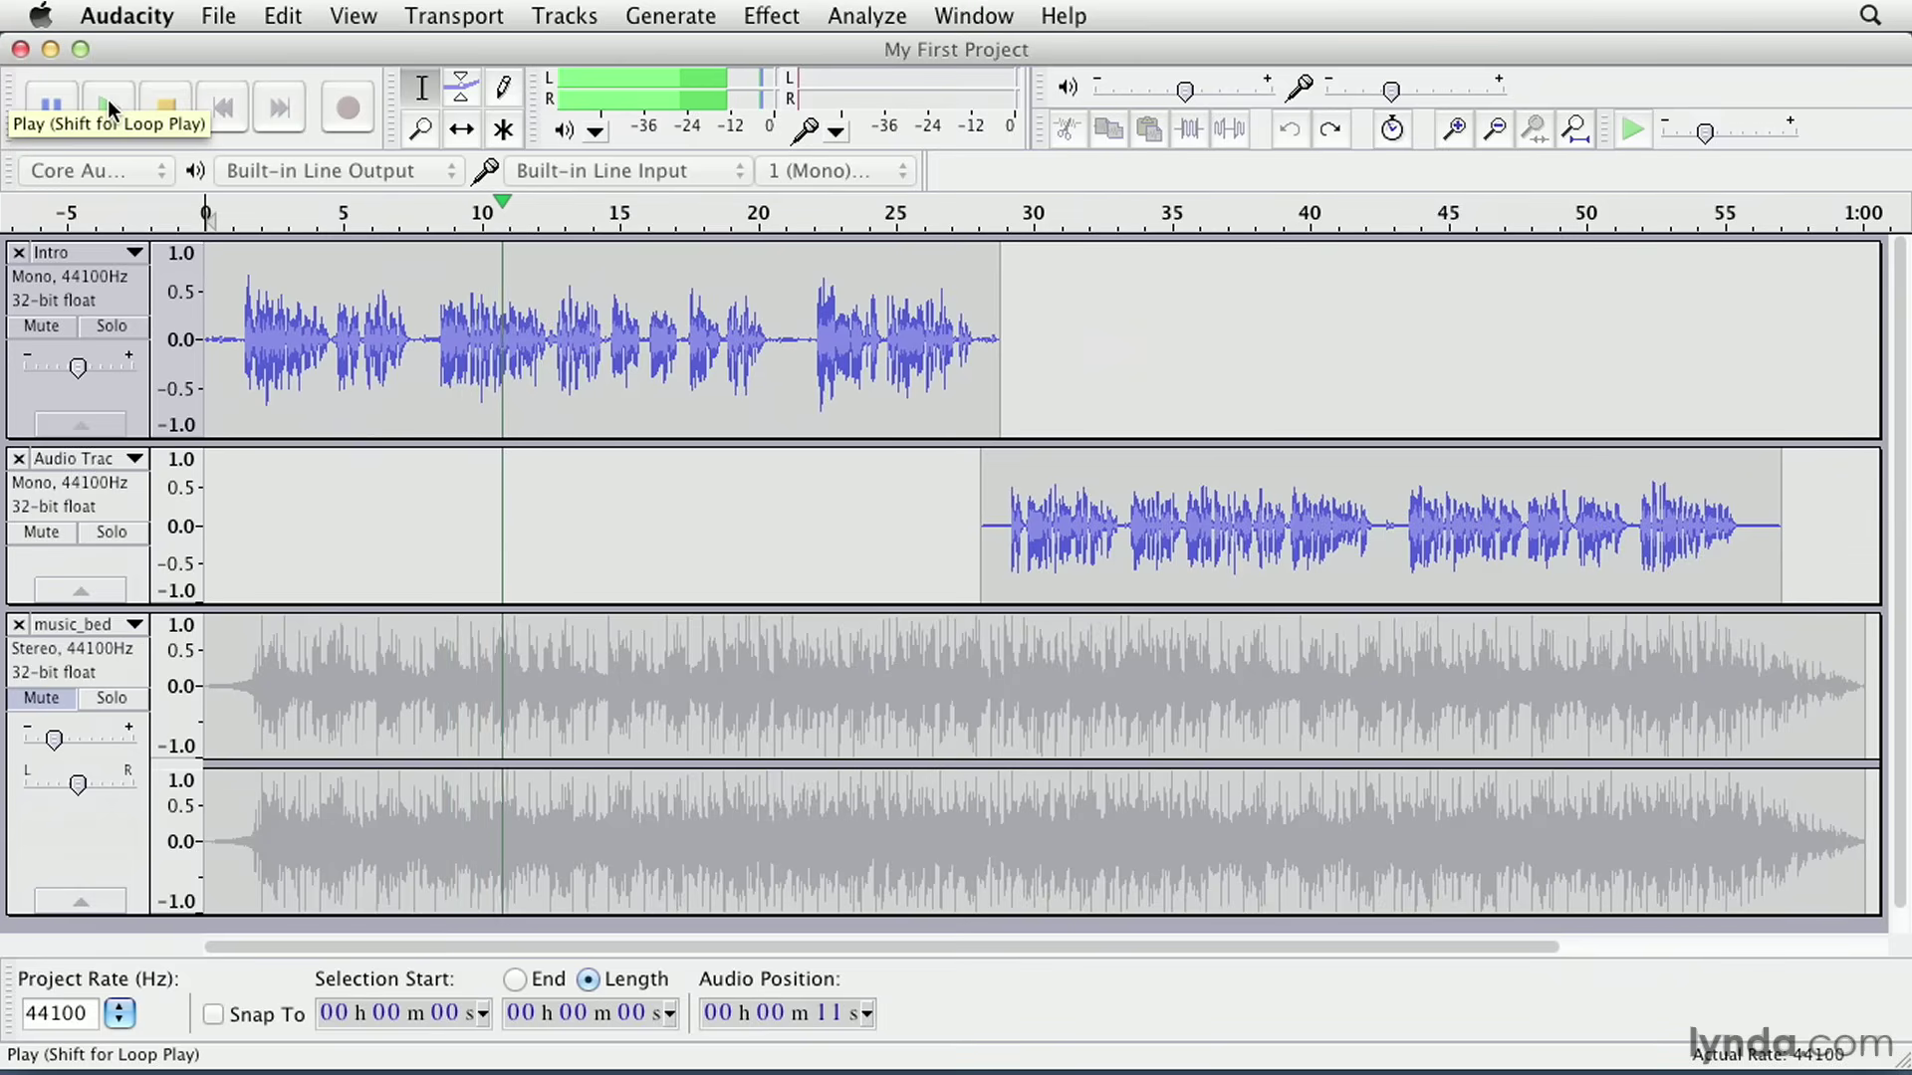
left_click(108, 107)
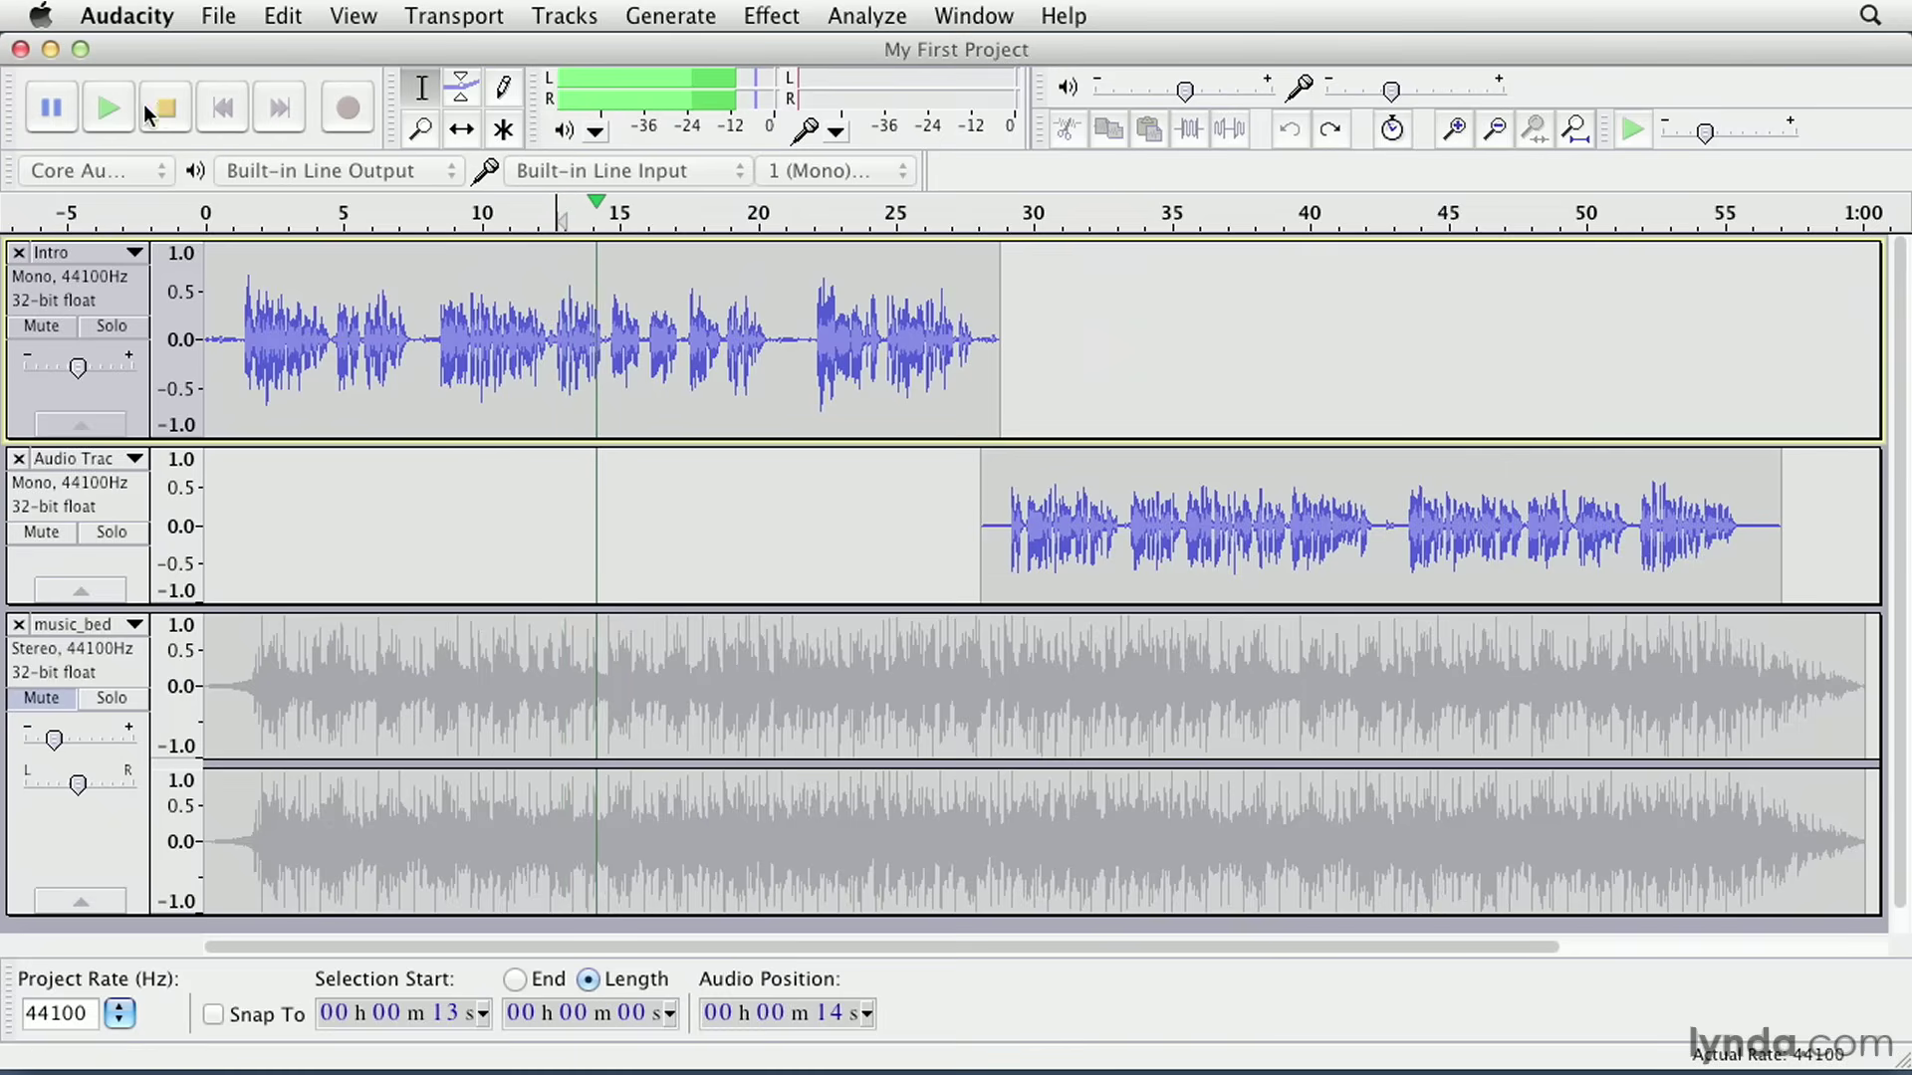
left_click(165, 108)
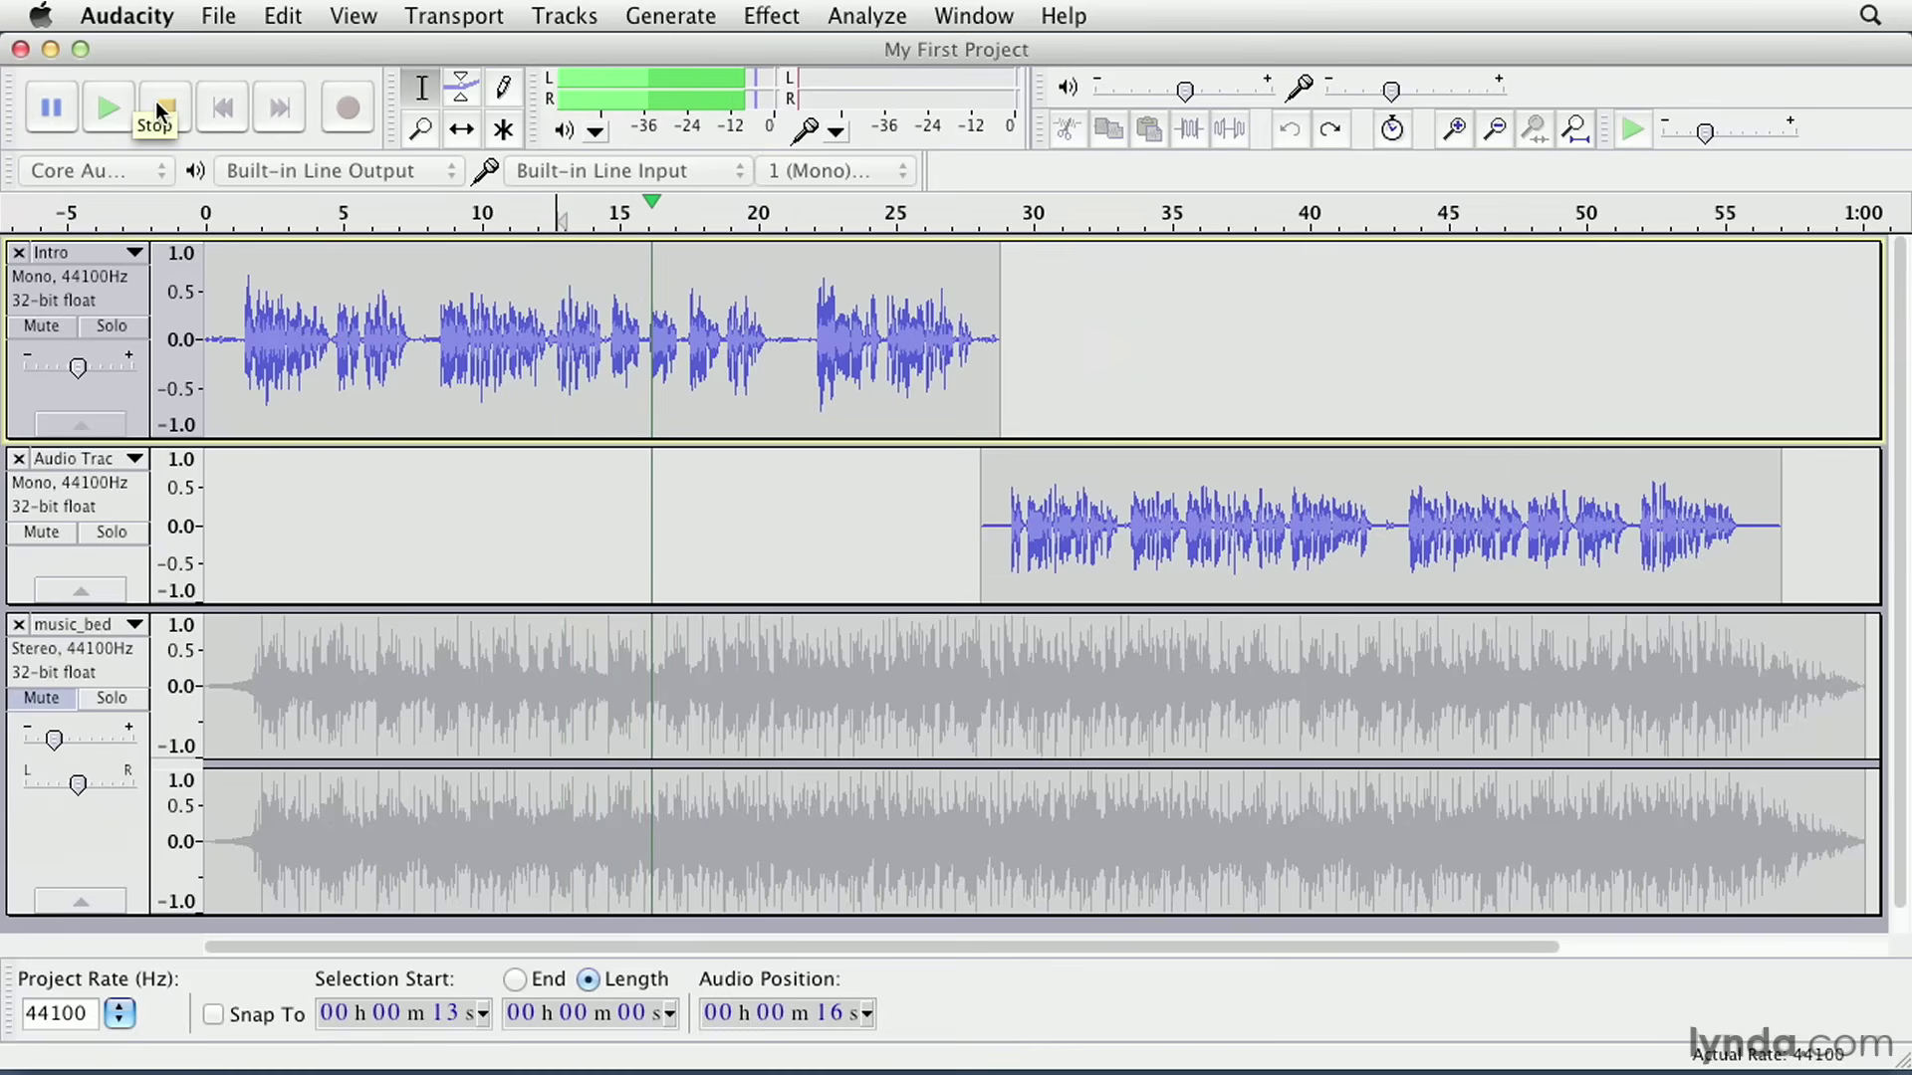
left_click(161, 108)
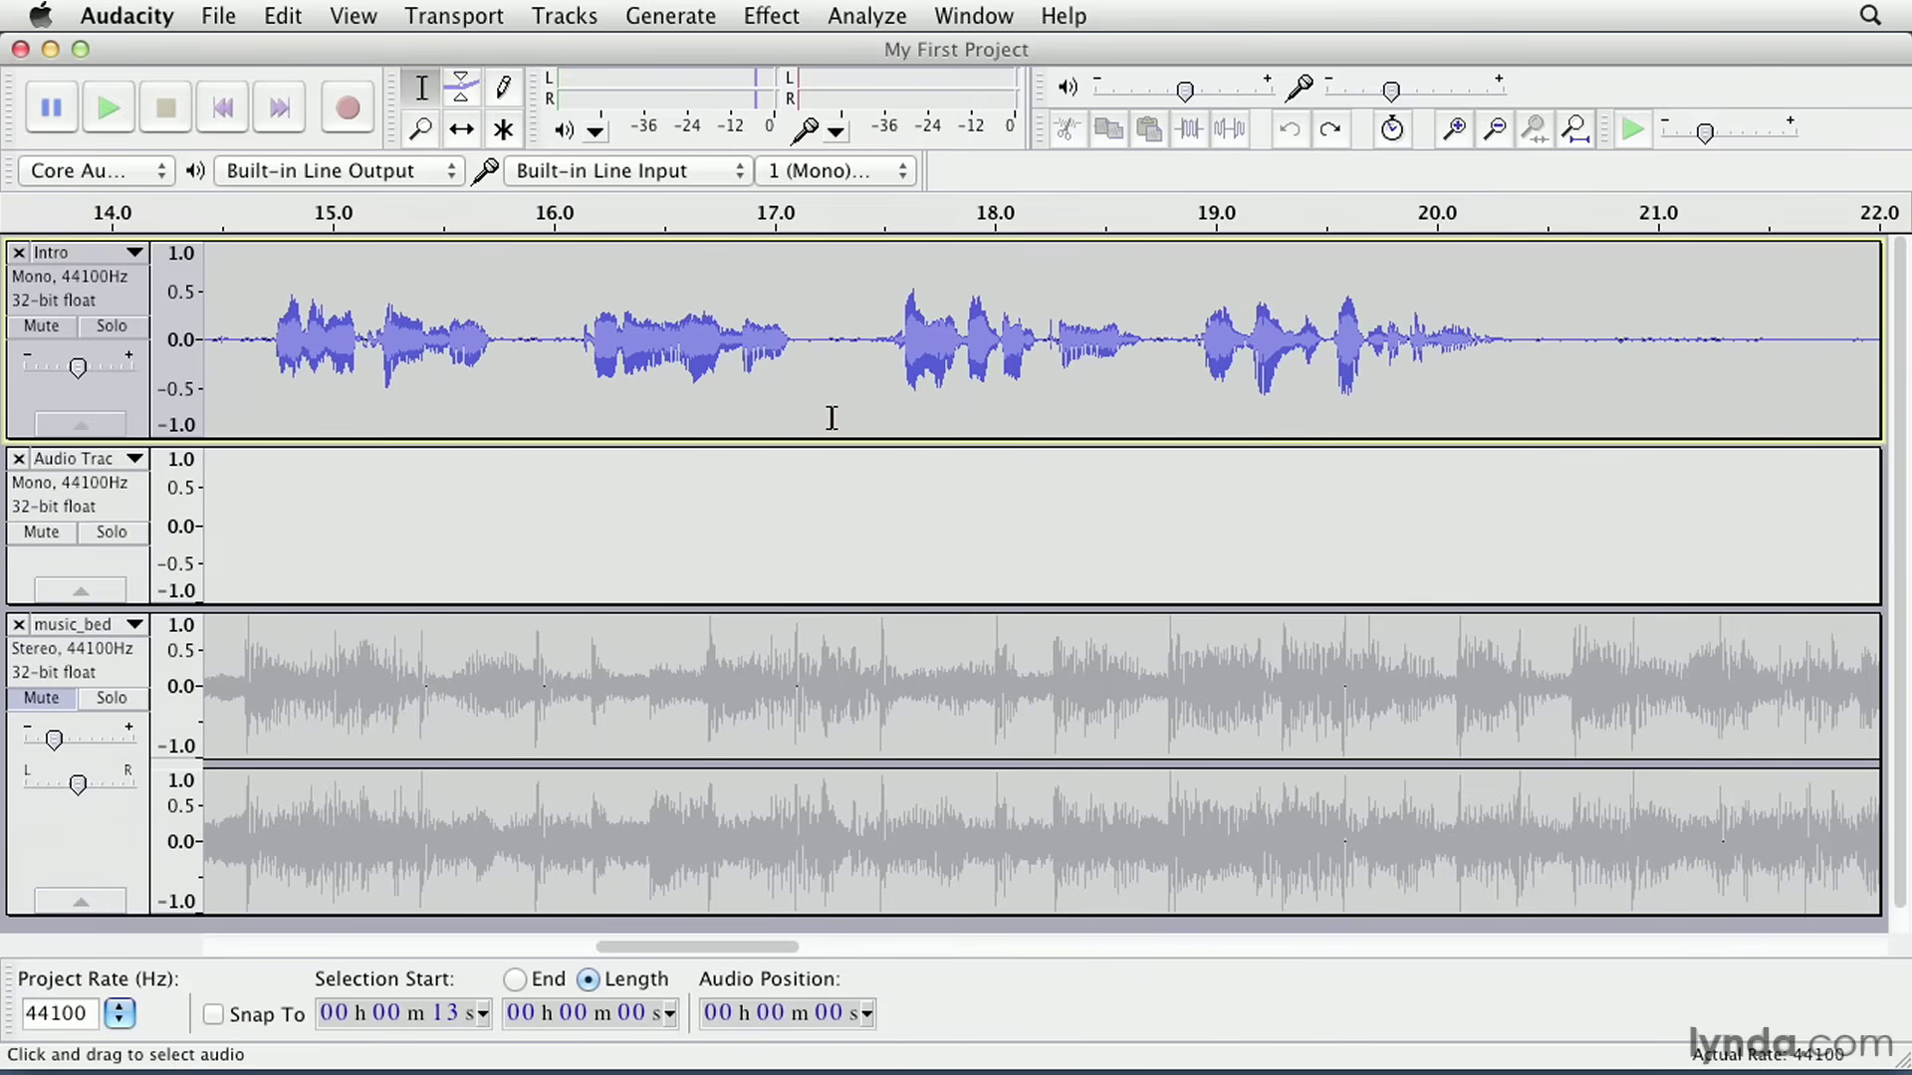
- Select the one-second phrase at 16–17 s on the Intro track and audition it
left_click_drag(567, 341, 806, 340)
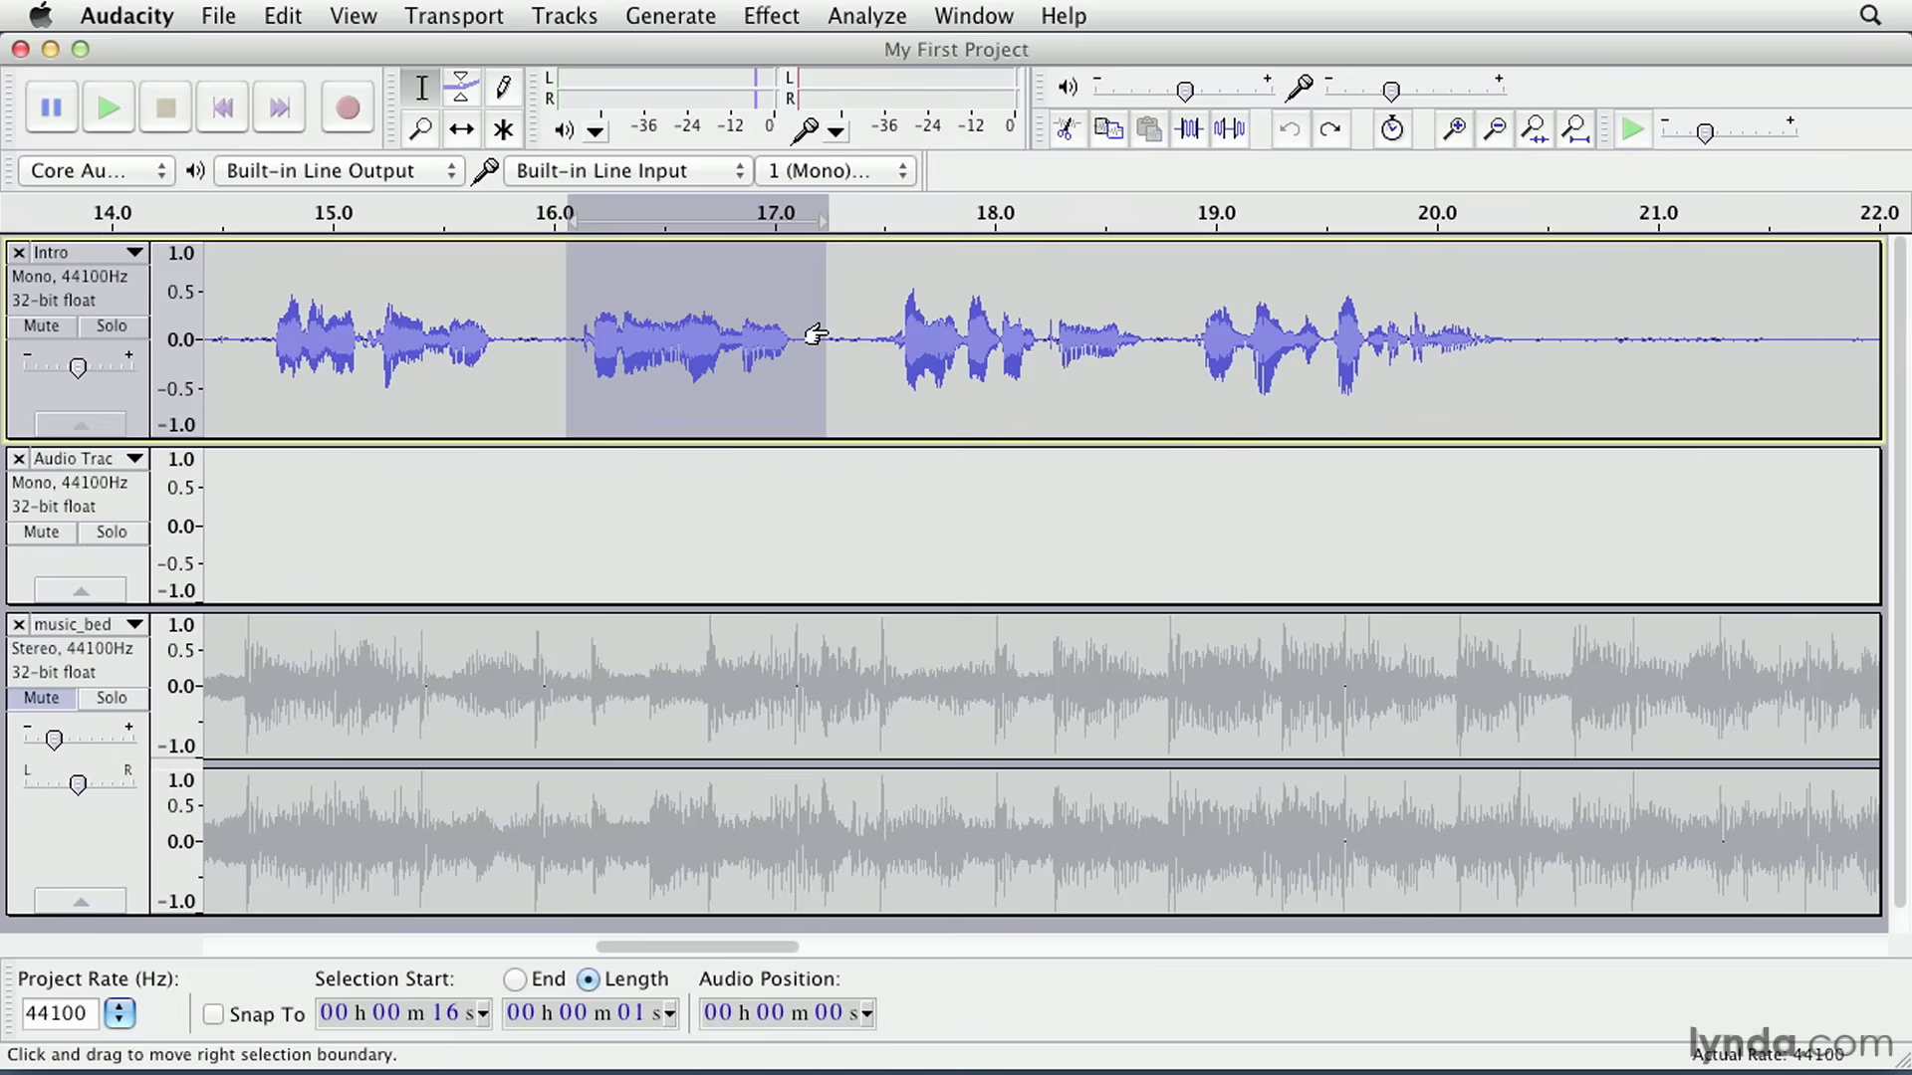
left_click(108, 108)
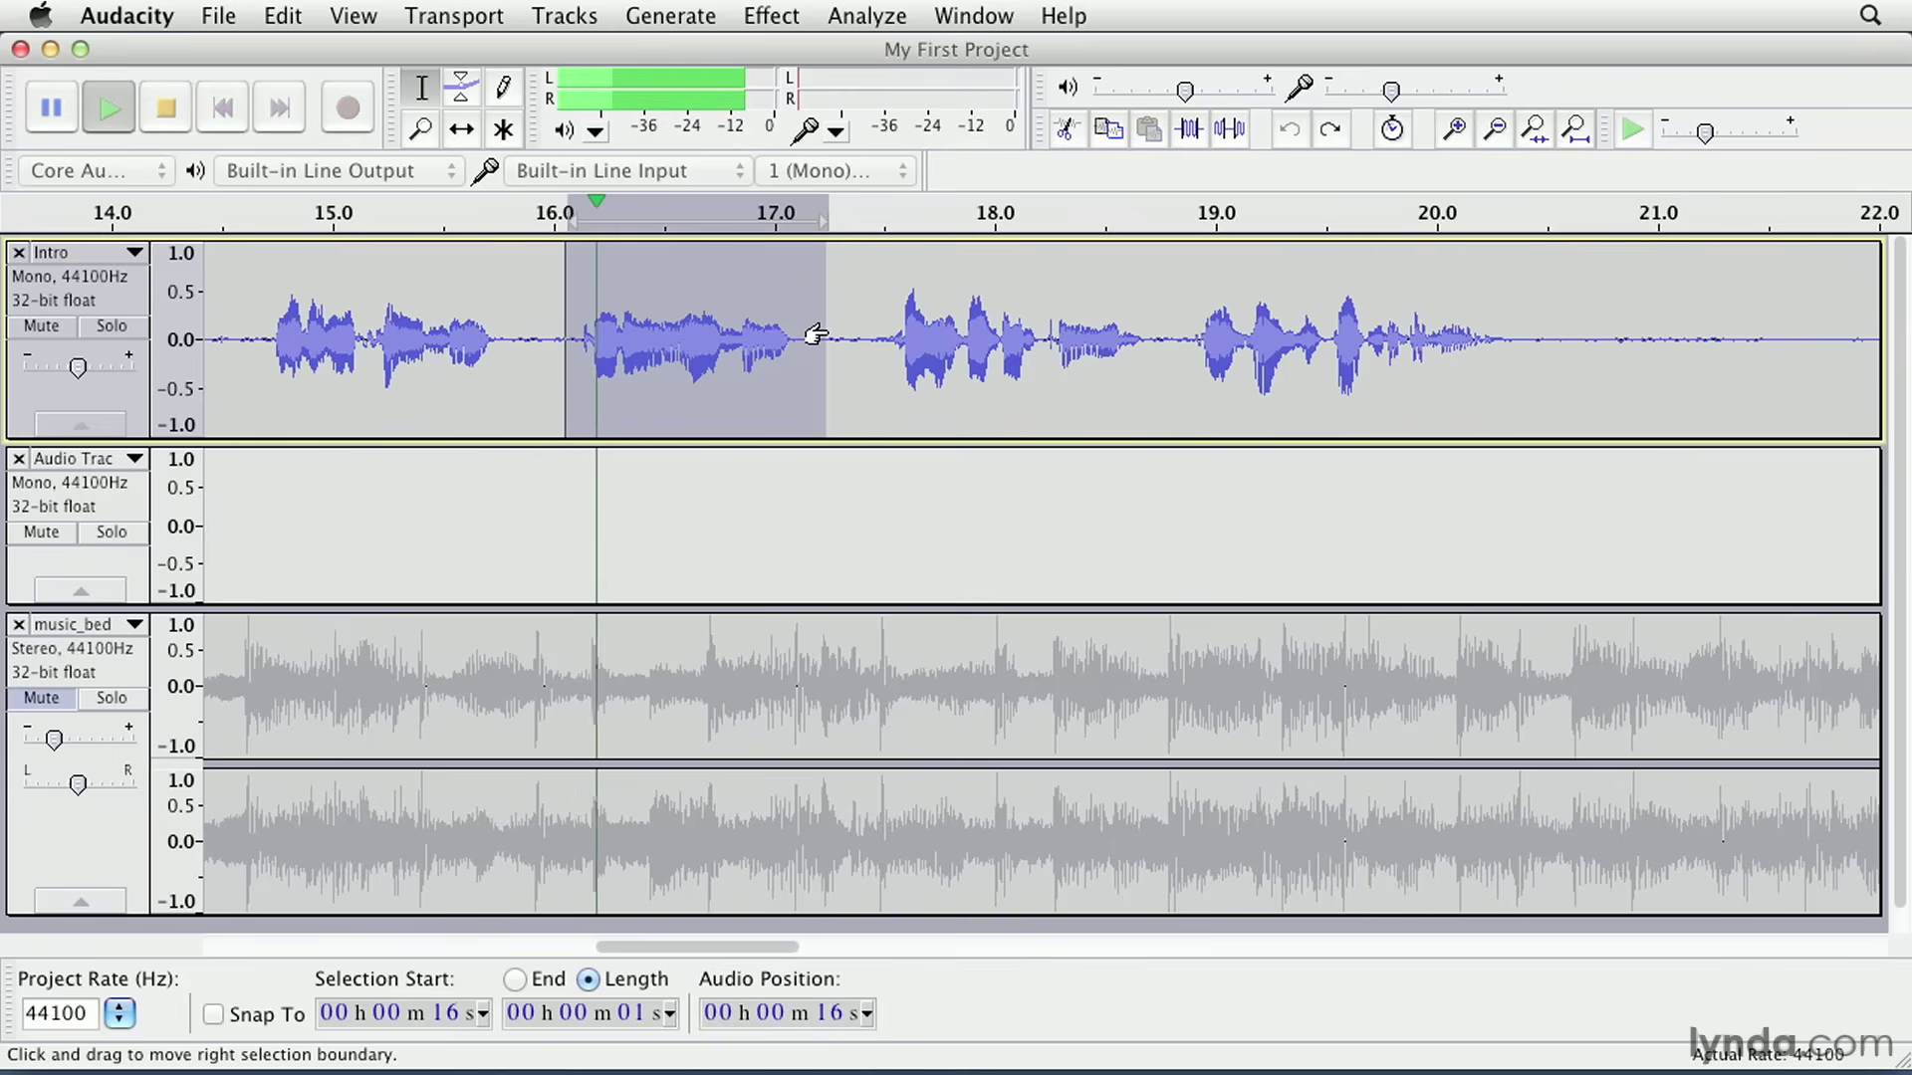
left_click(165, 107)
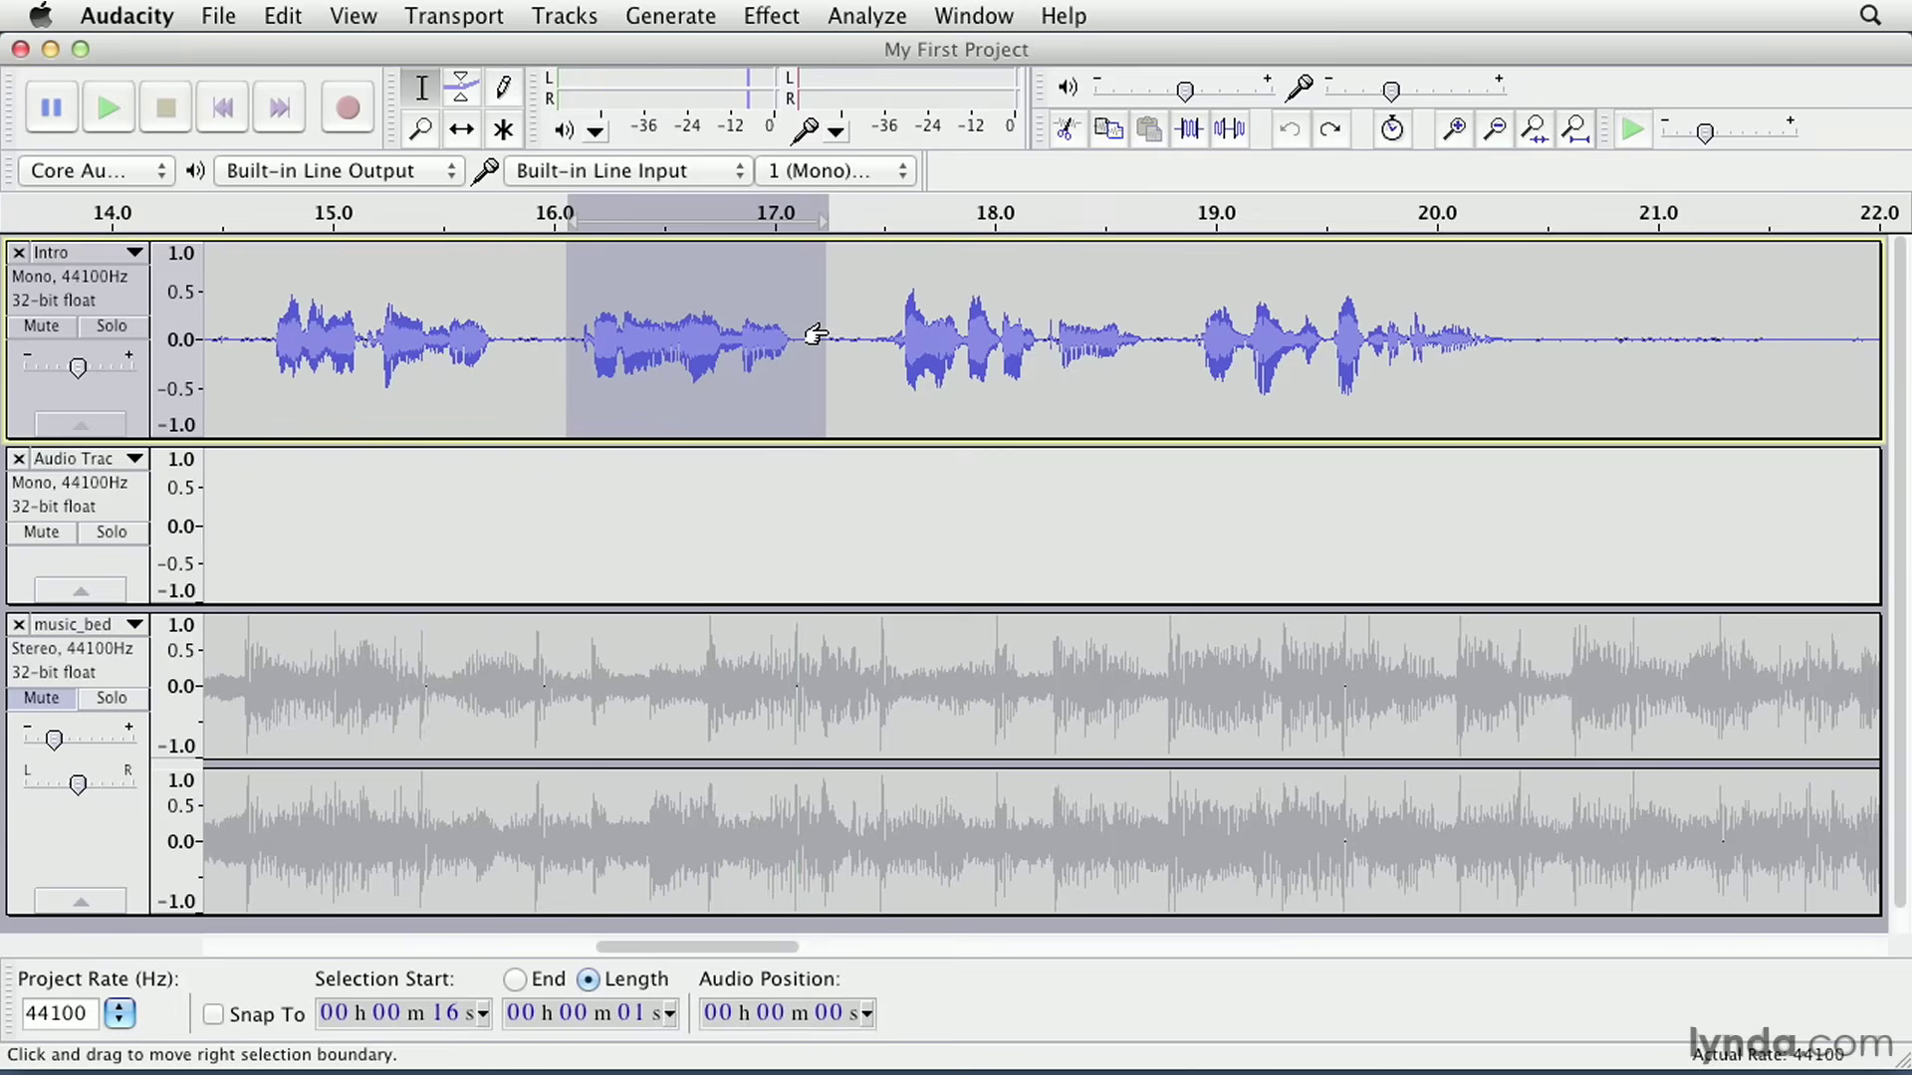
mouse_move(817, 335)
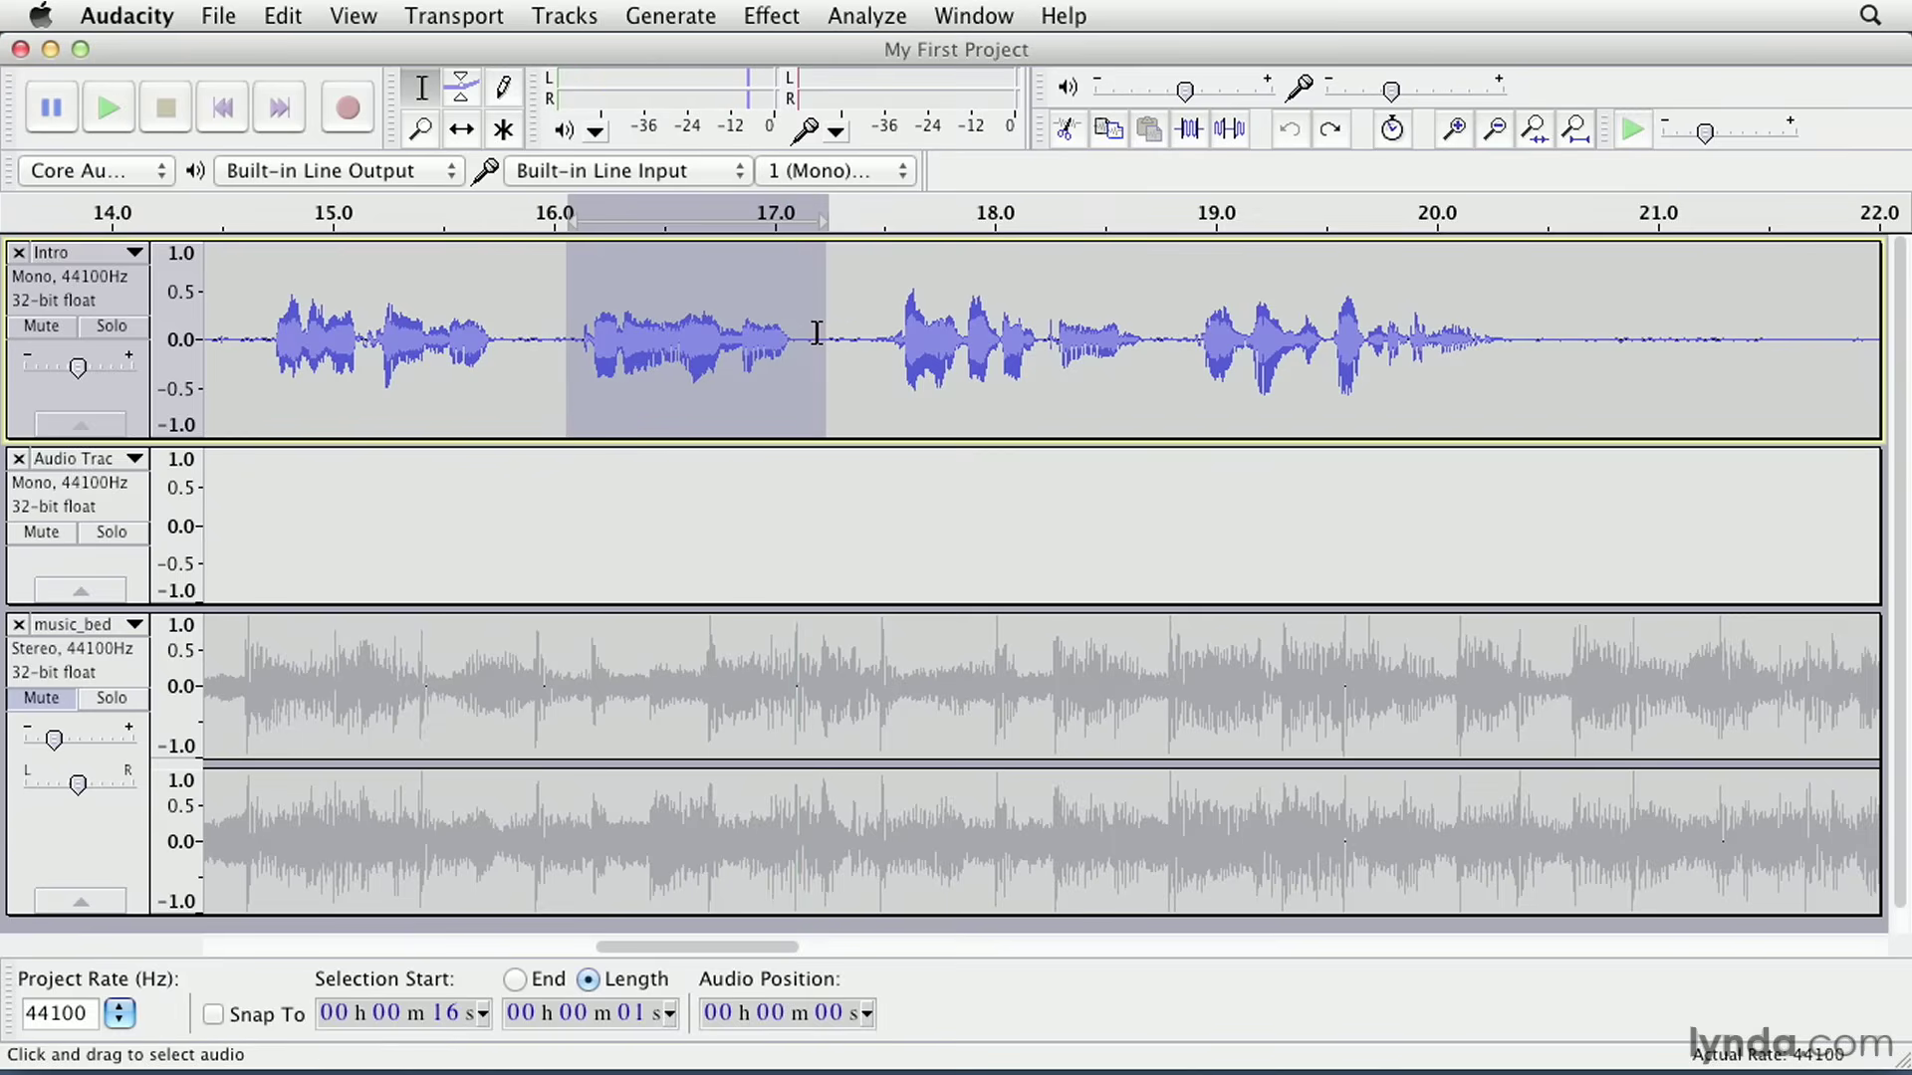
left_click(108, 105)
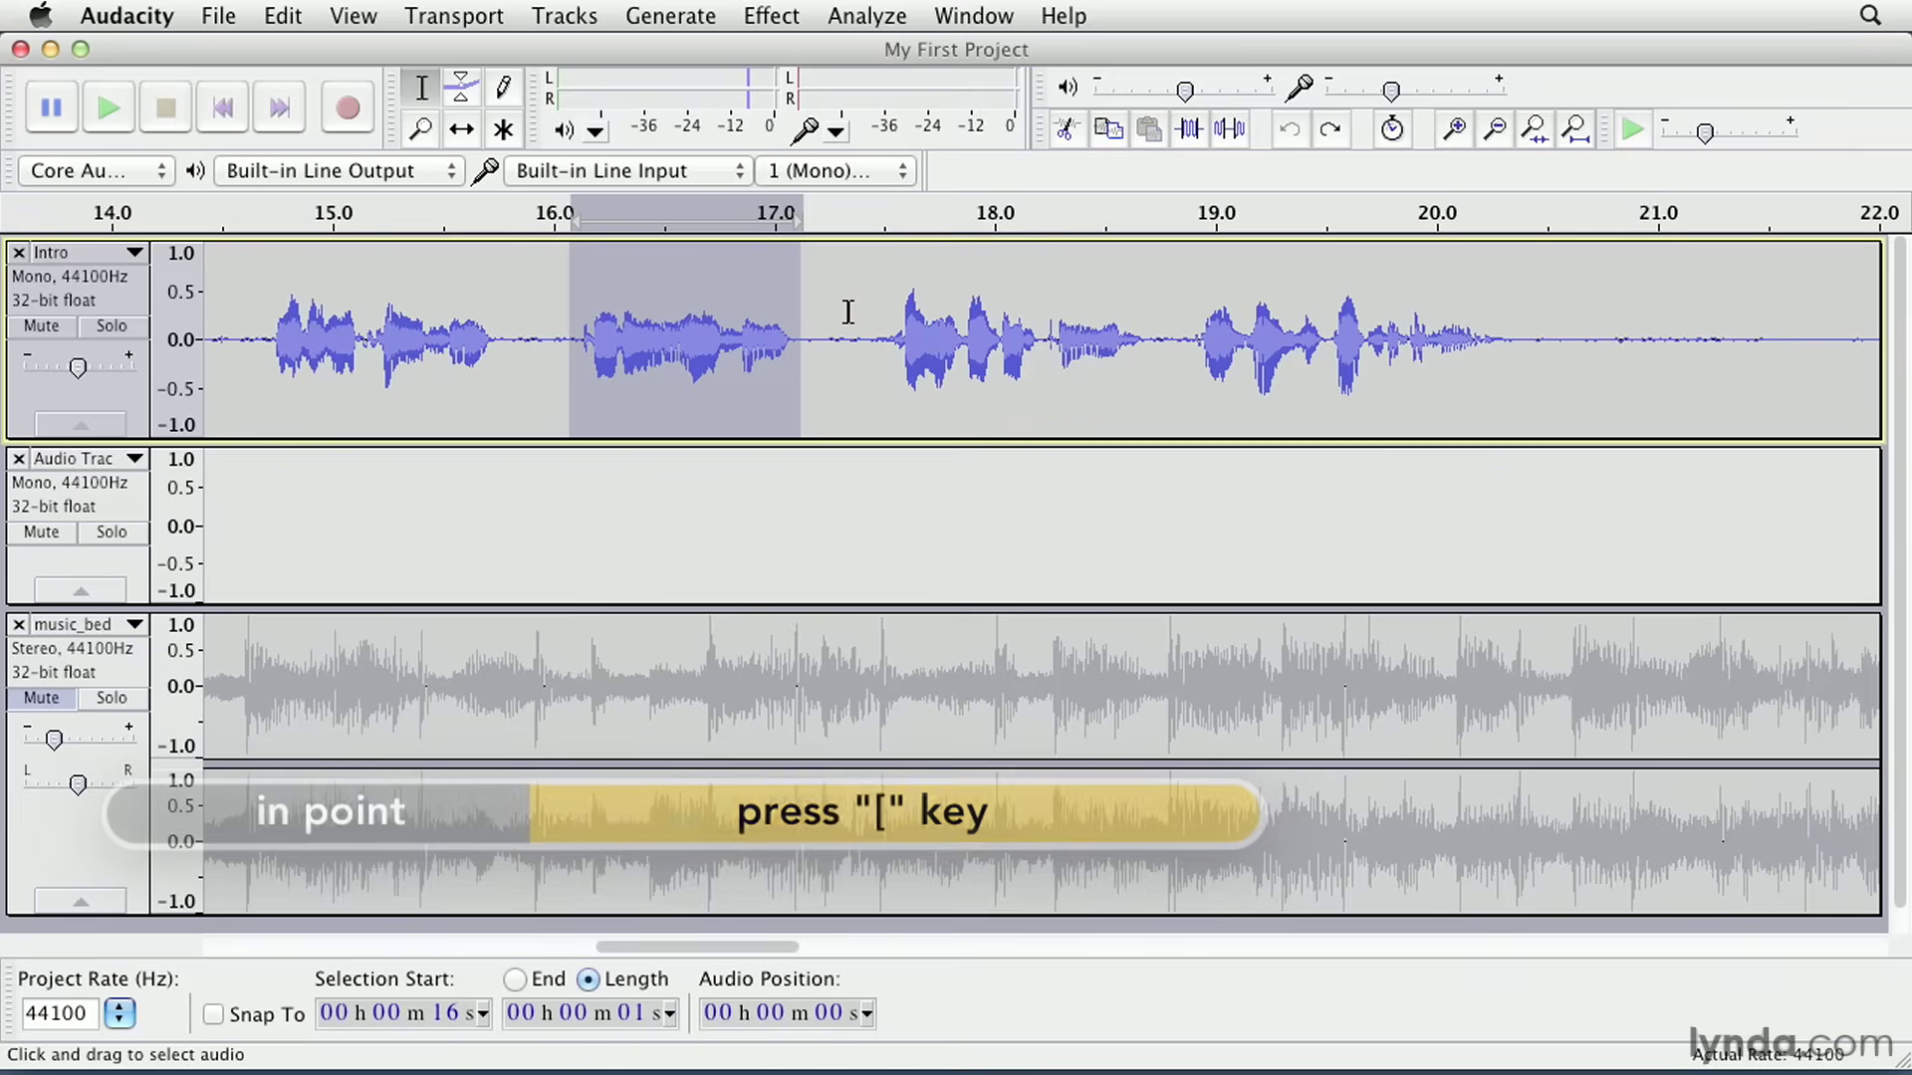
- Mark the selection from playback position and drag its right edge to the phrase end near 17.3 s
key("]")
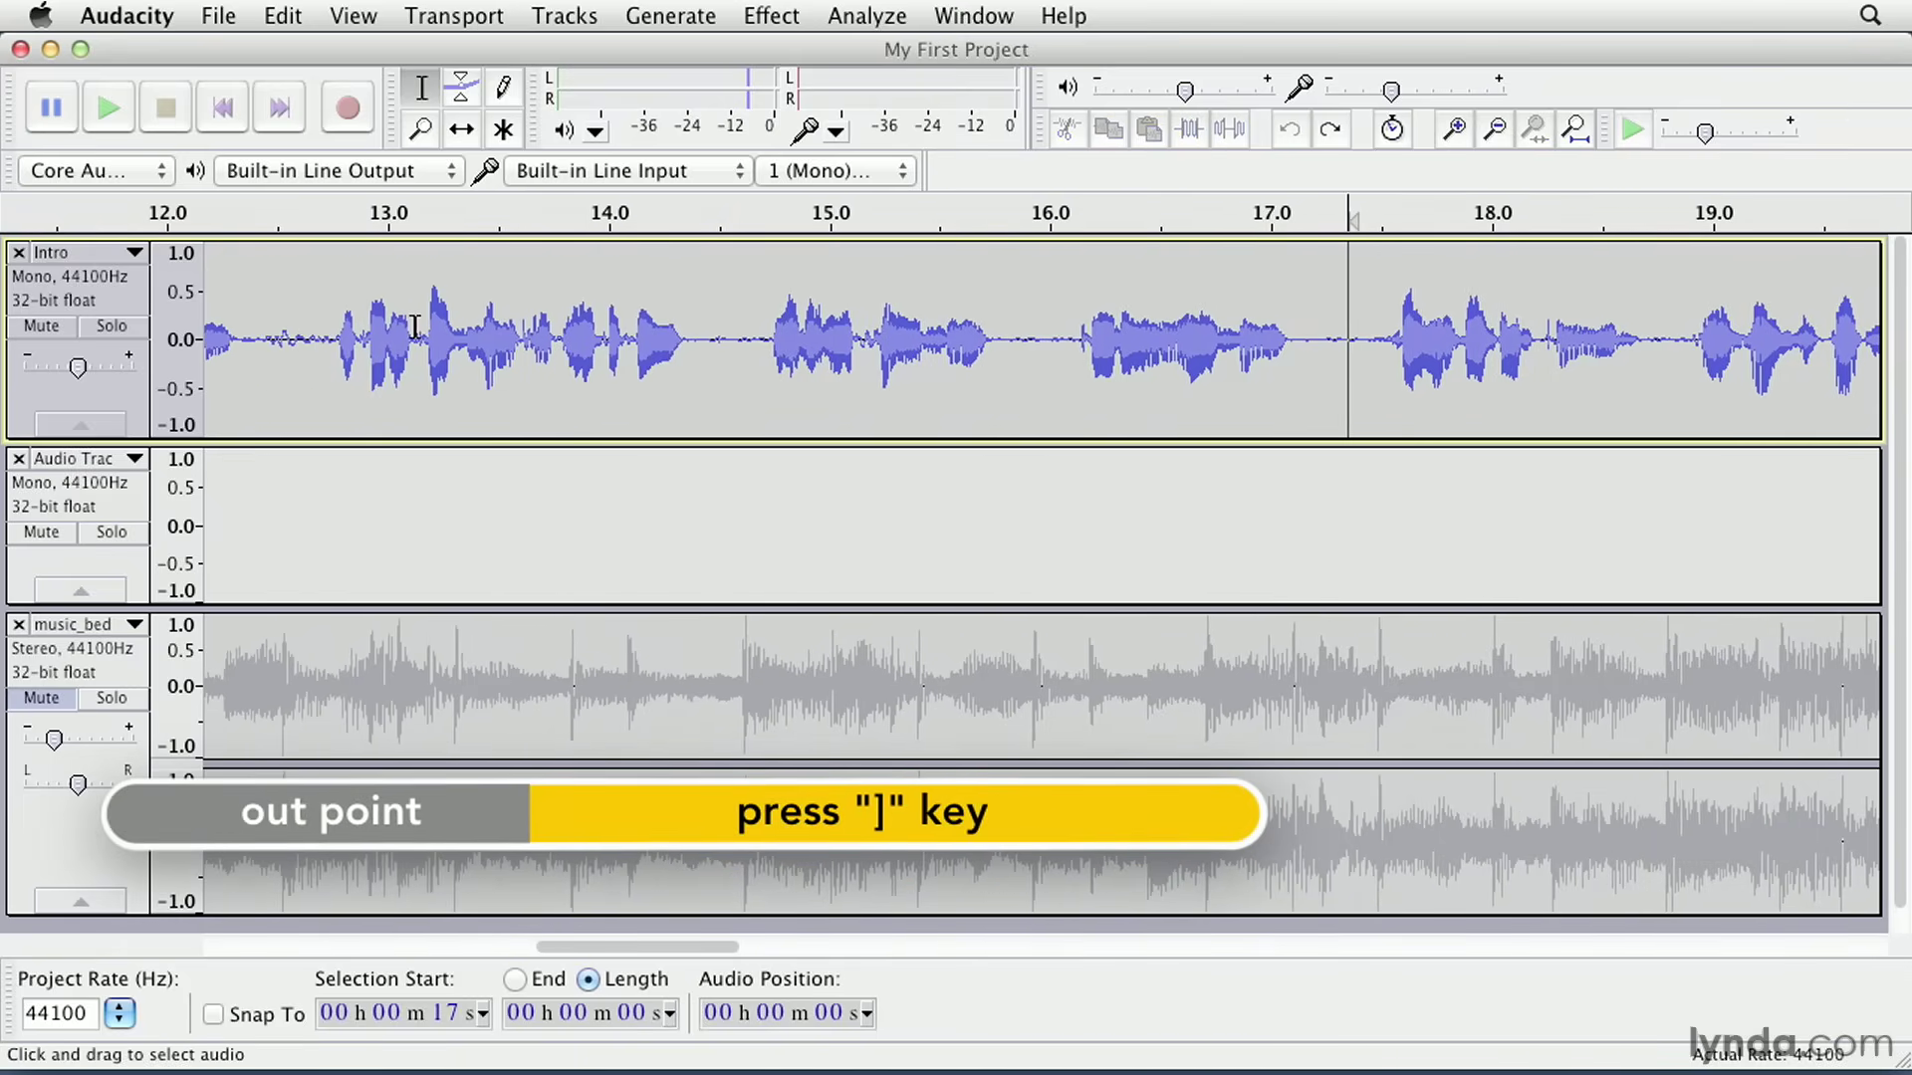
key("]")
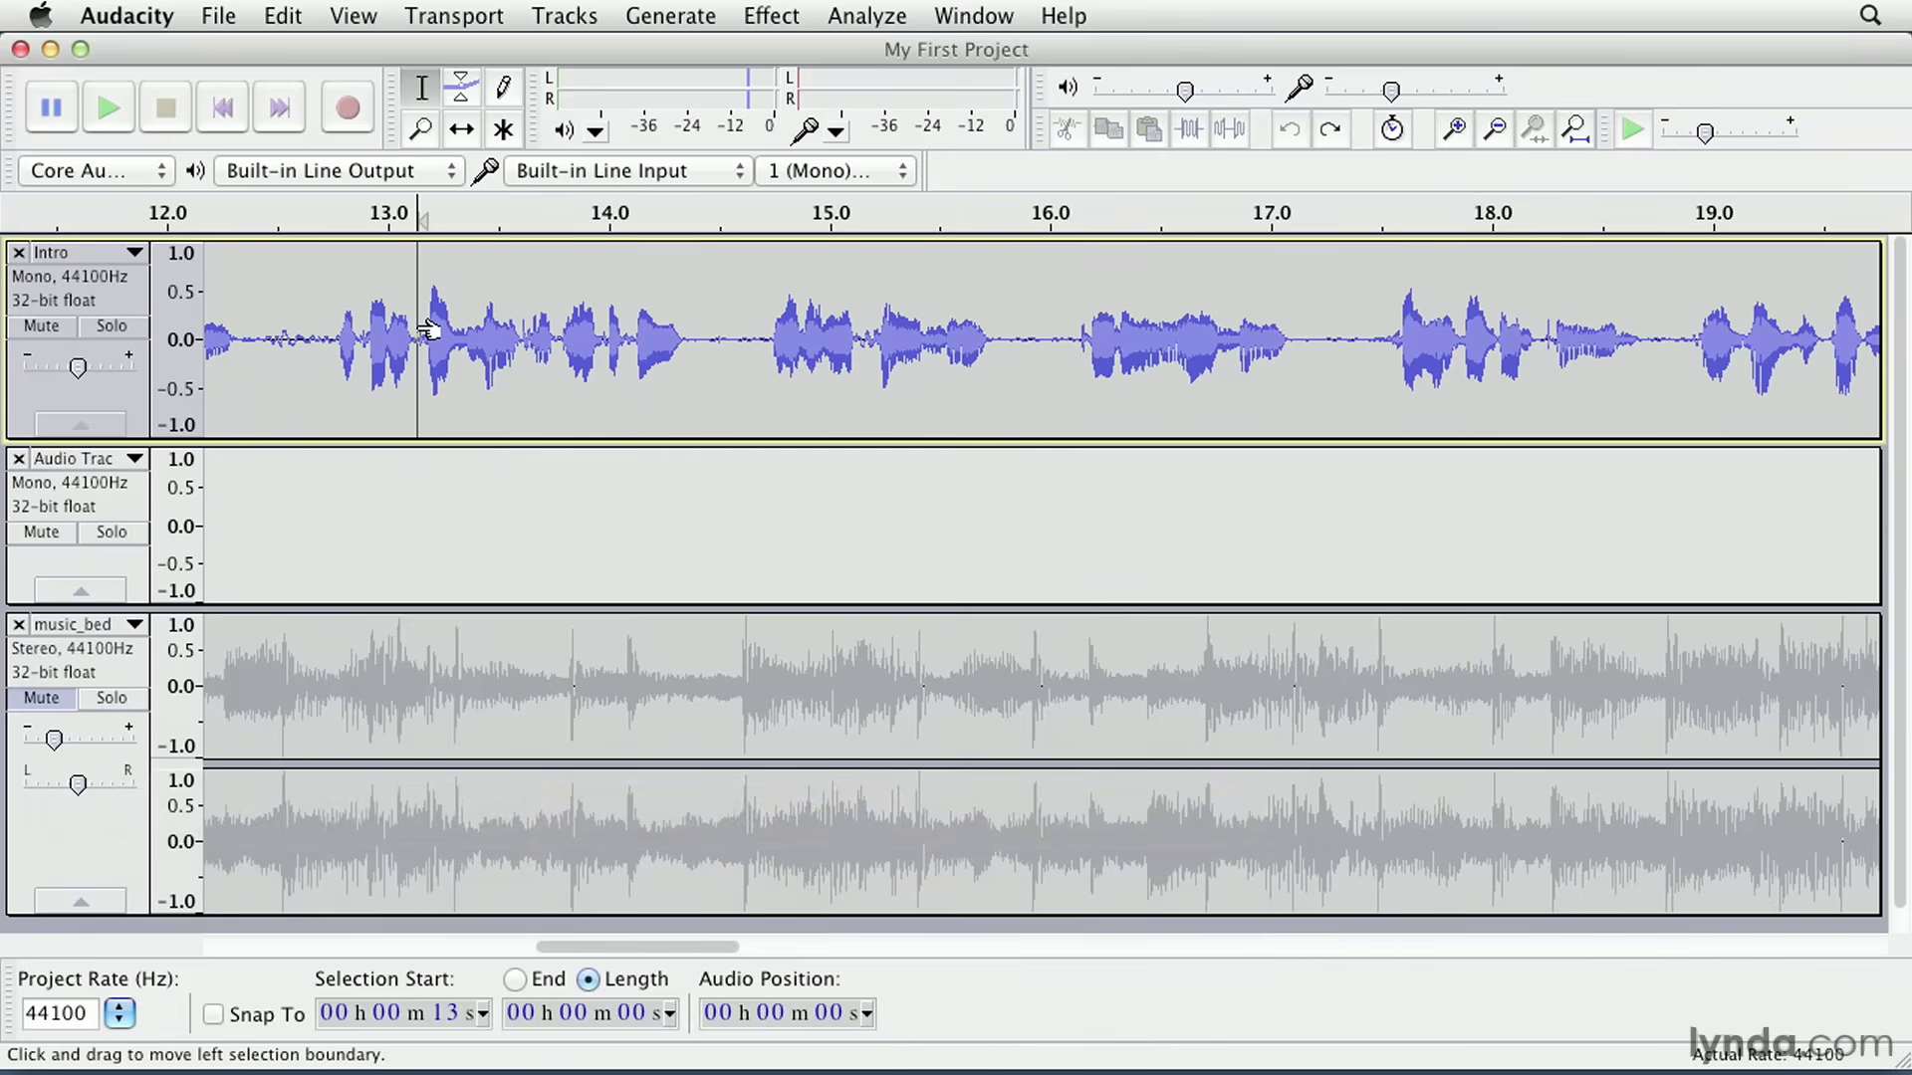
left_click(107, 106)
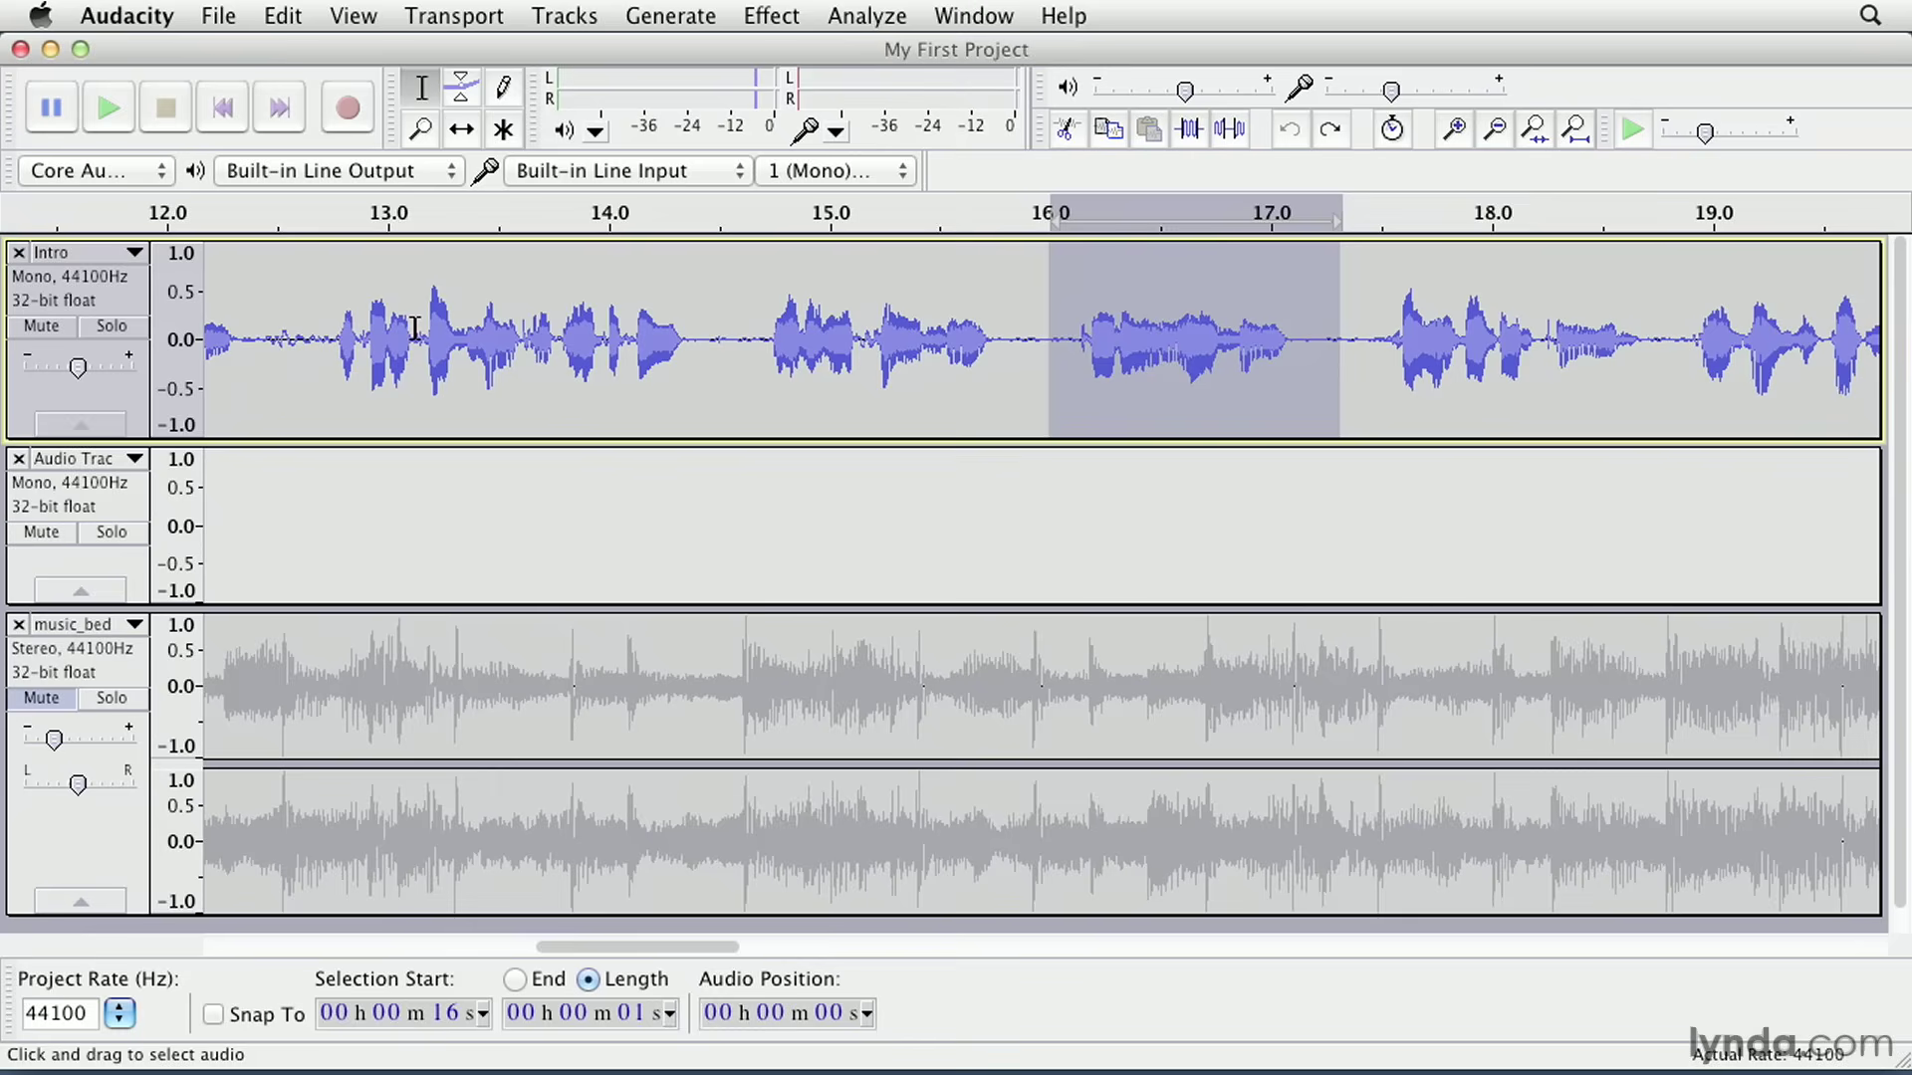
mouse_move(809, 256)
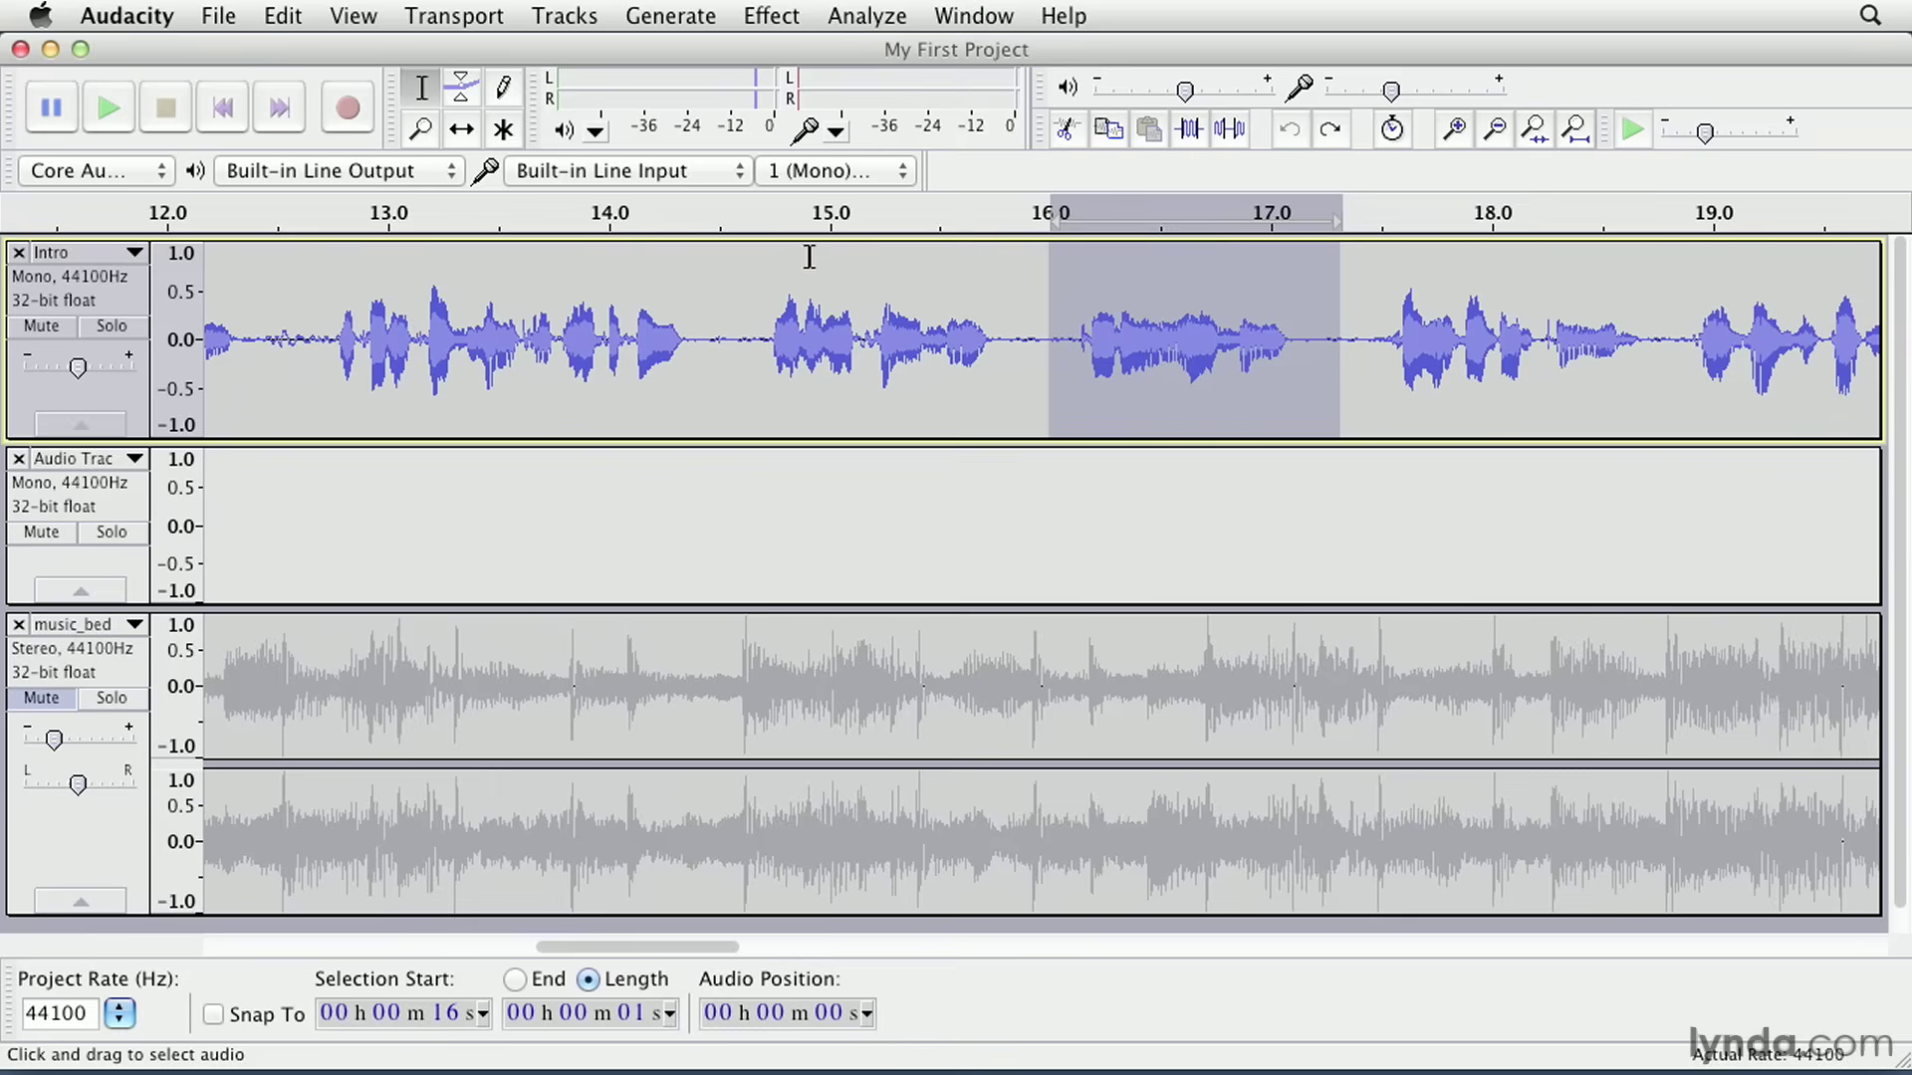
mouse_move(1326, 323)
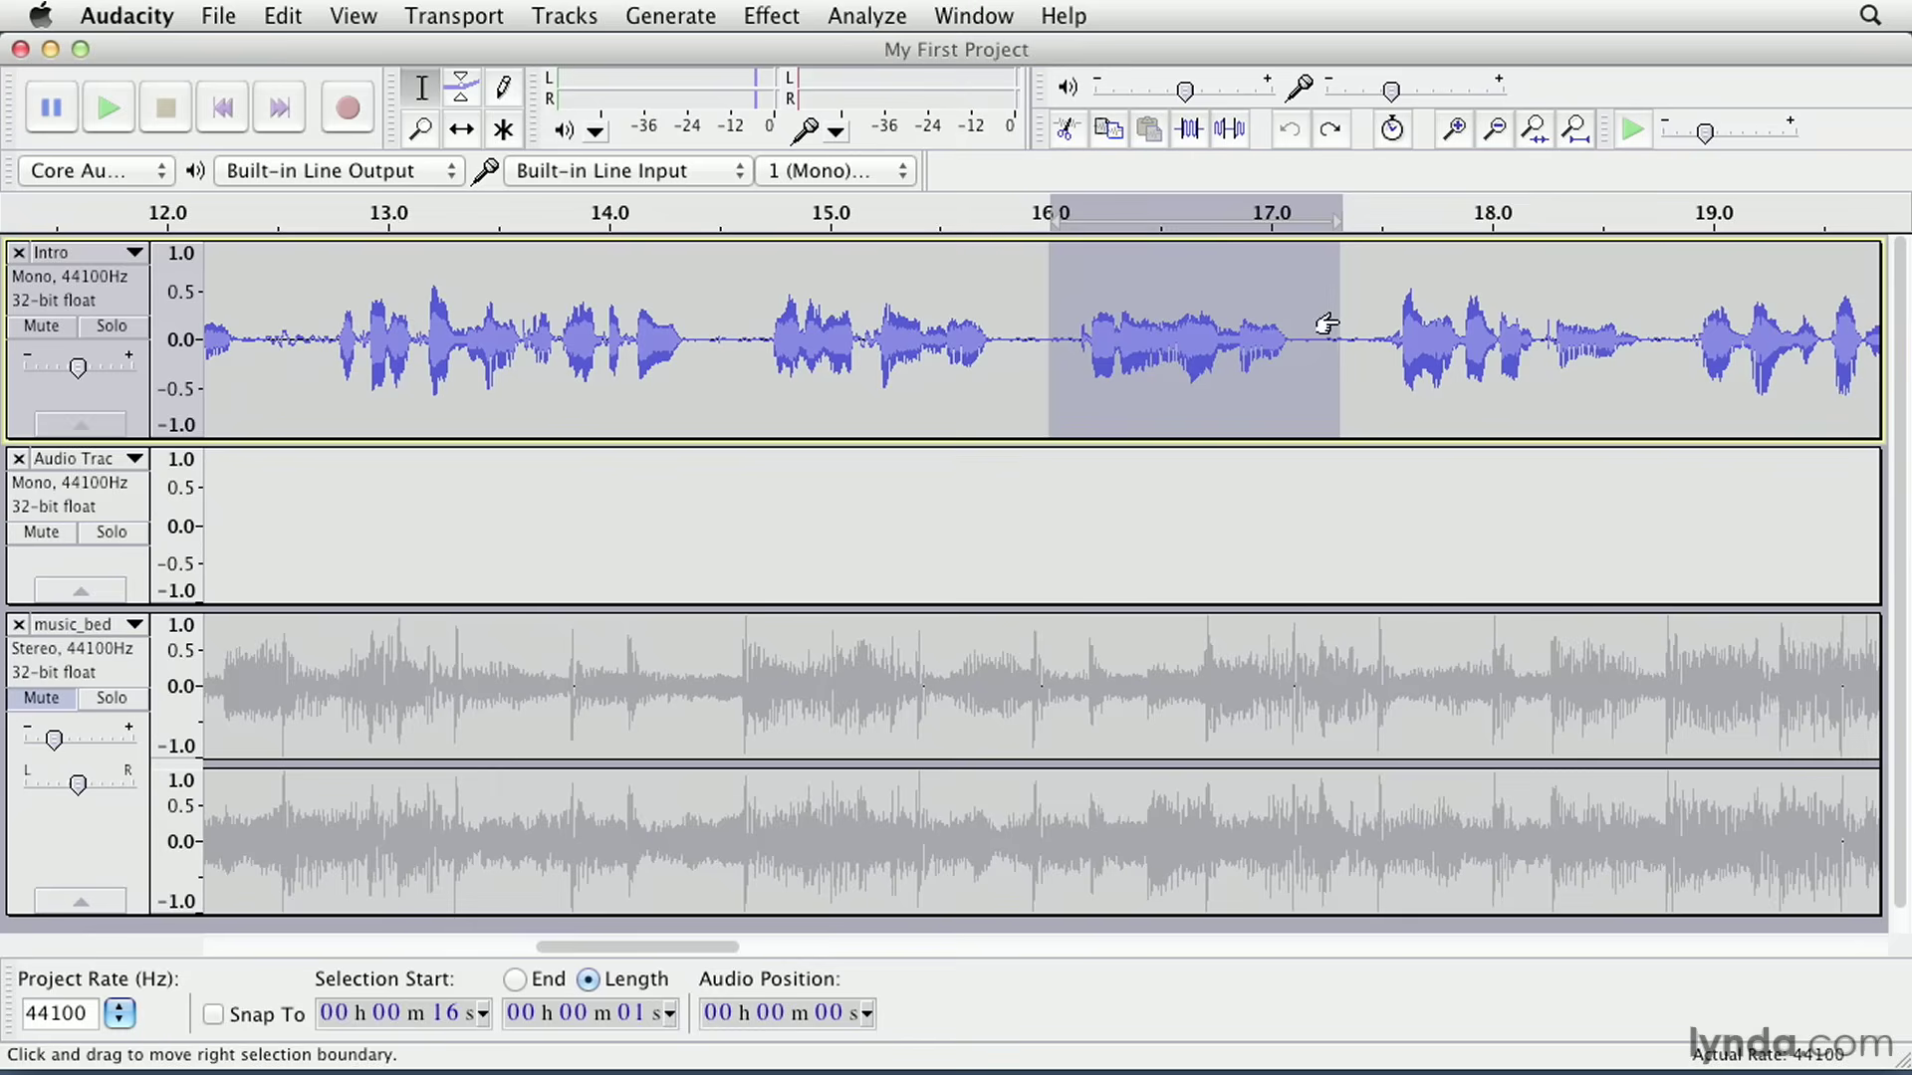
left_click_drag(1326, 322, 1298, 323)
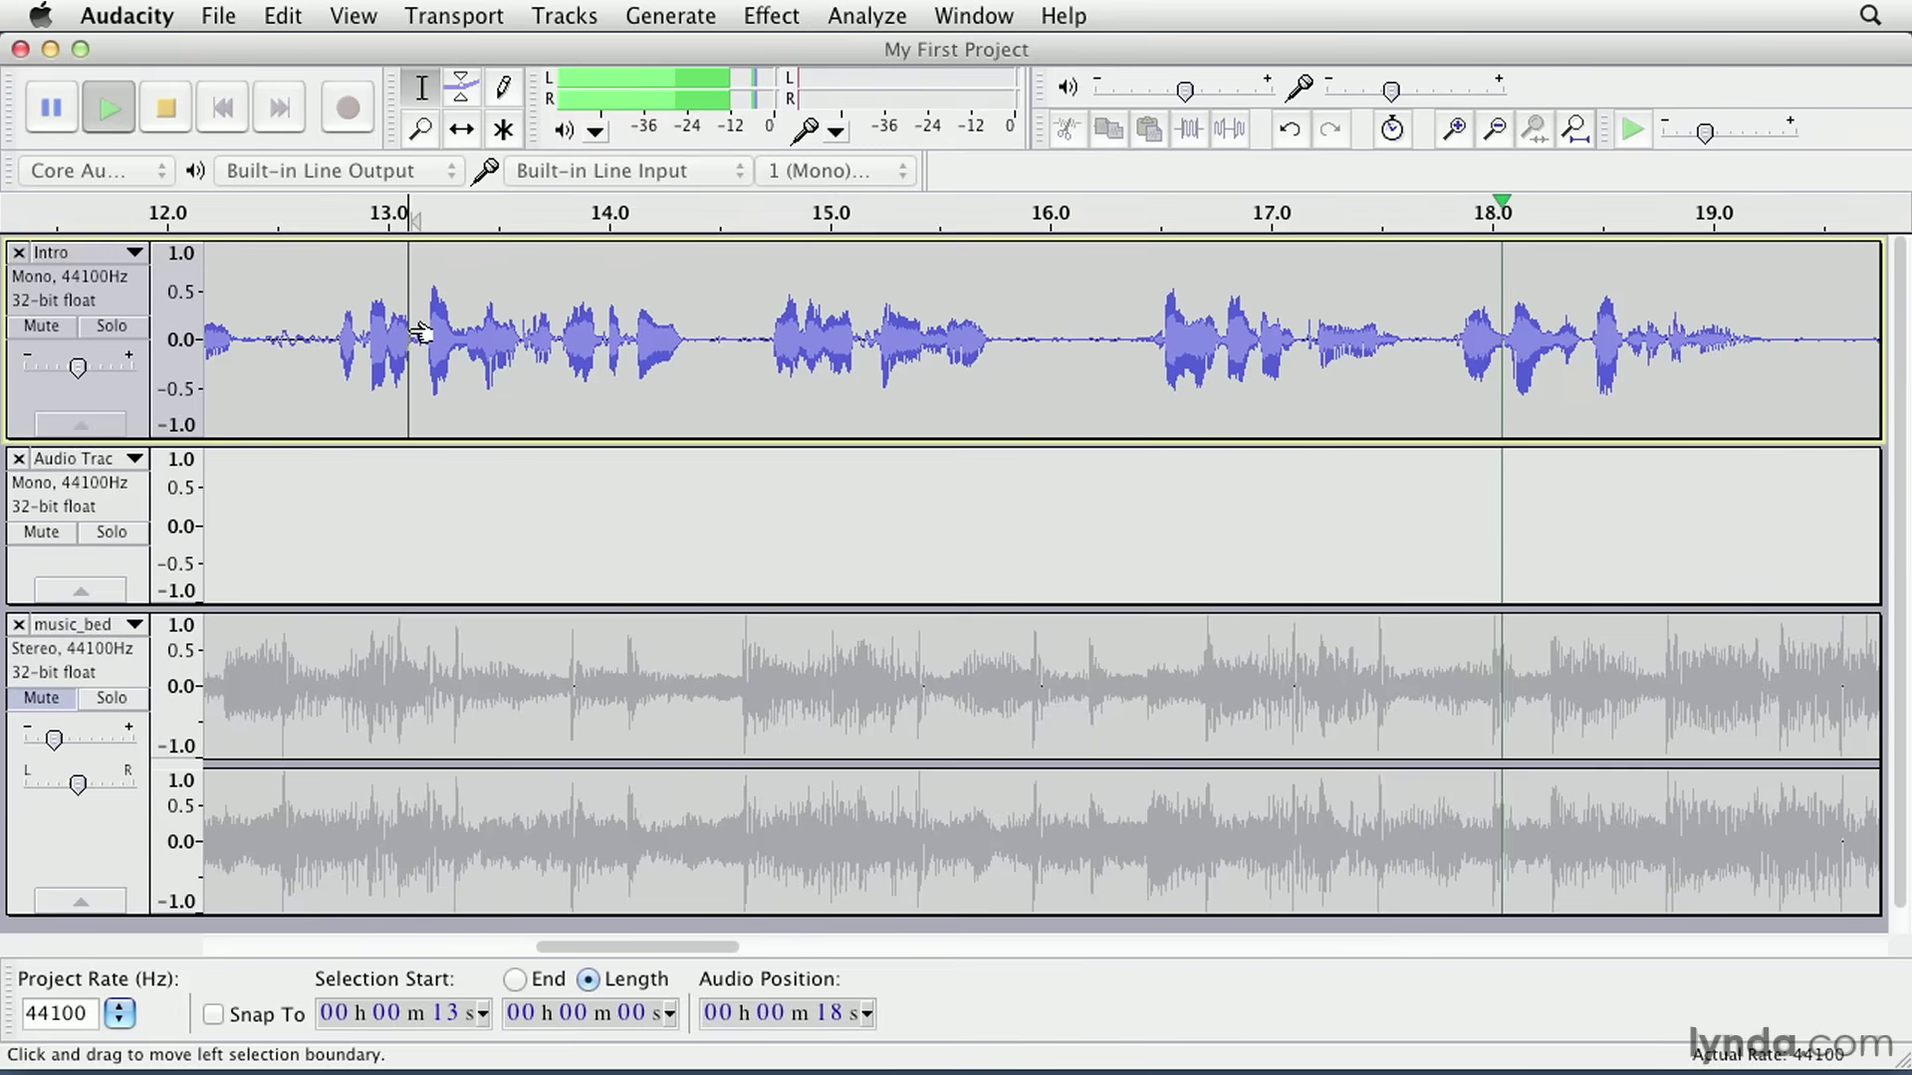
left_click(166, 107)
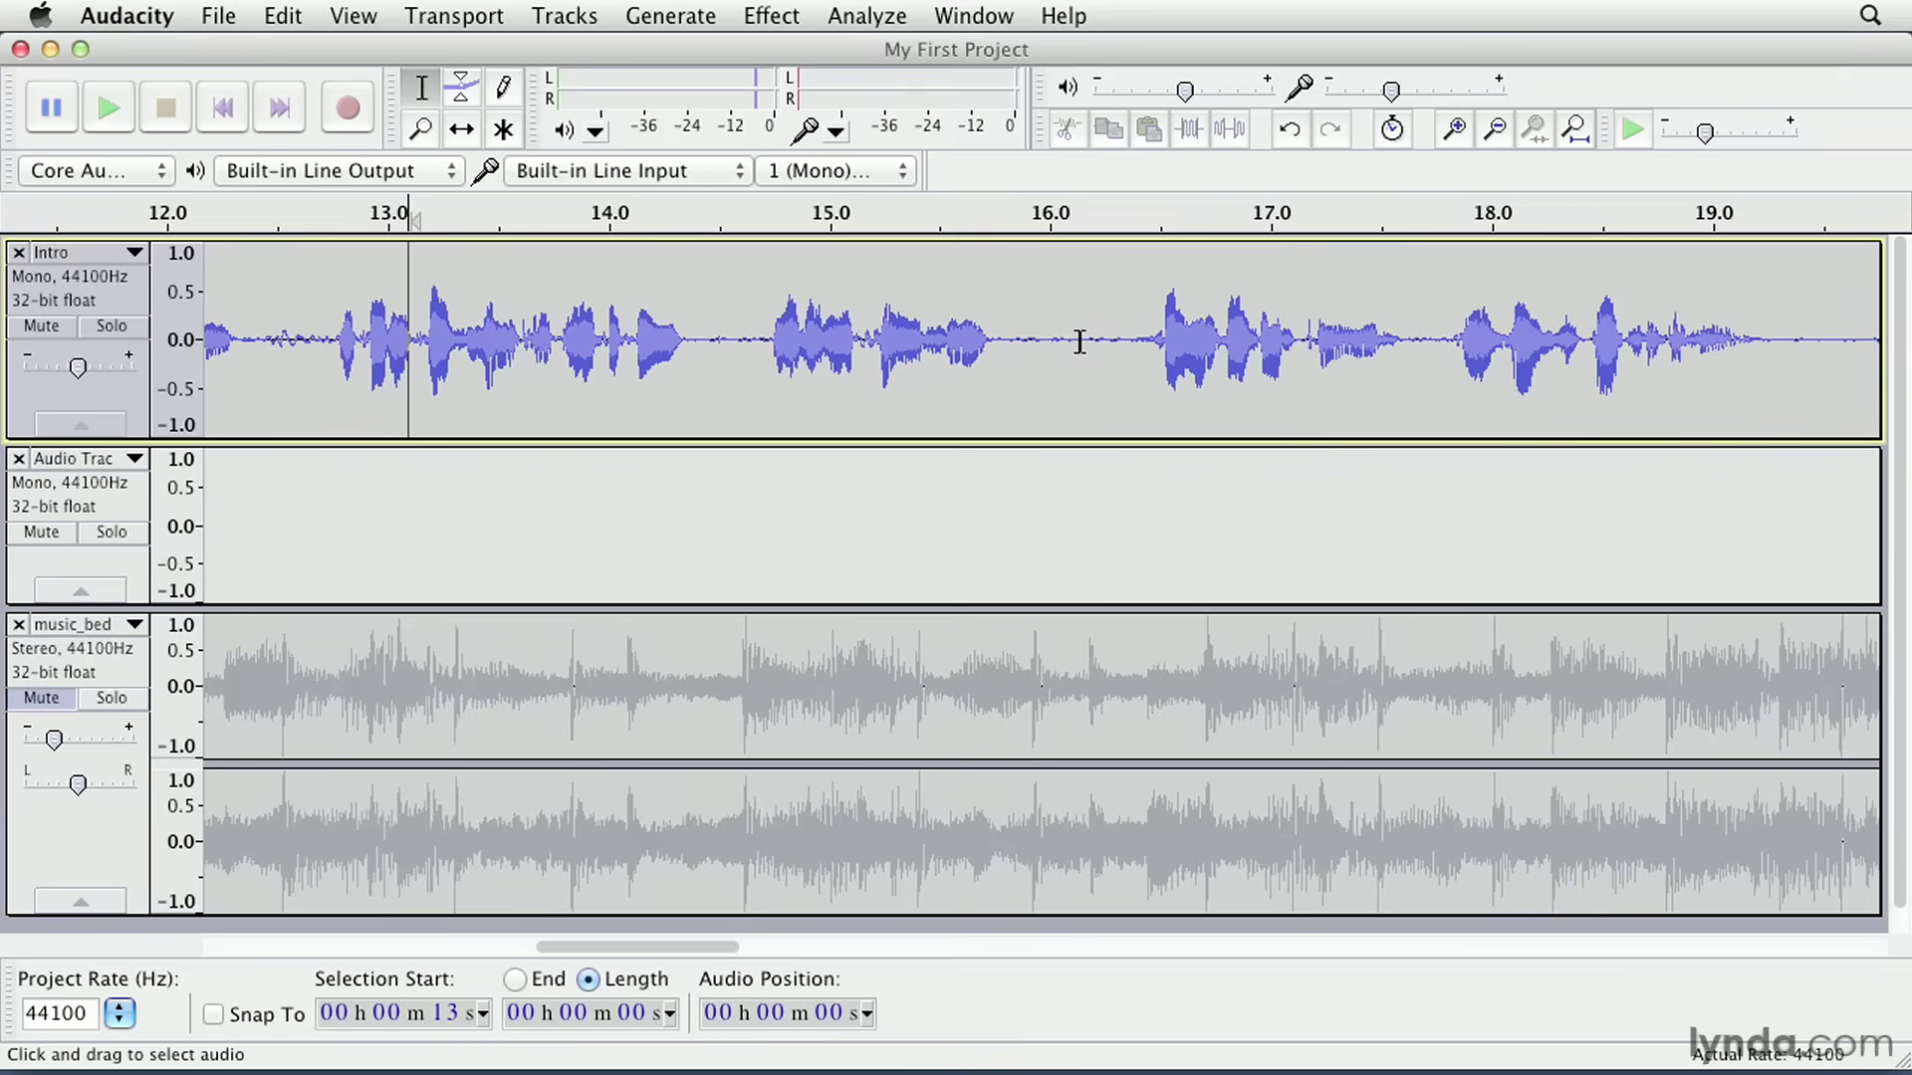
left_click(1051, 340)
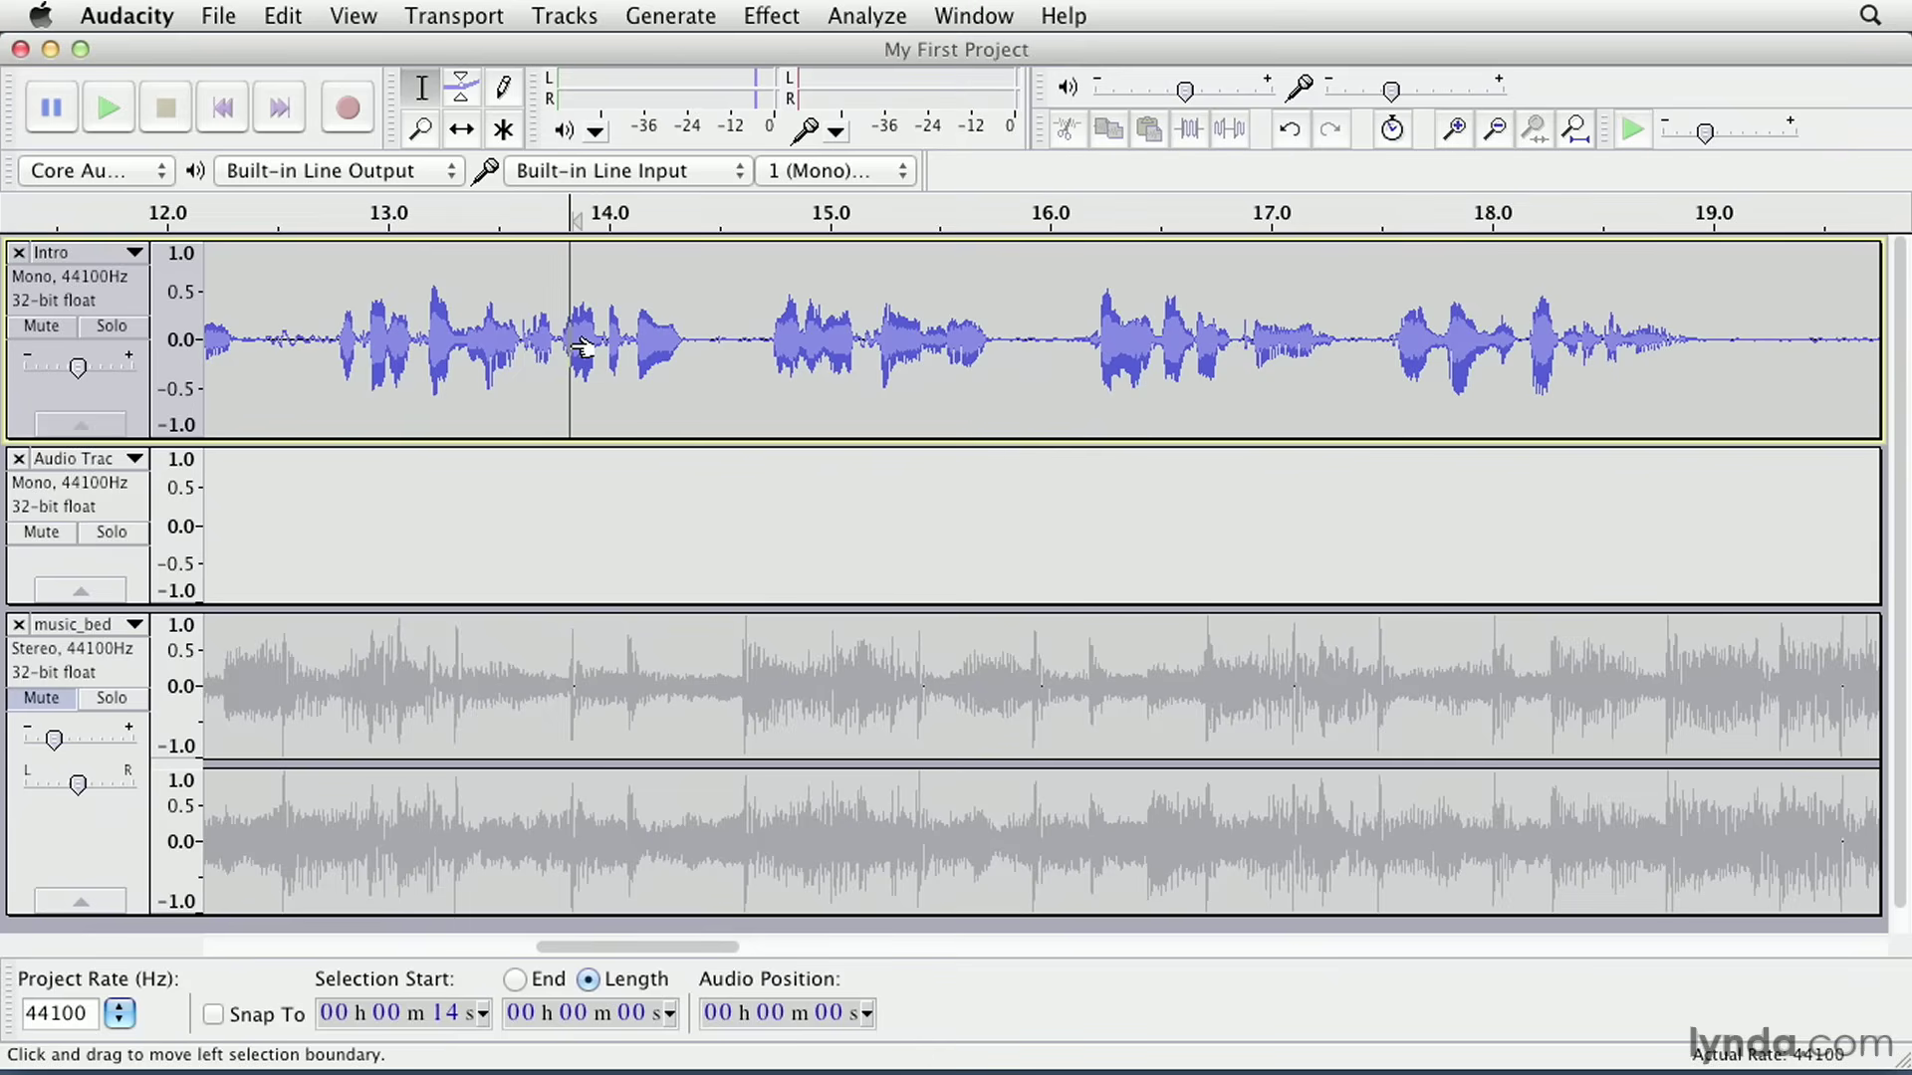
left_click(108, 108)
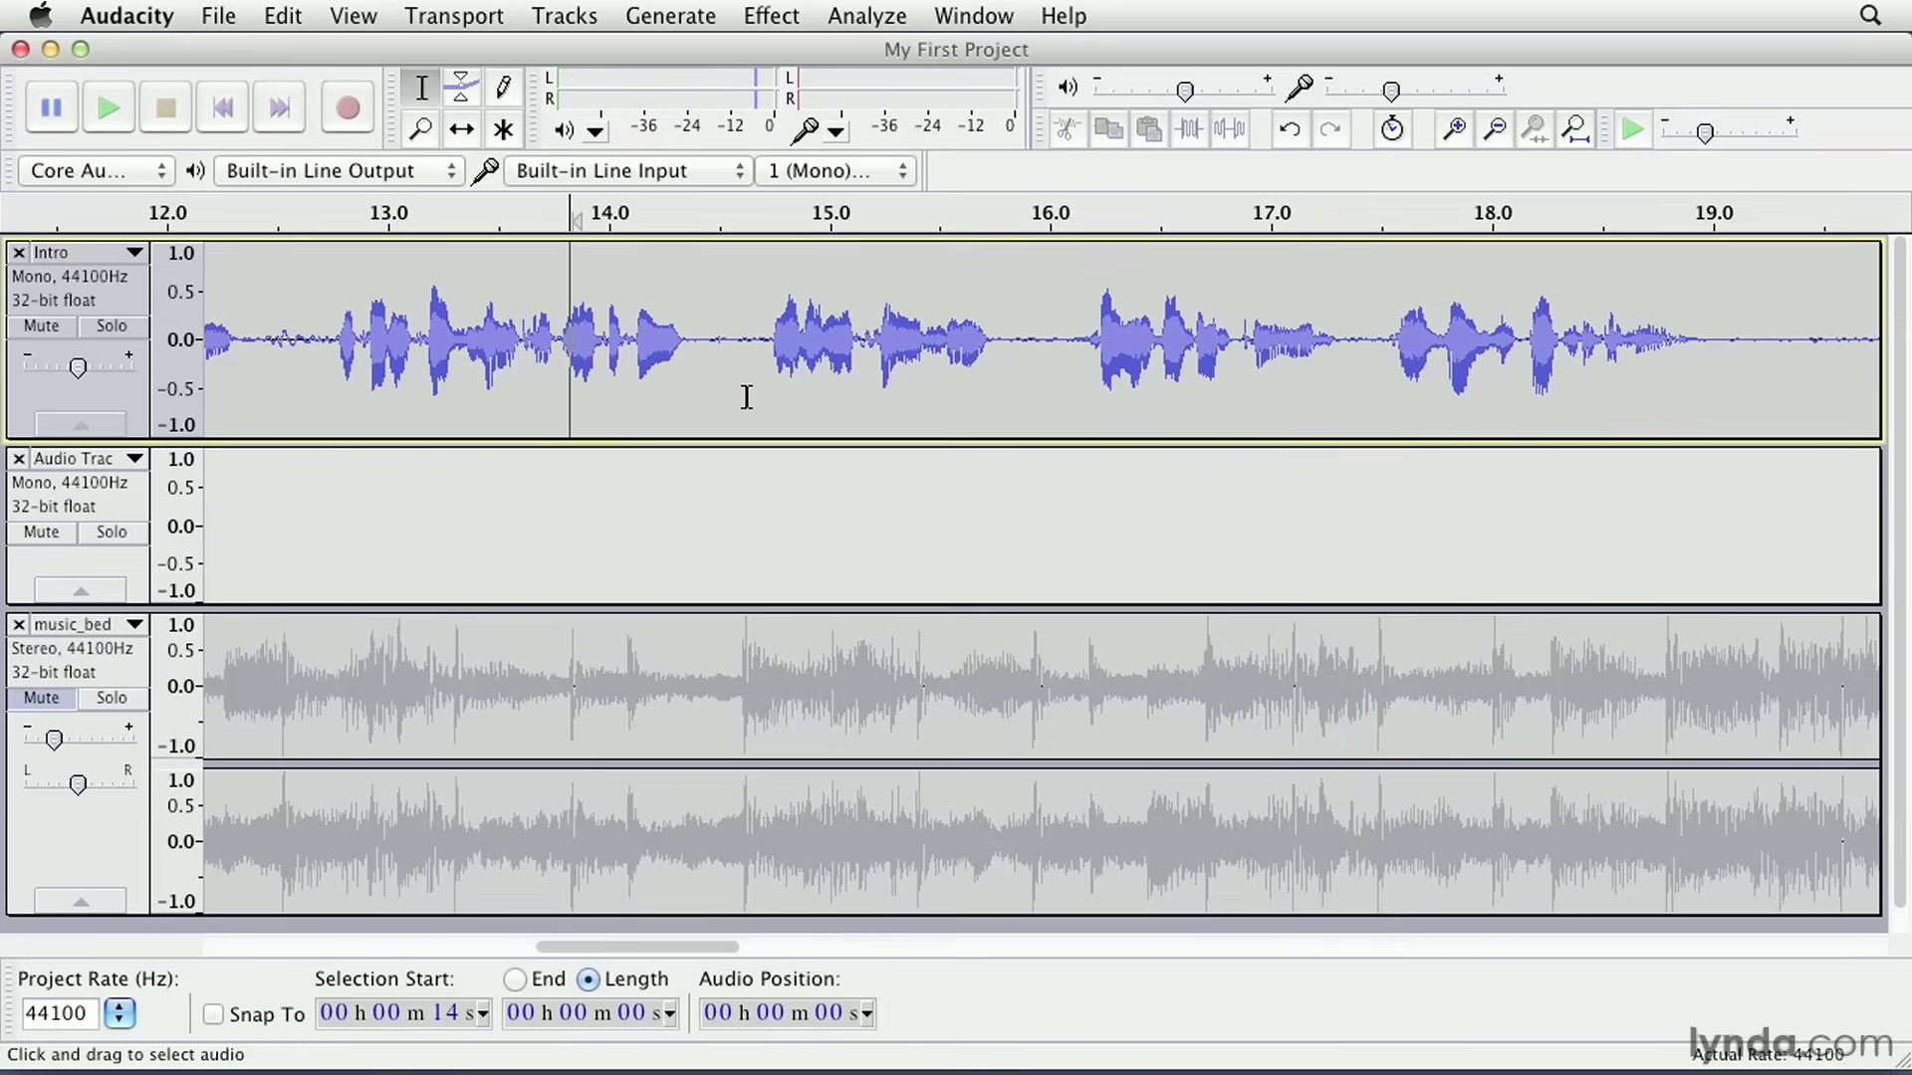
mouse_move(866, 394)
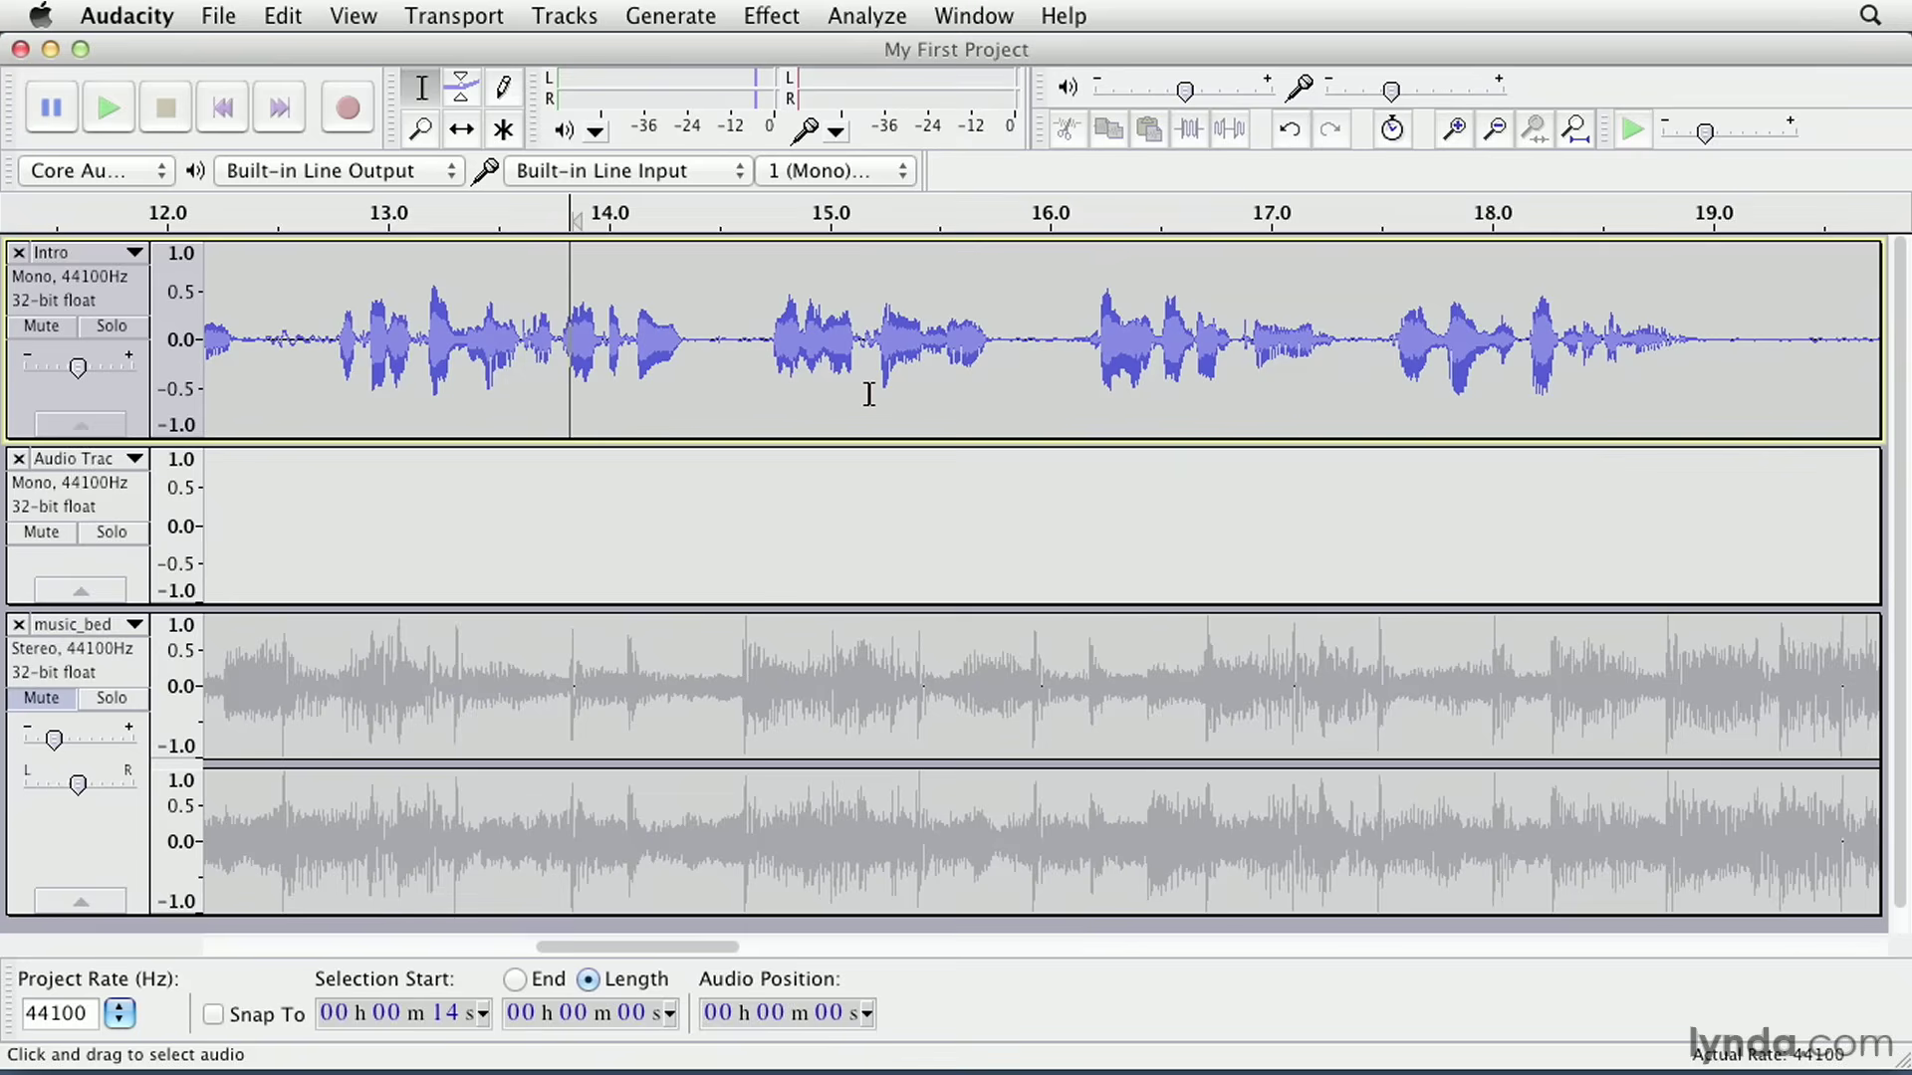
mouse_move(860, 378)
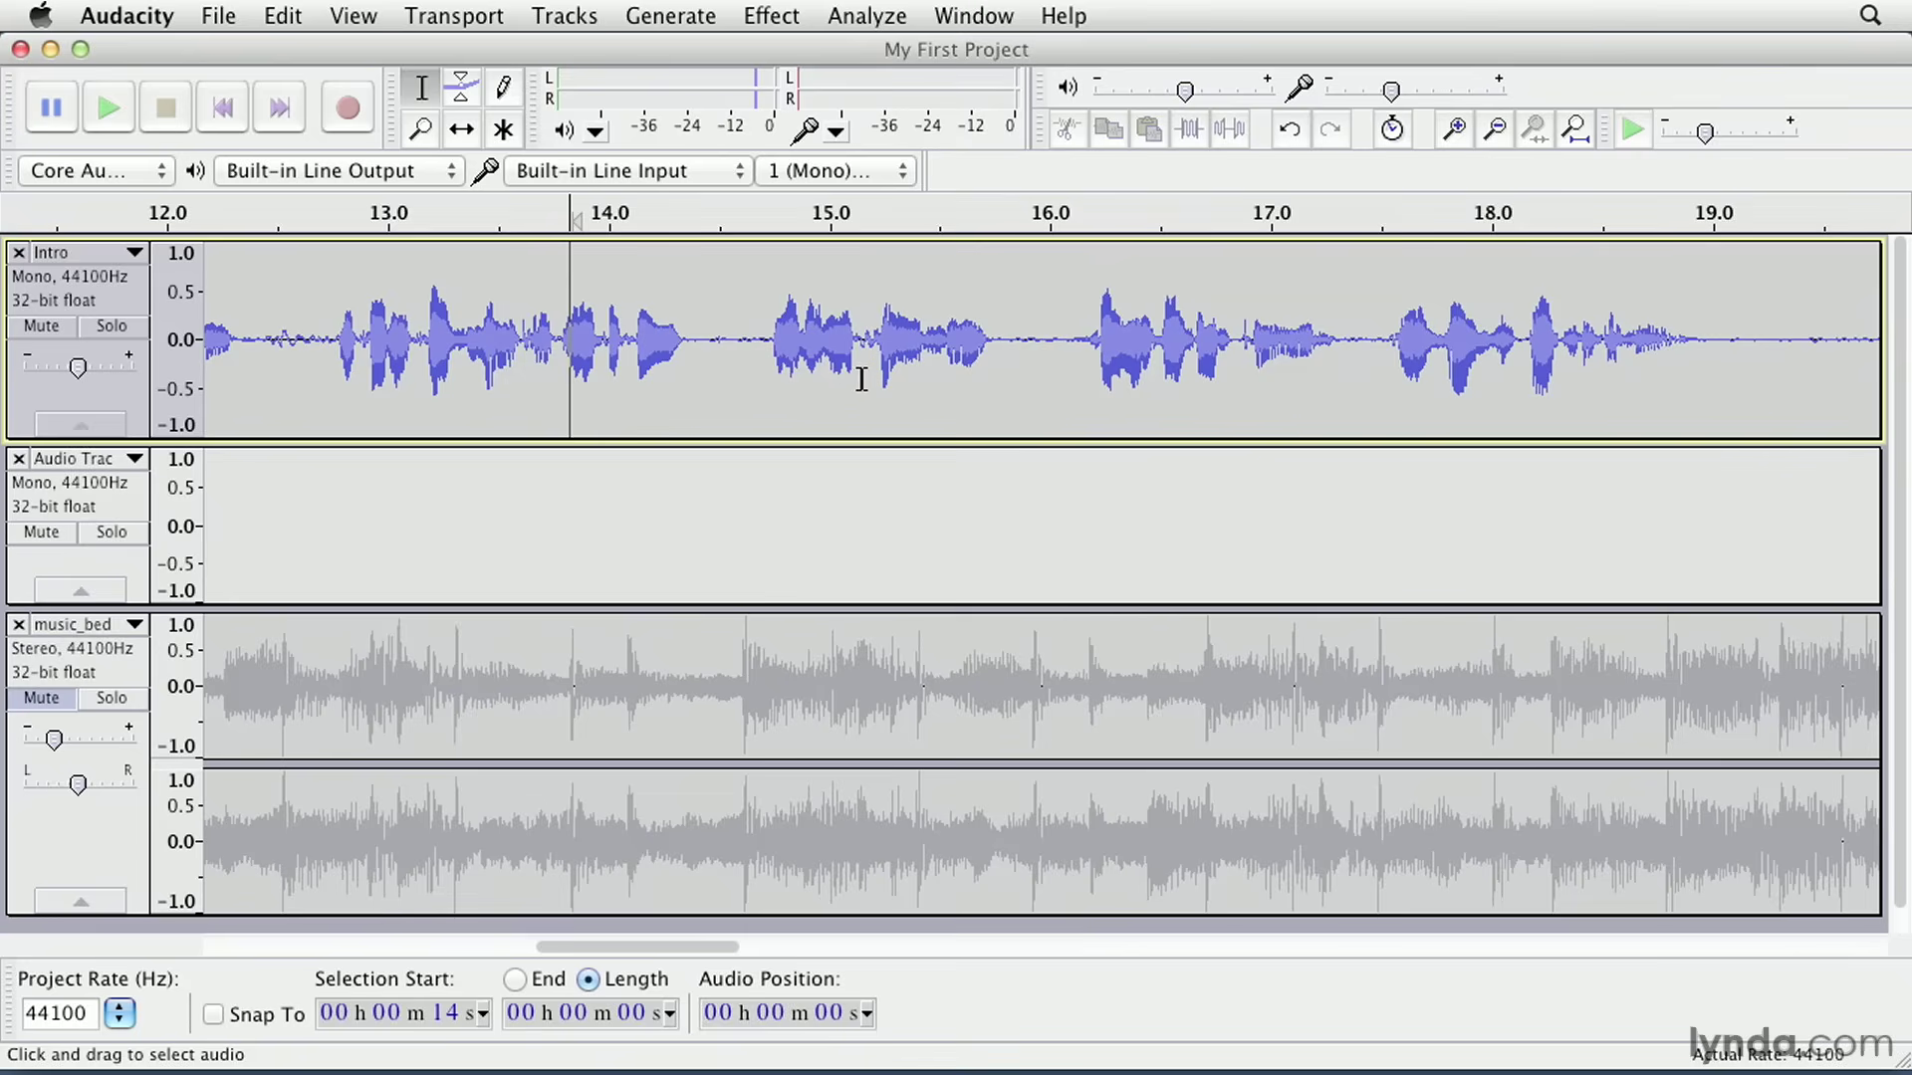
mouse_move(861, 363)
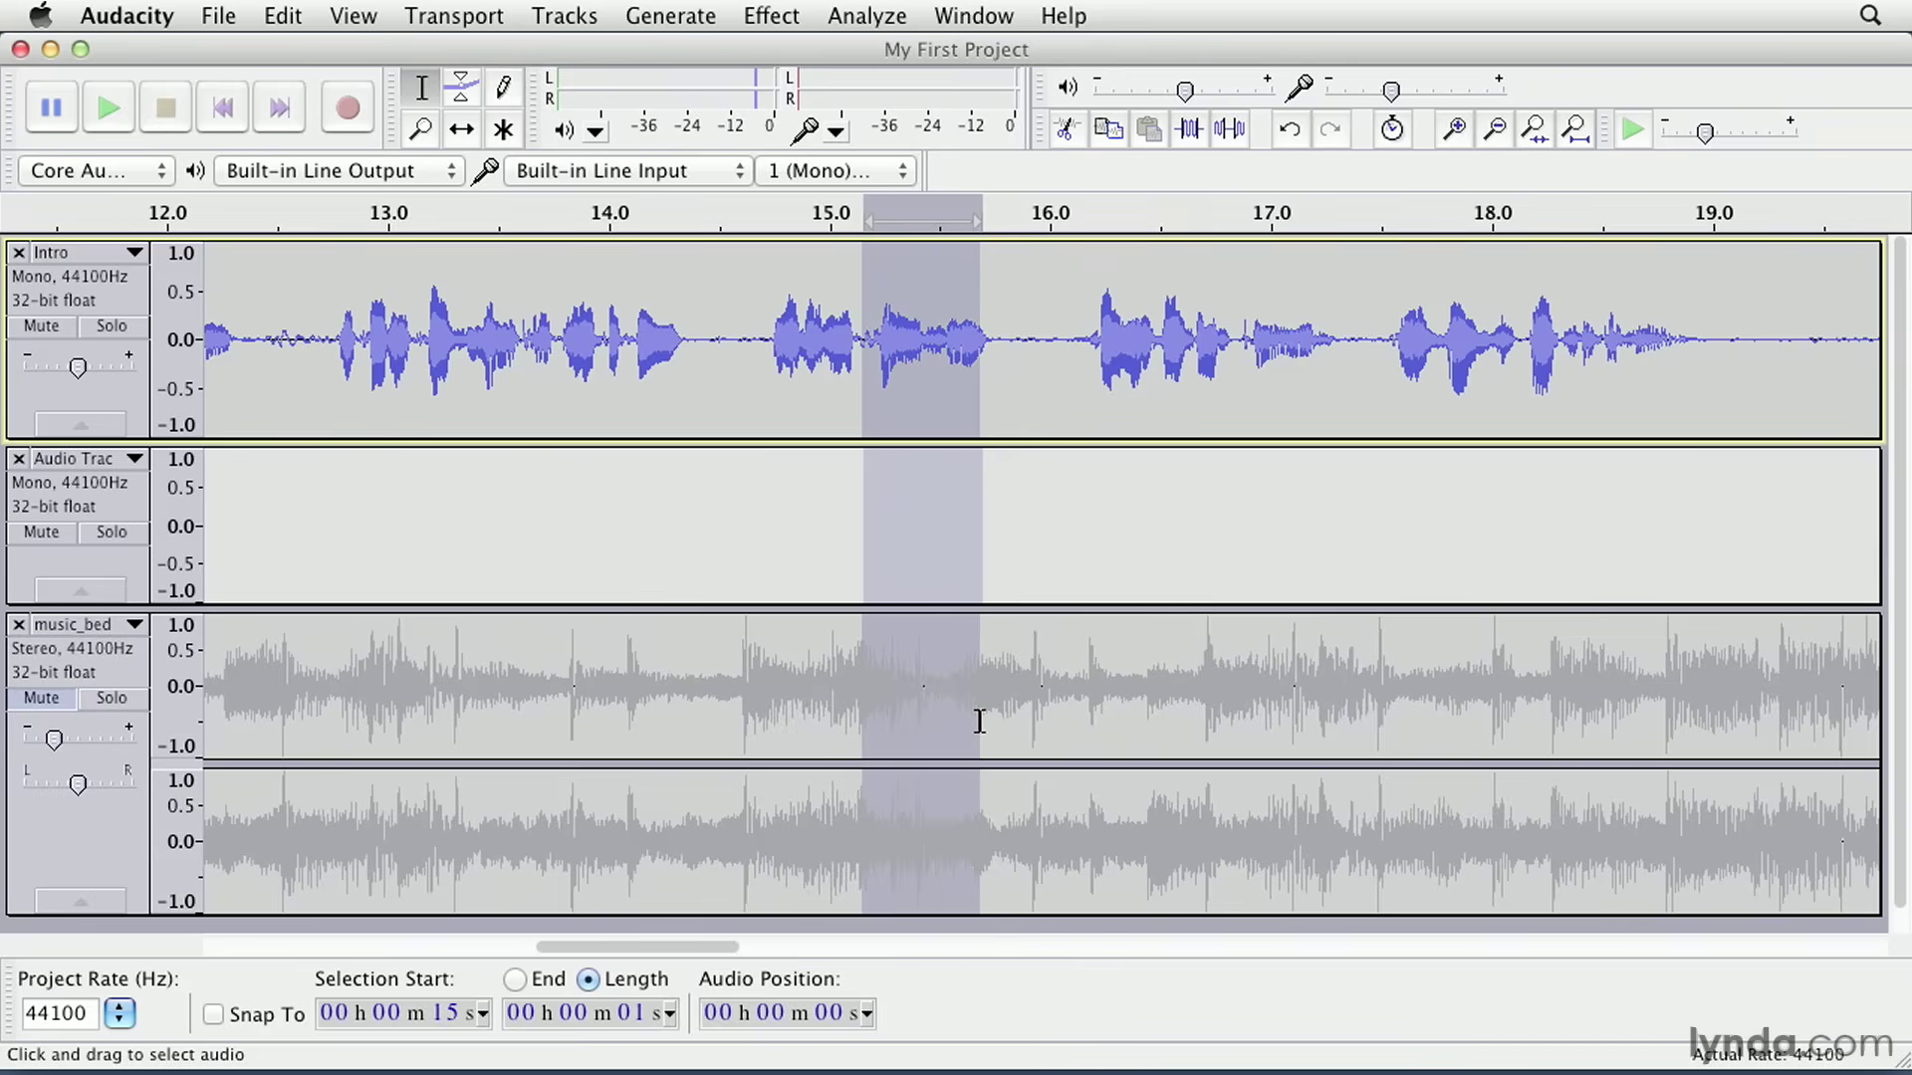
- Select the pause just after 15 seconds in the Intro track
left_click(874, 341)
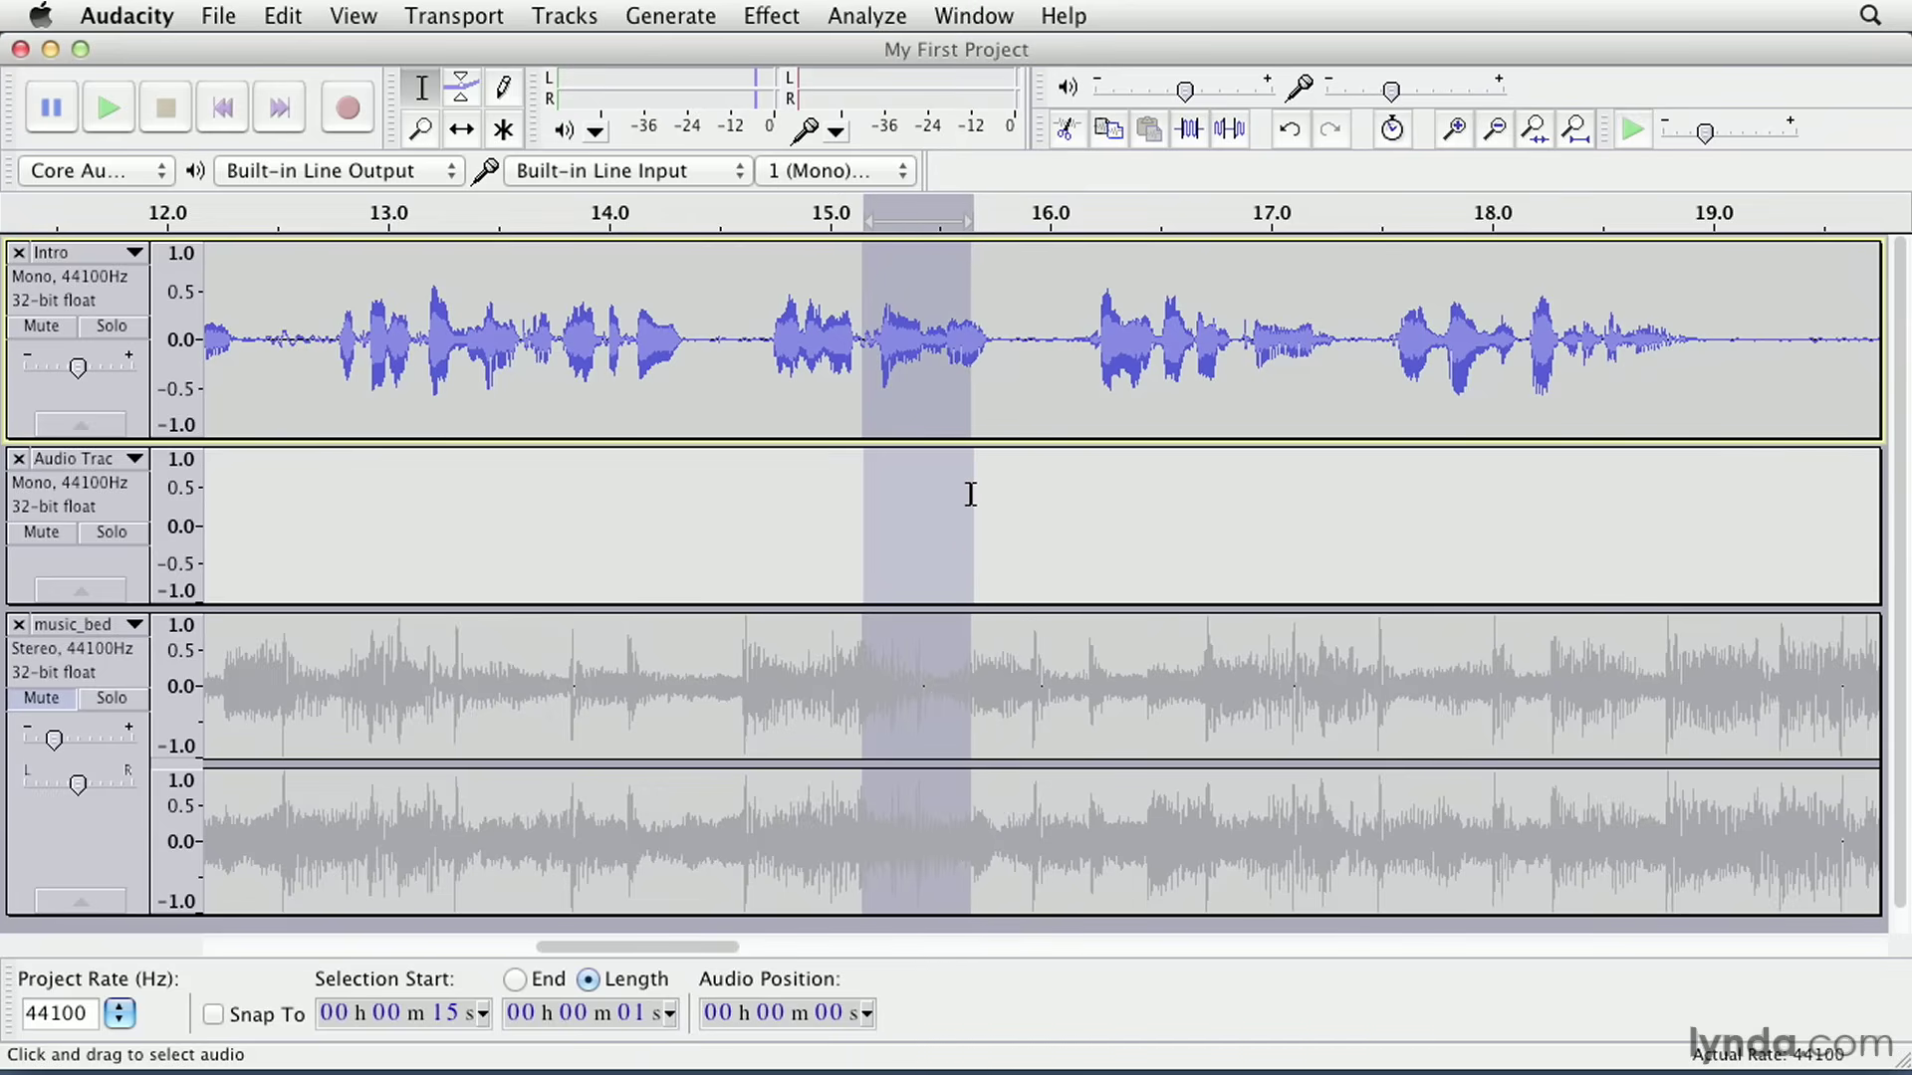
mouse_move(944, 649)
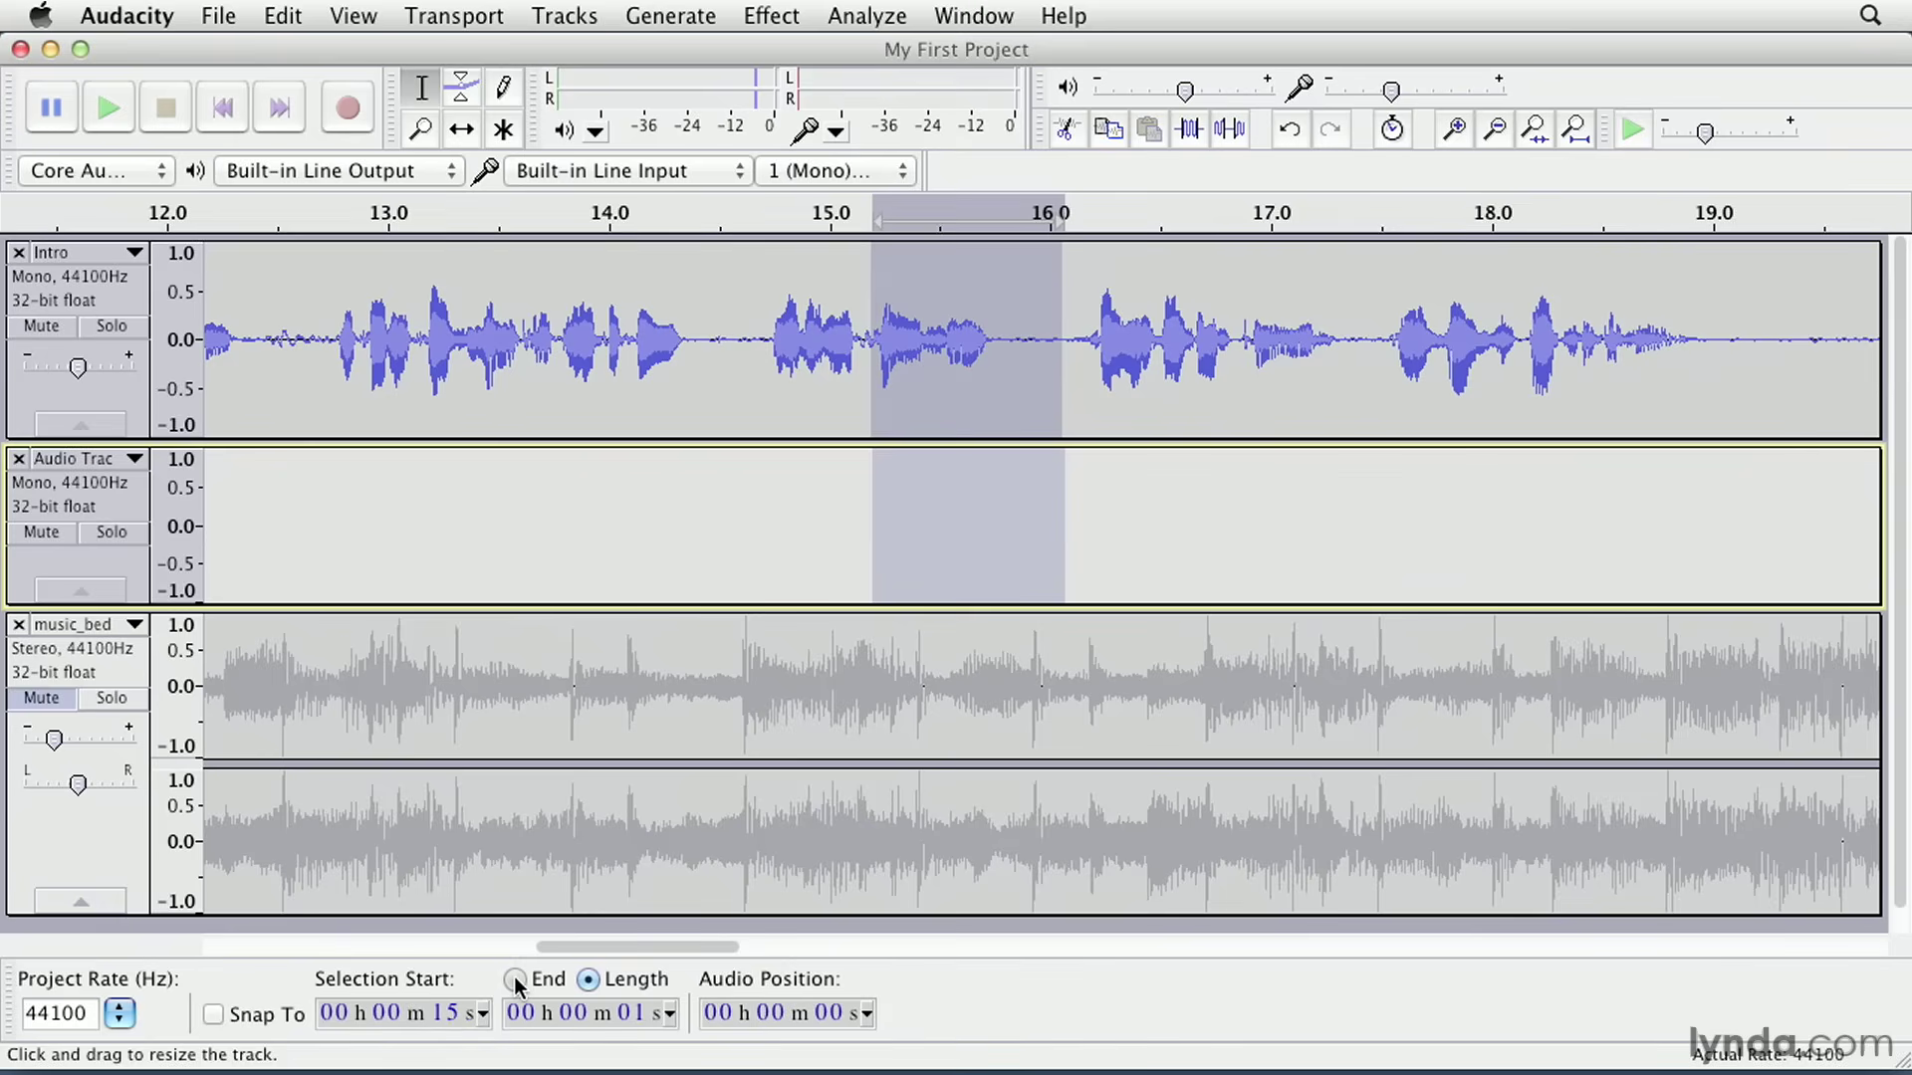
- Make the selection 10 seconds long from 15 s and show times in hh:mm:ss + hundredths
left_click(514, 980)
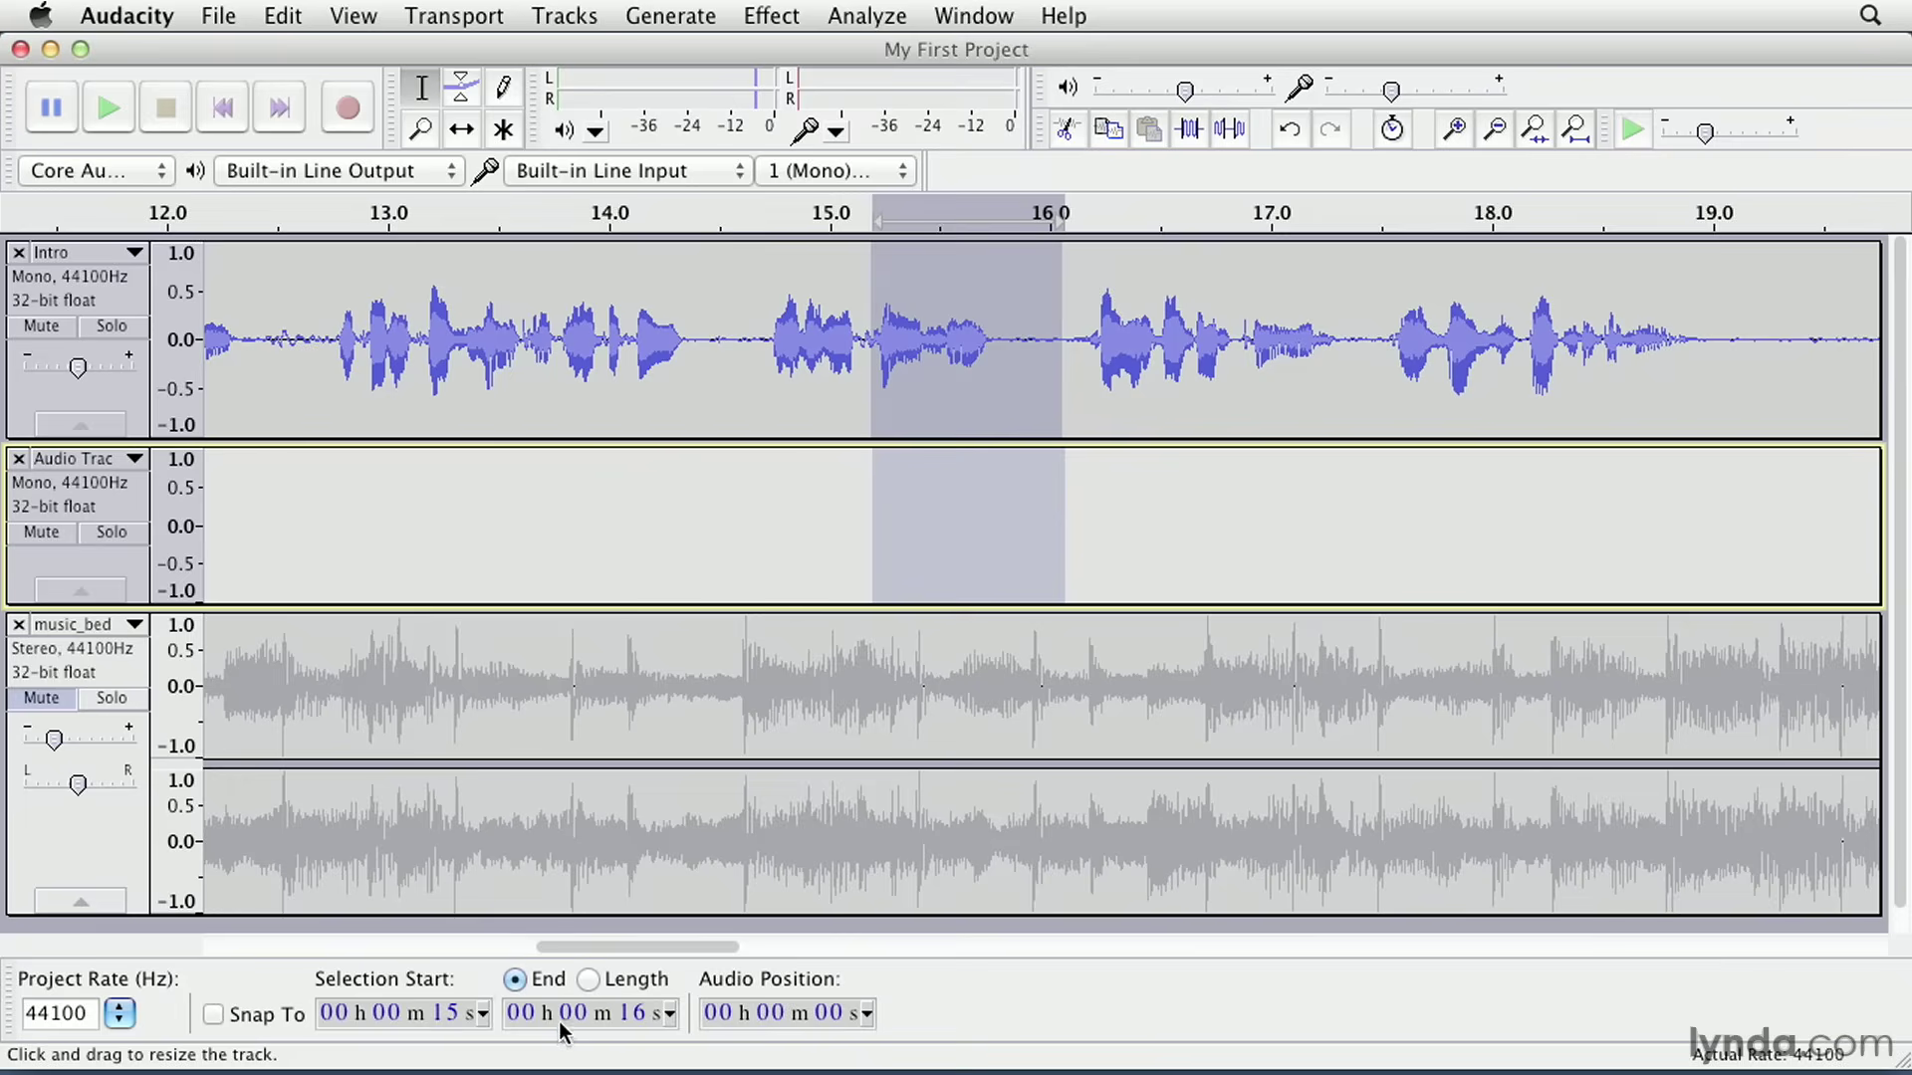
mouse_move(590, 1040)
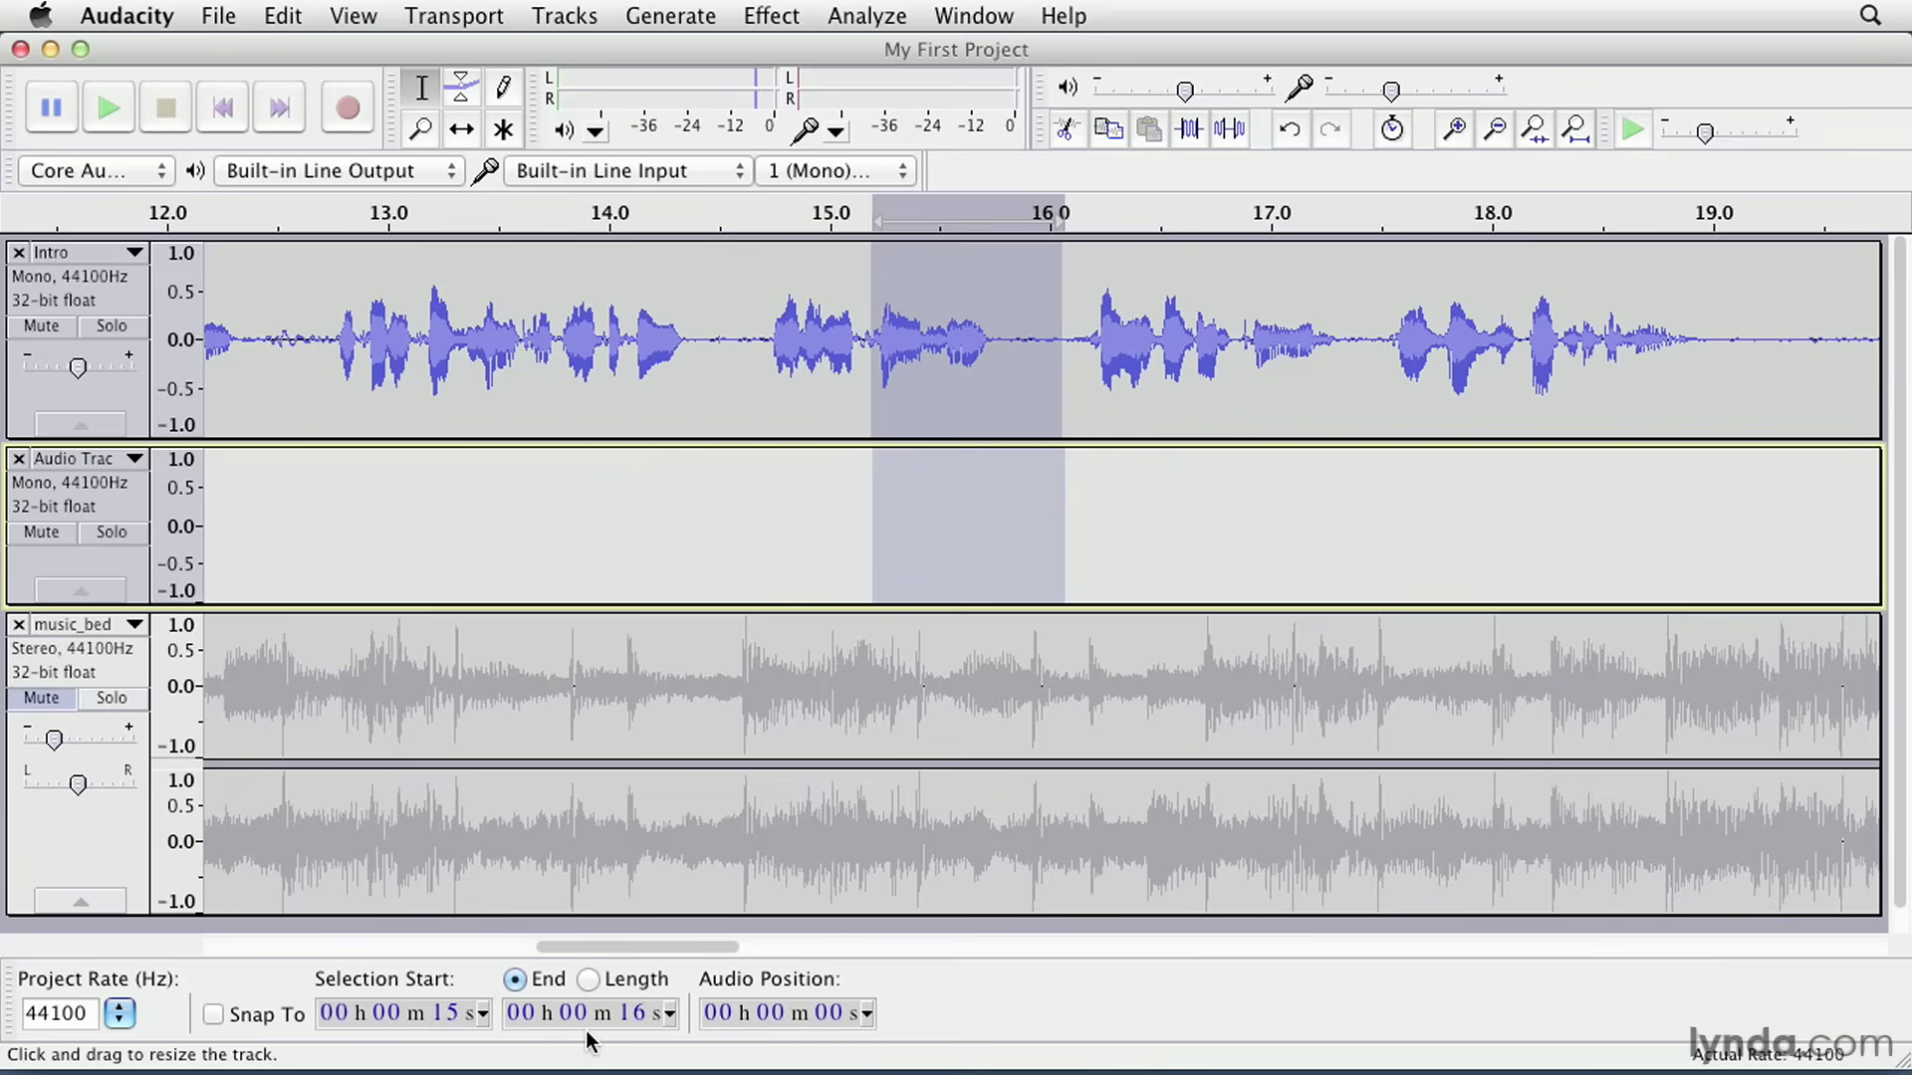
left_click(587, 980)
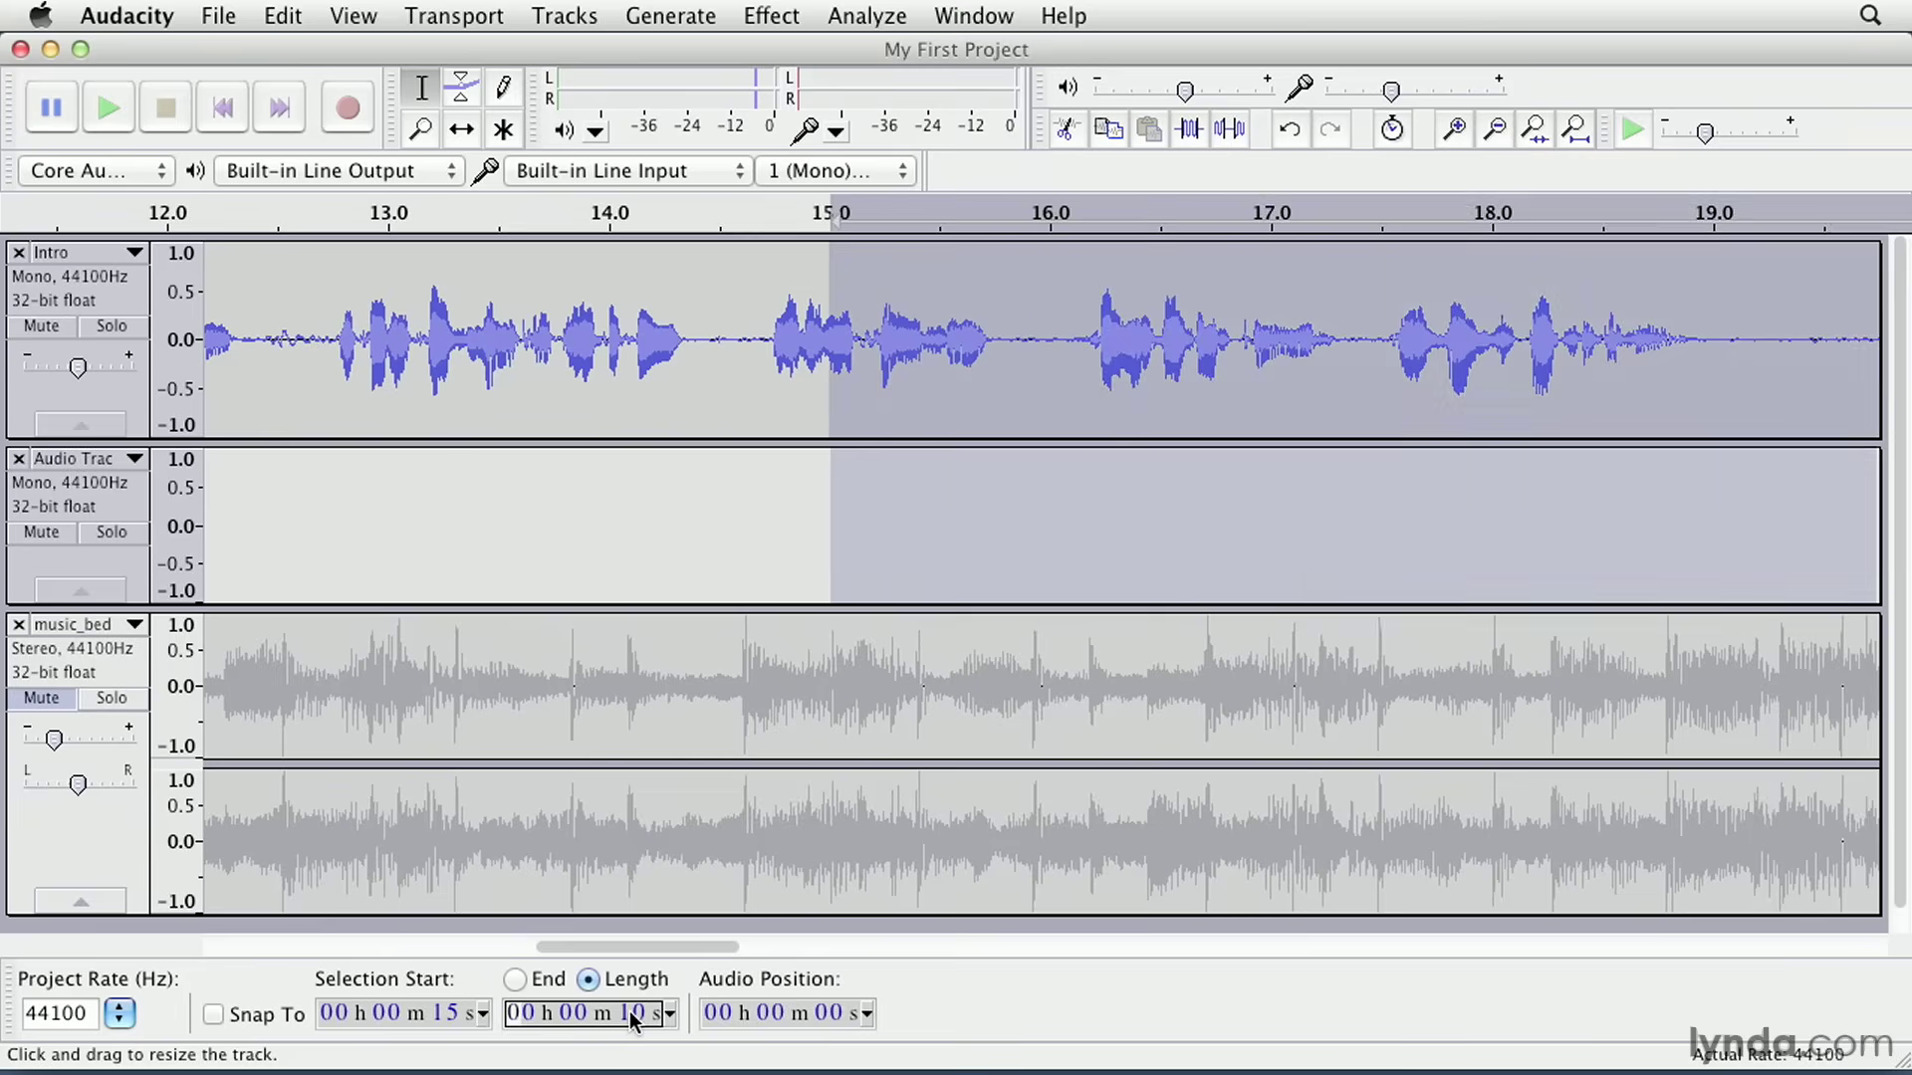
mouse_move(1577, 131)
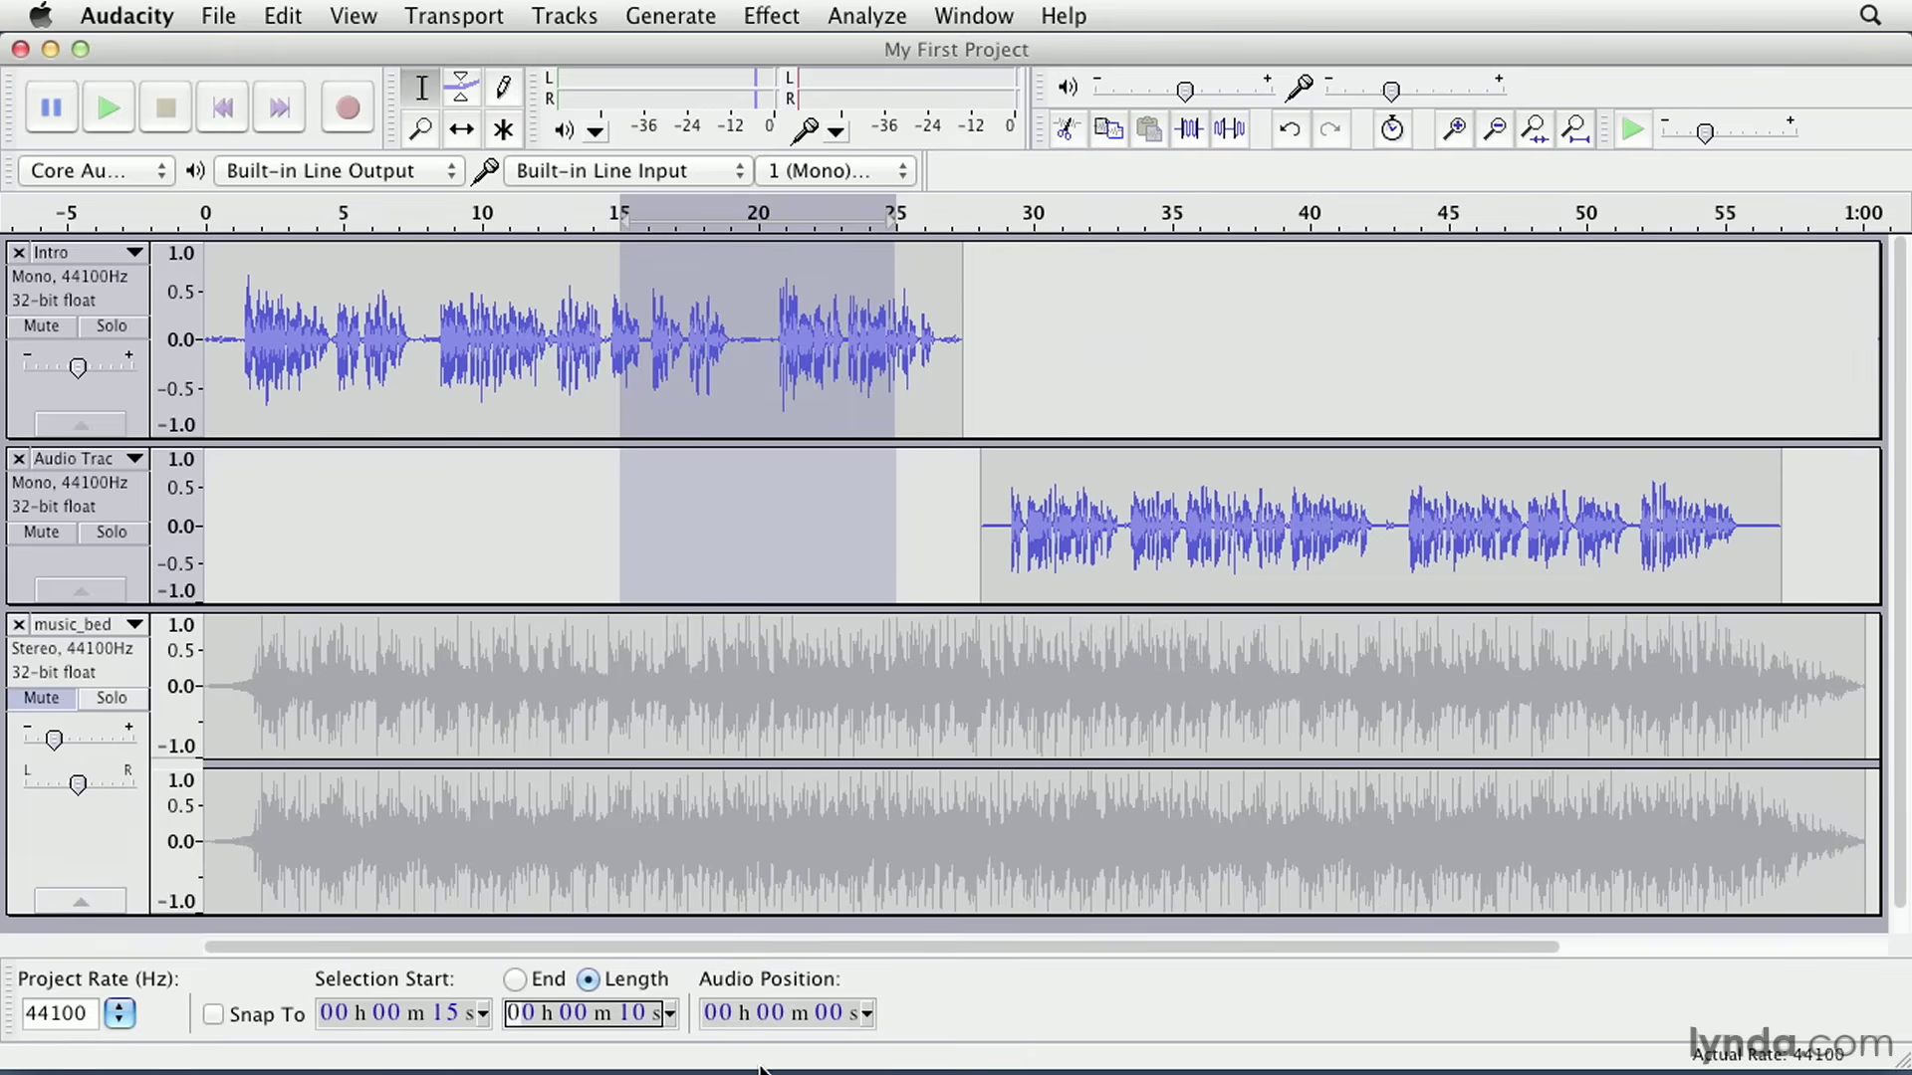
mouse_move(876, 994)
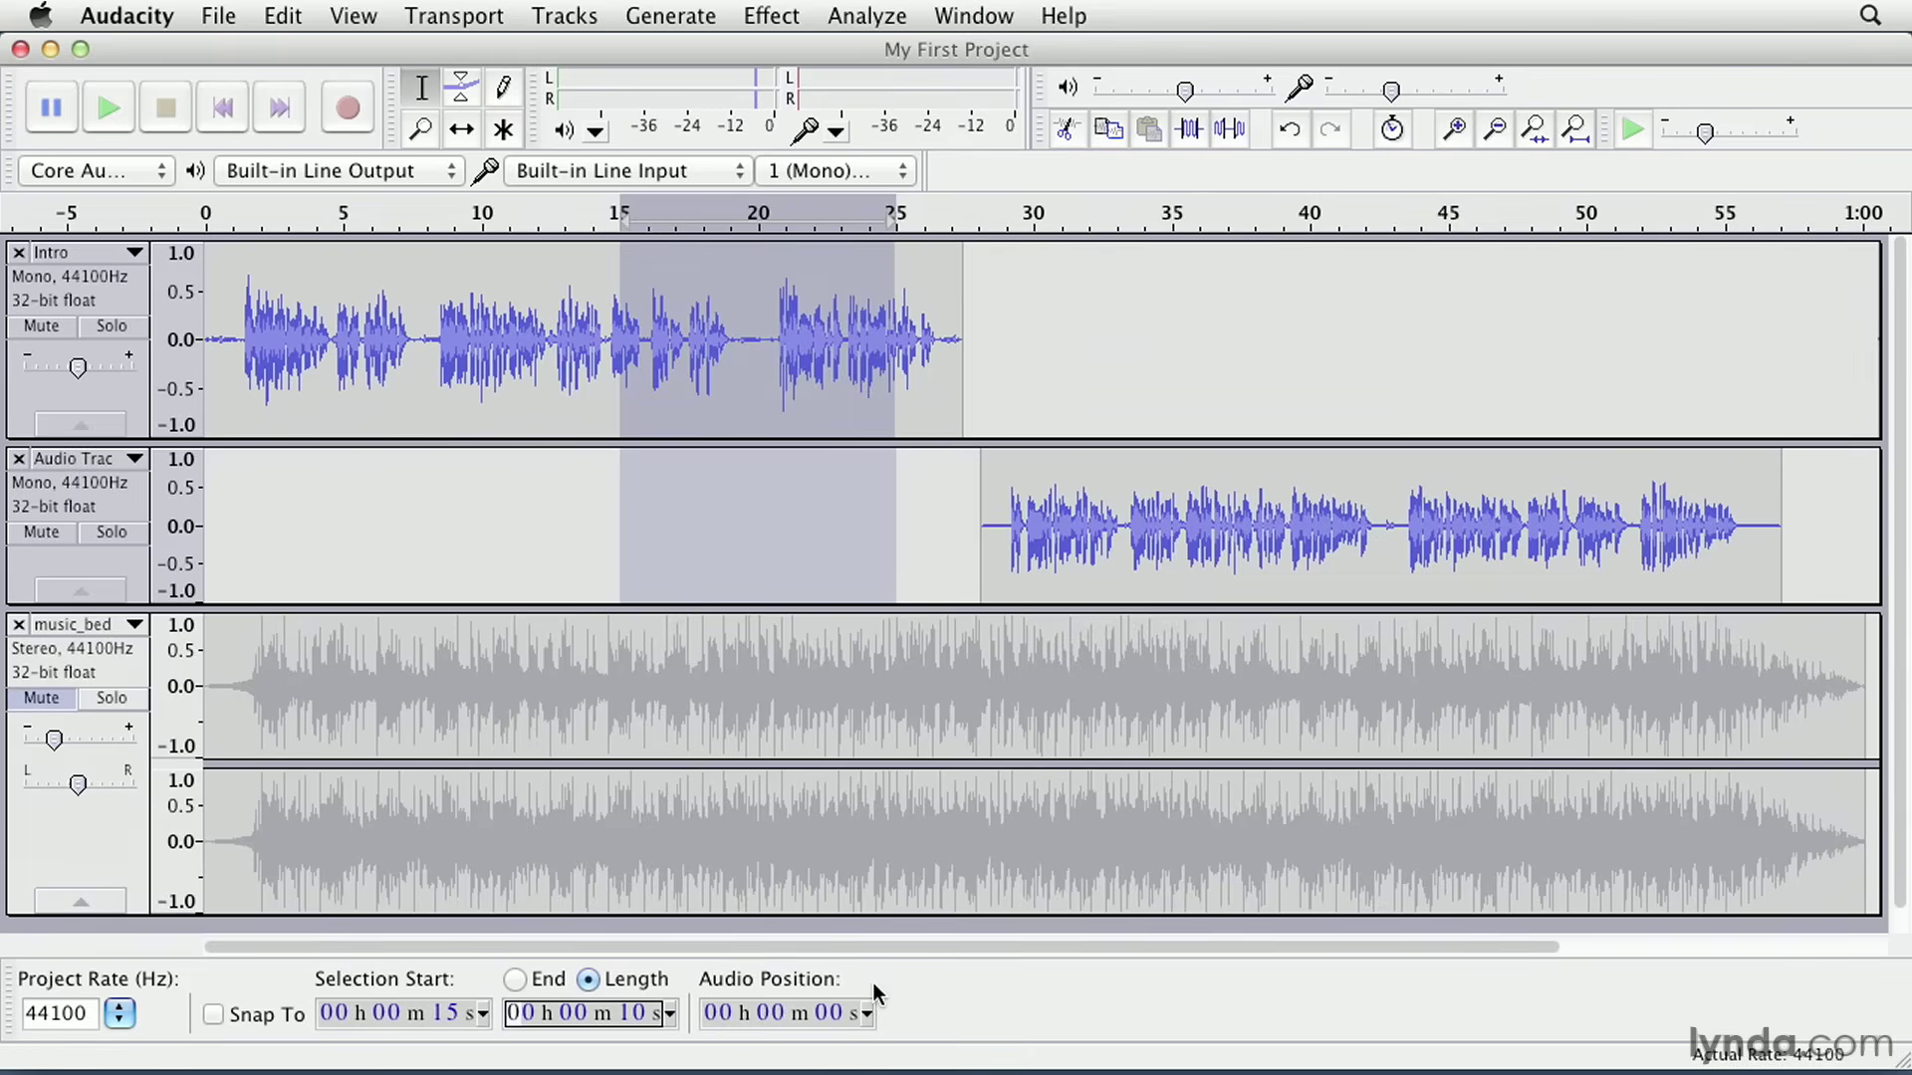
left_click(869, 1012)
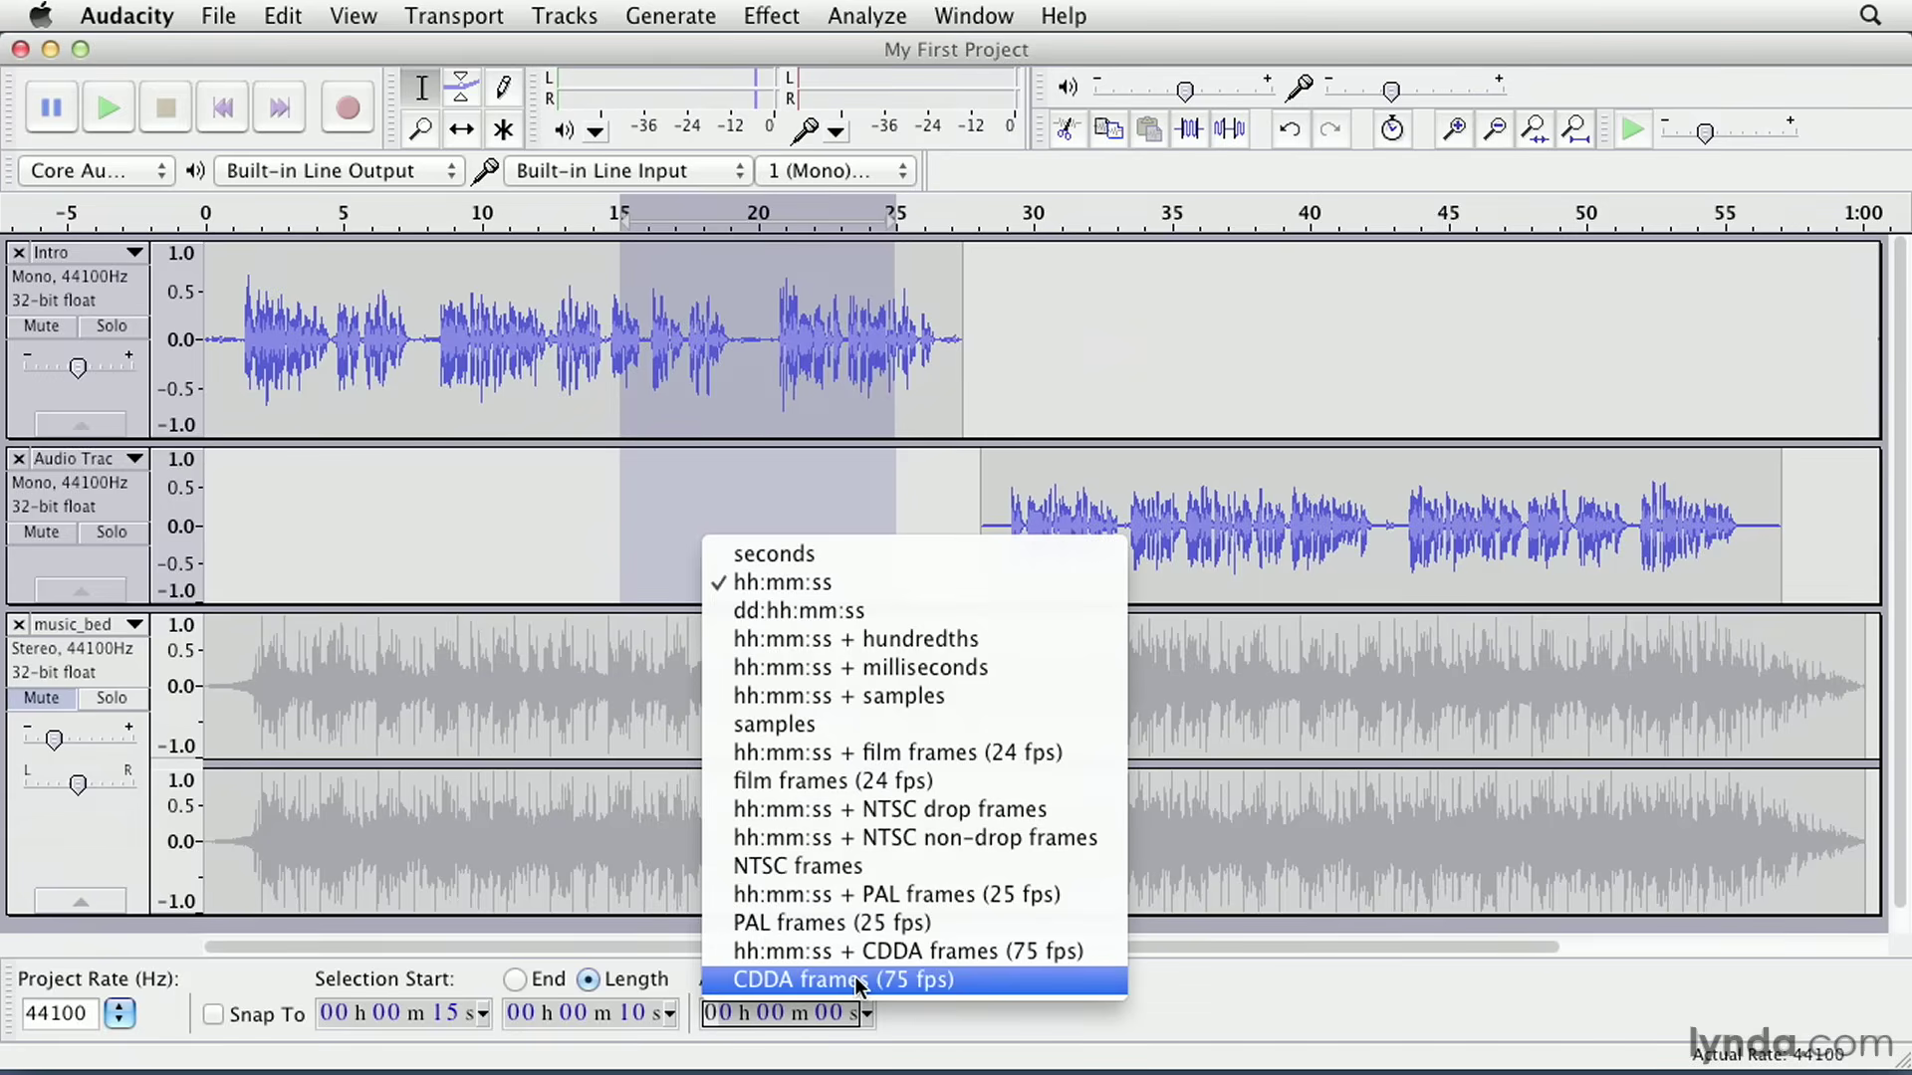
mouse_move(854, 640)
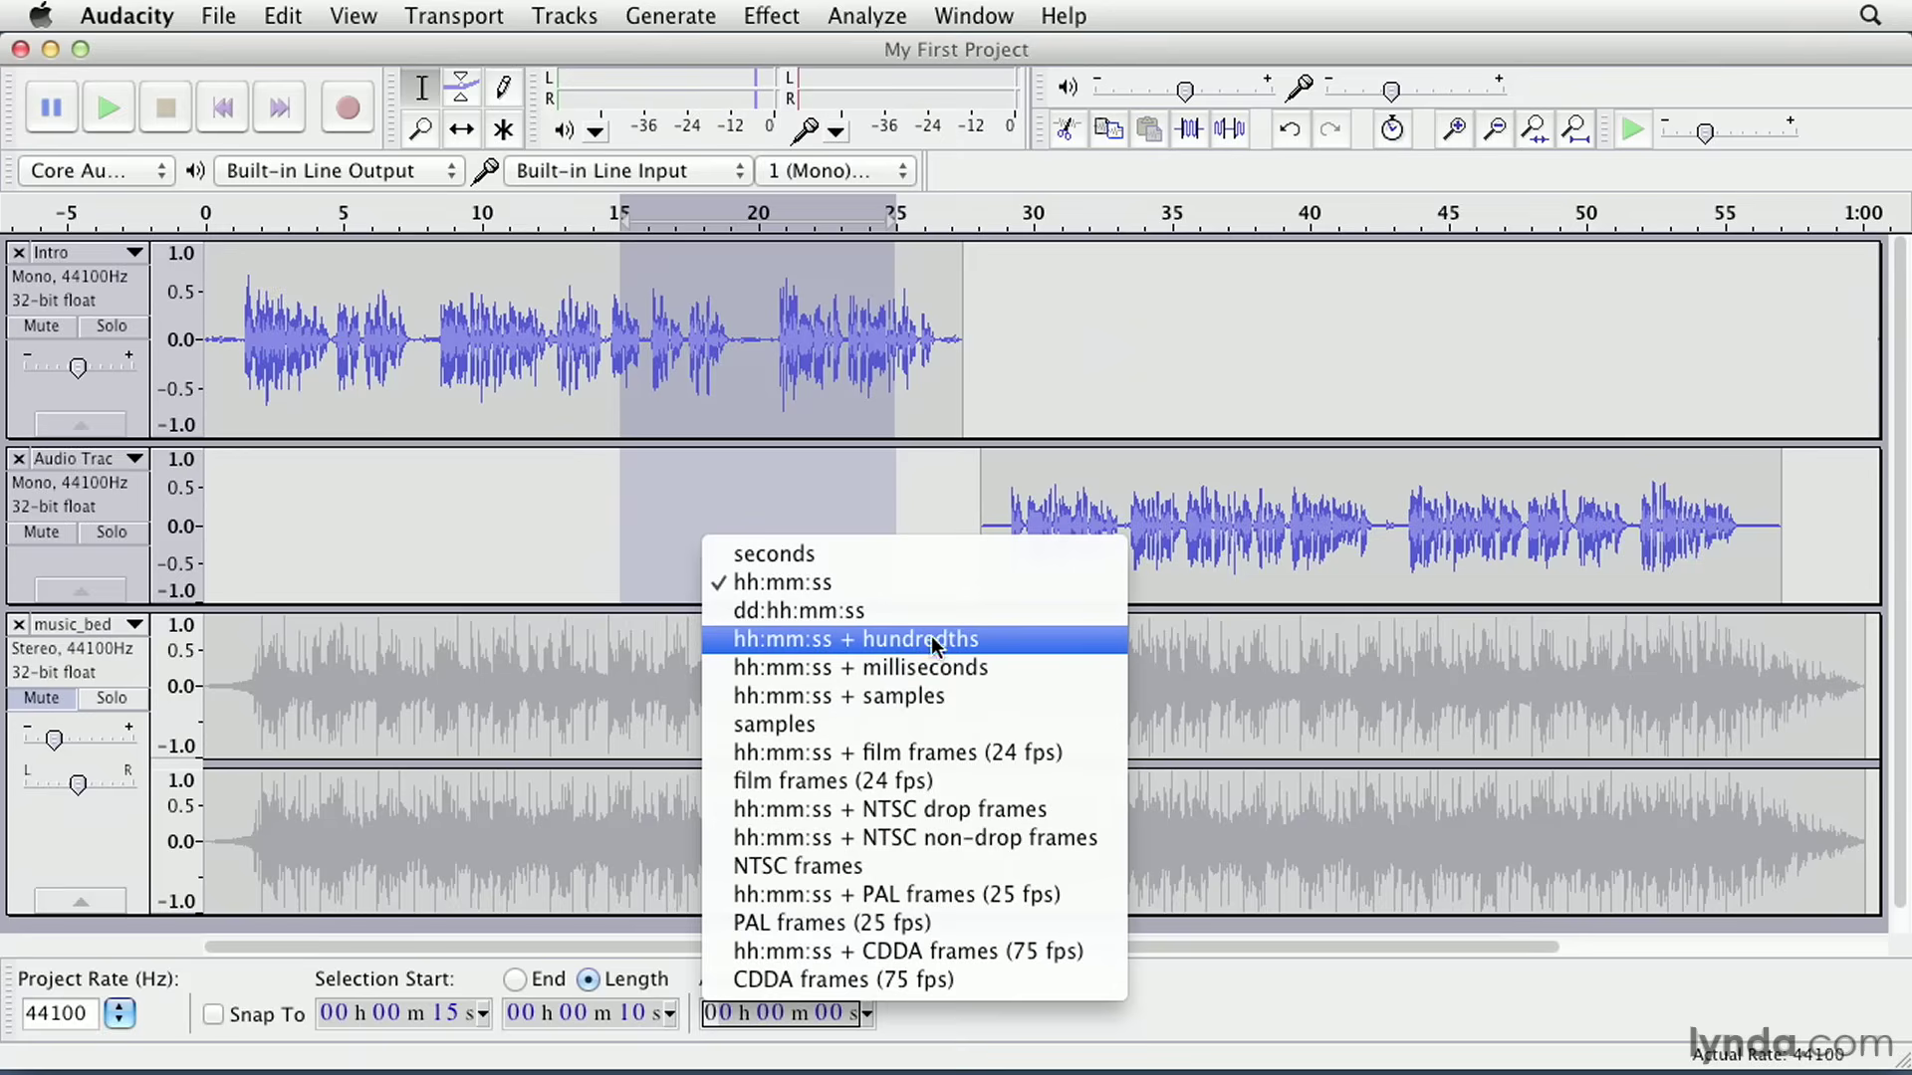
left_click(848, 637)
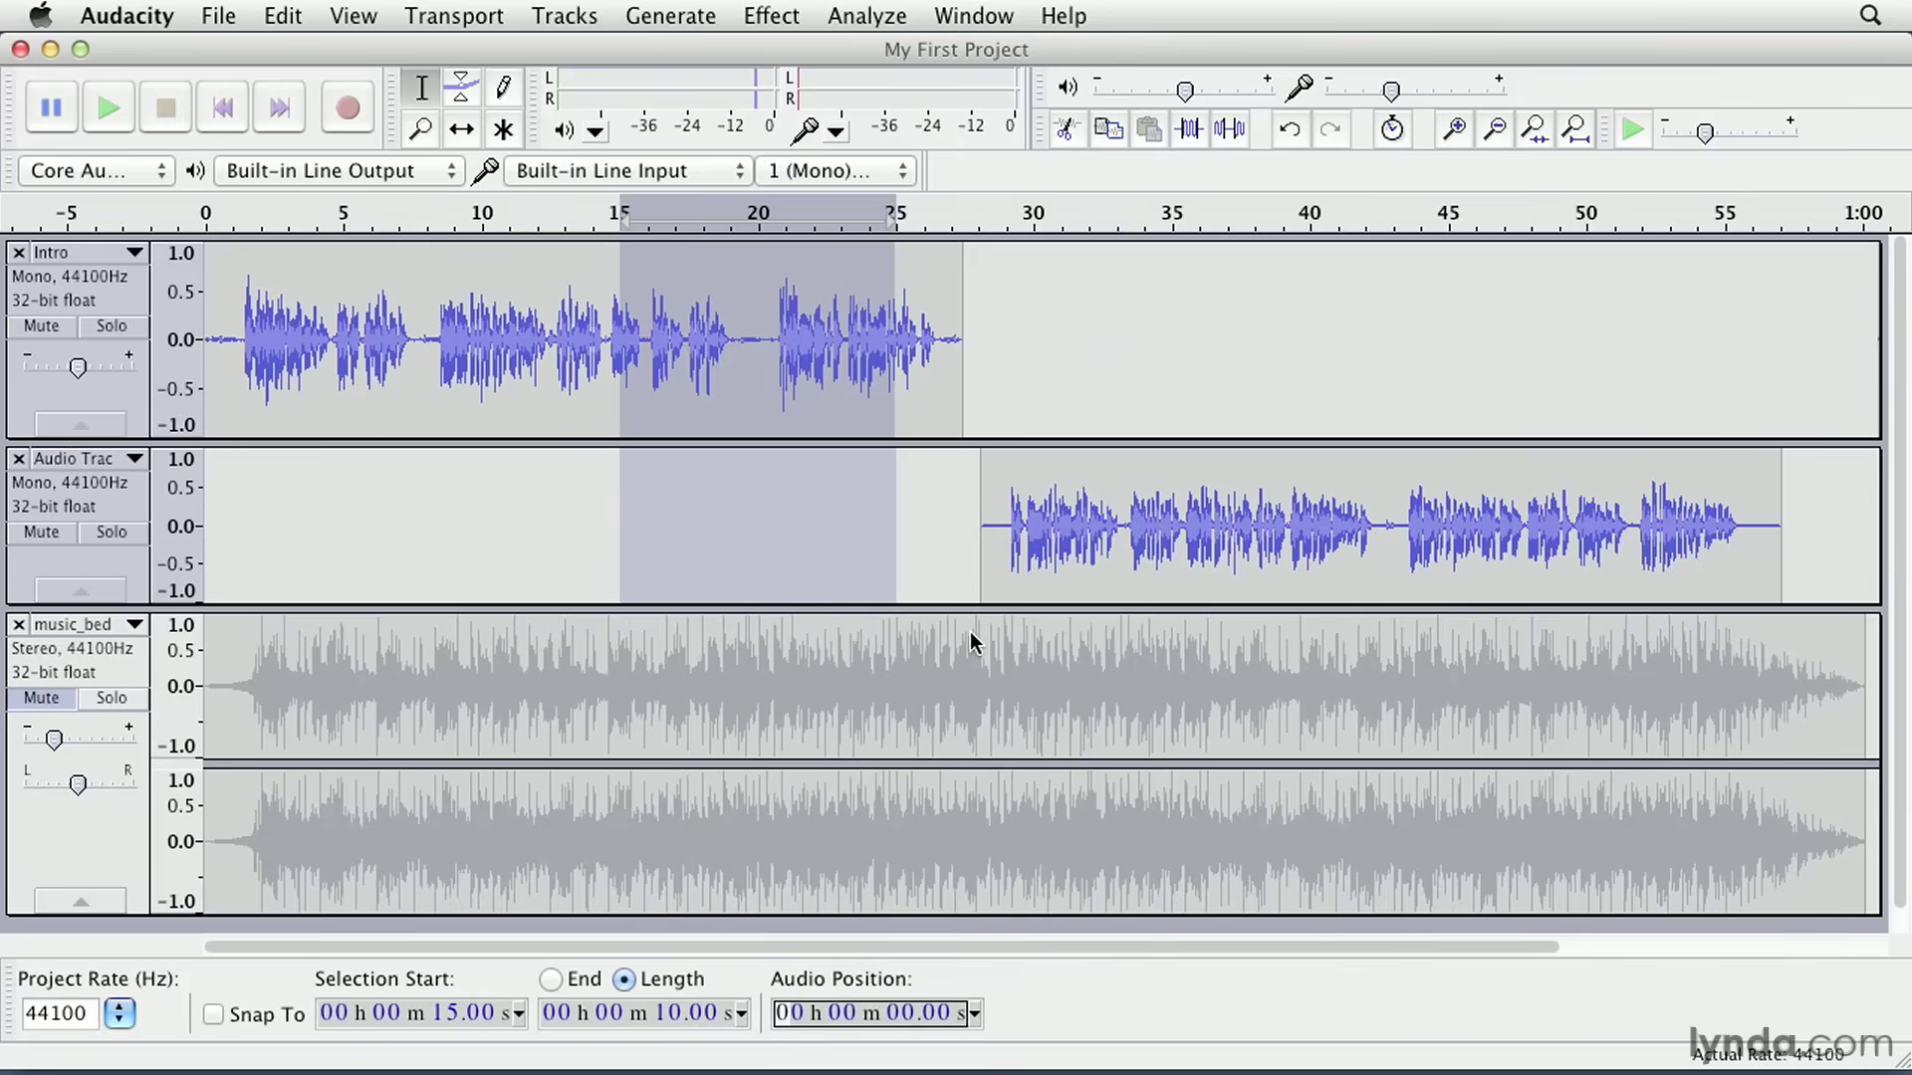